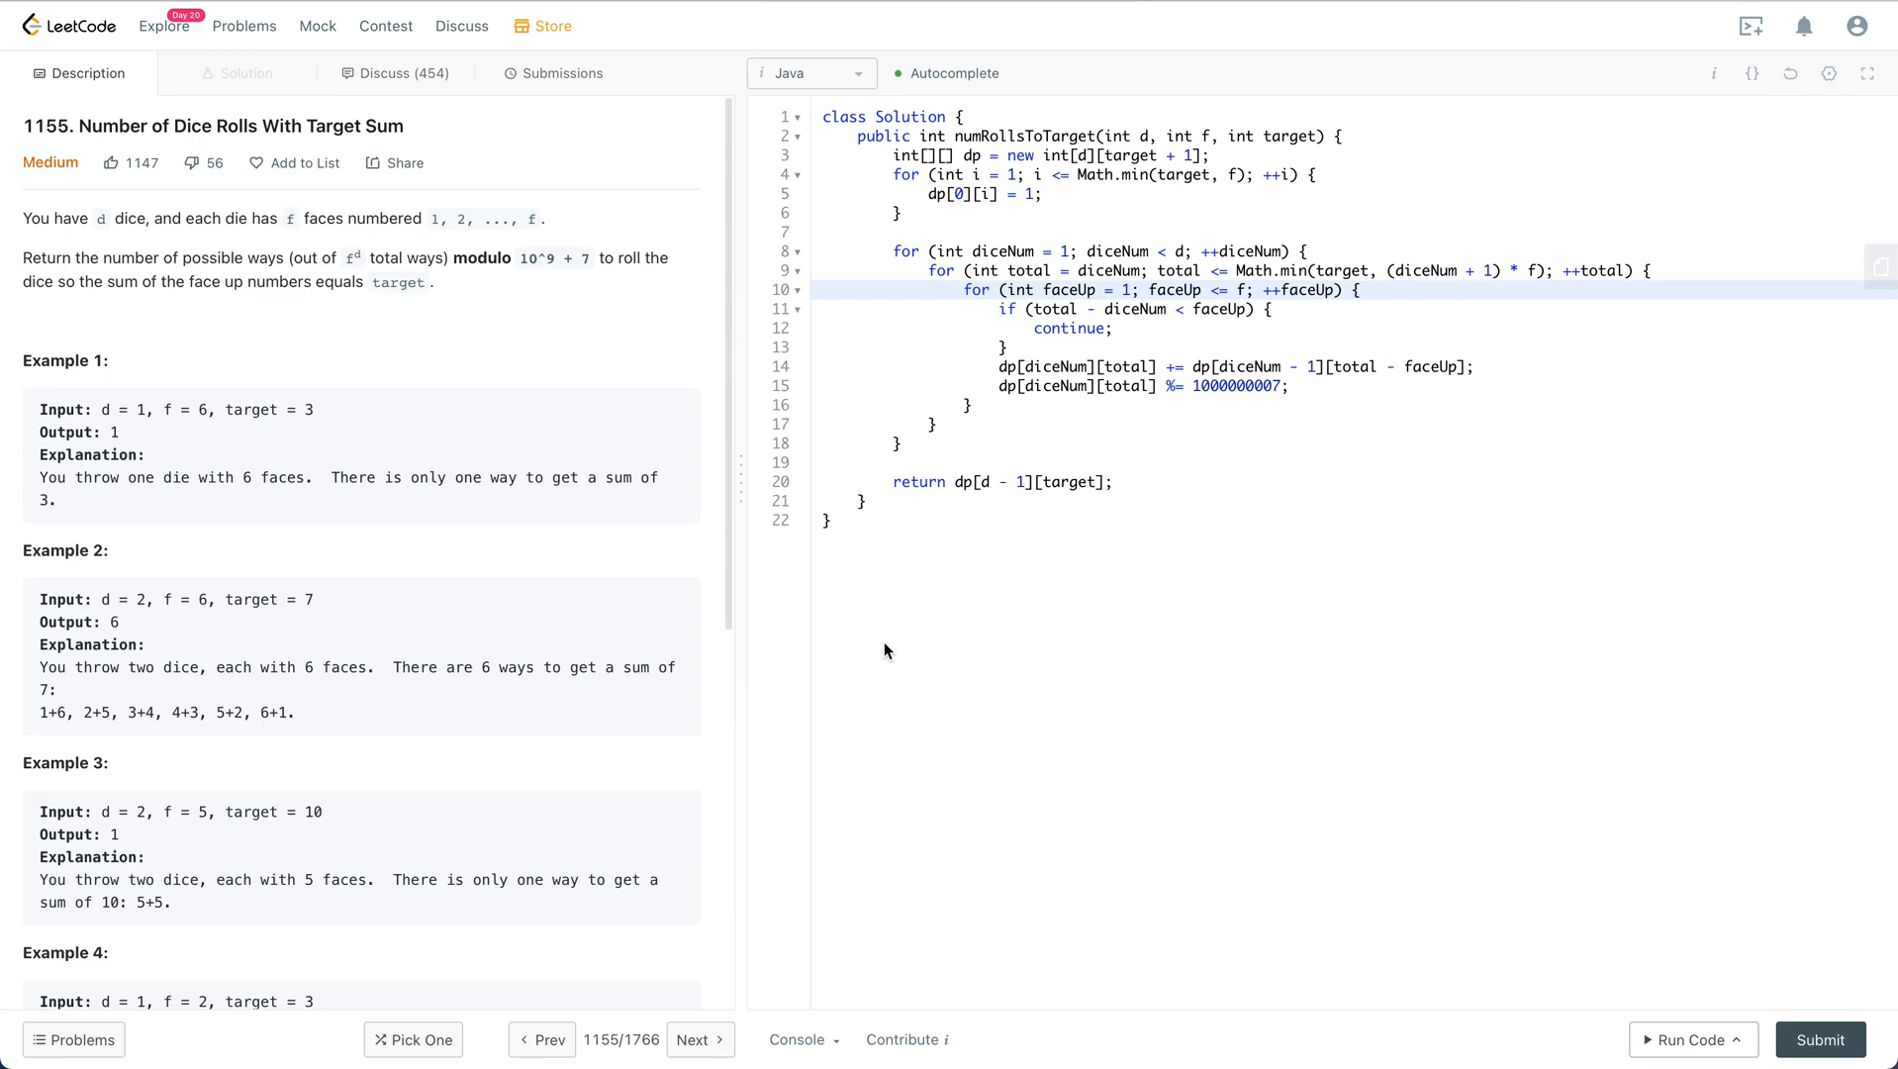
mouse_move(352, 259)
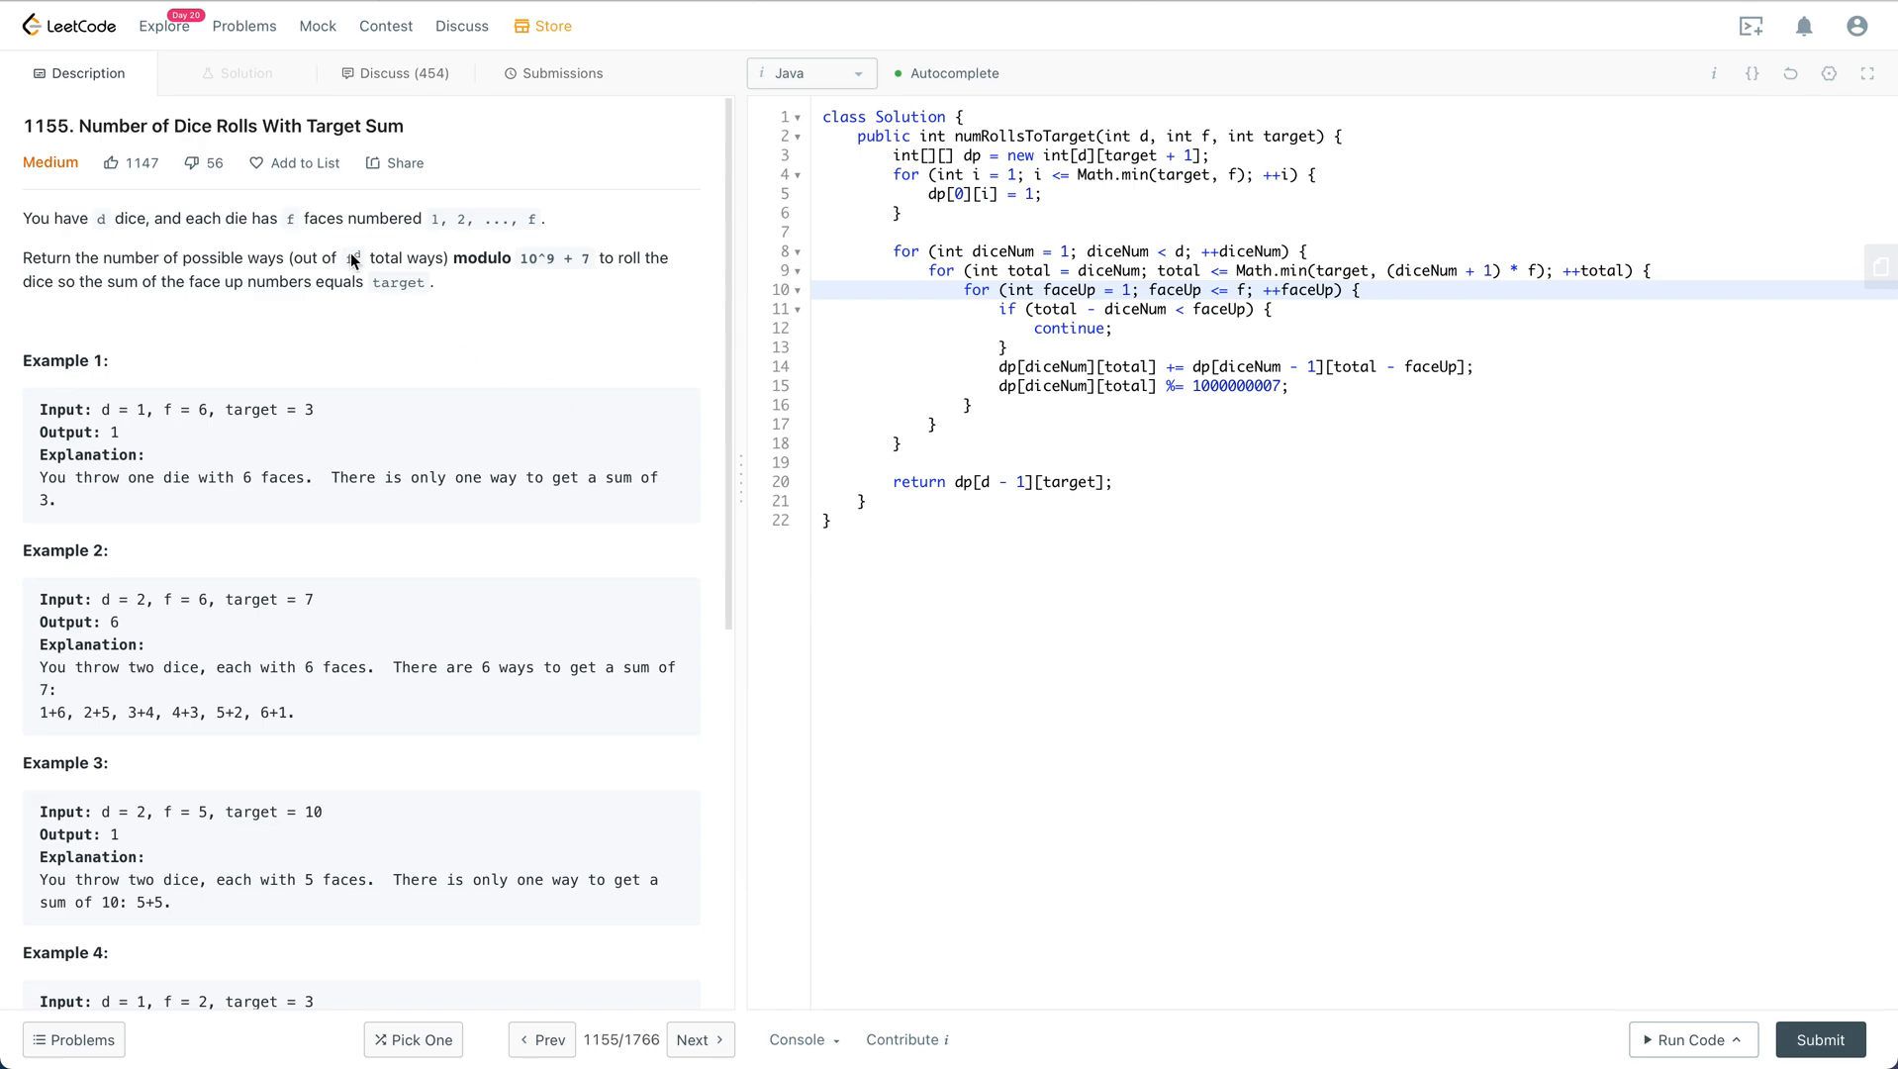
mouse_move(206, 227)
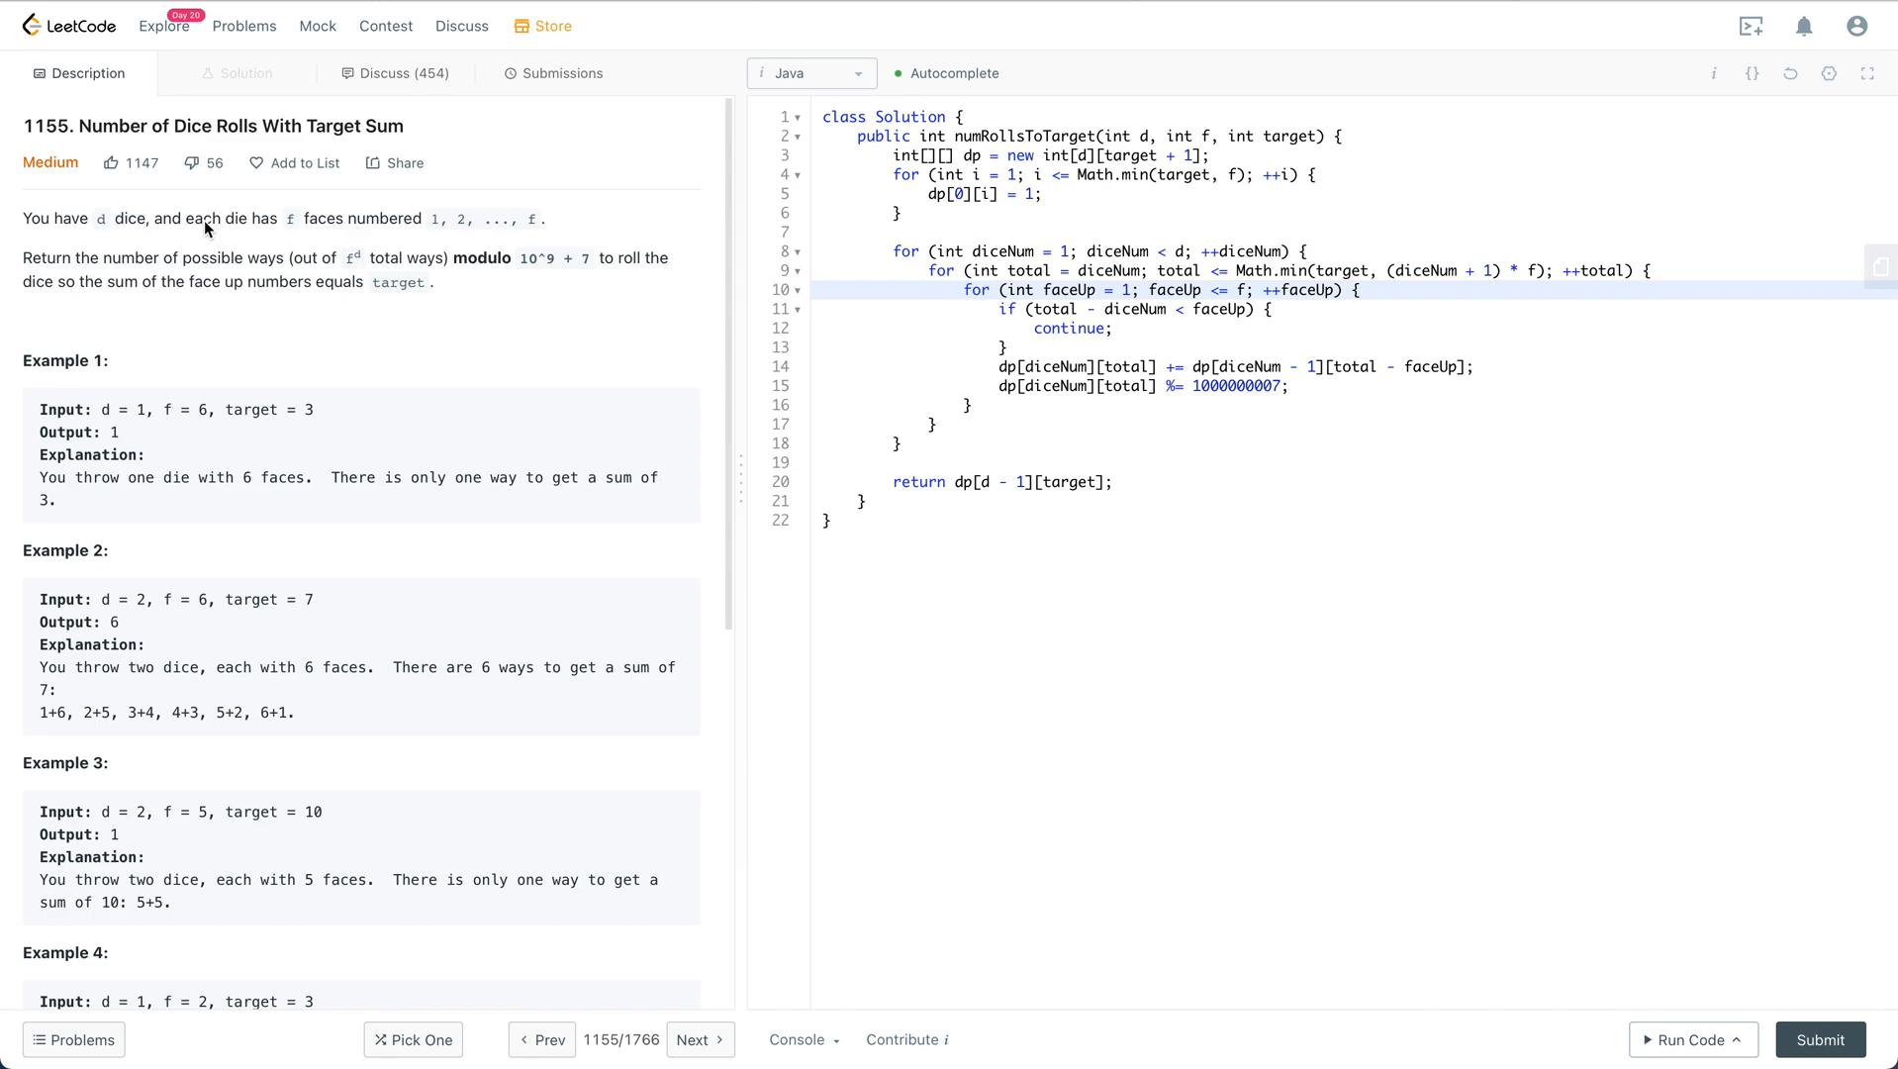
mouse_move(279, 232)
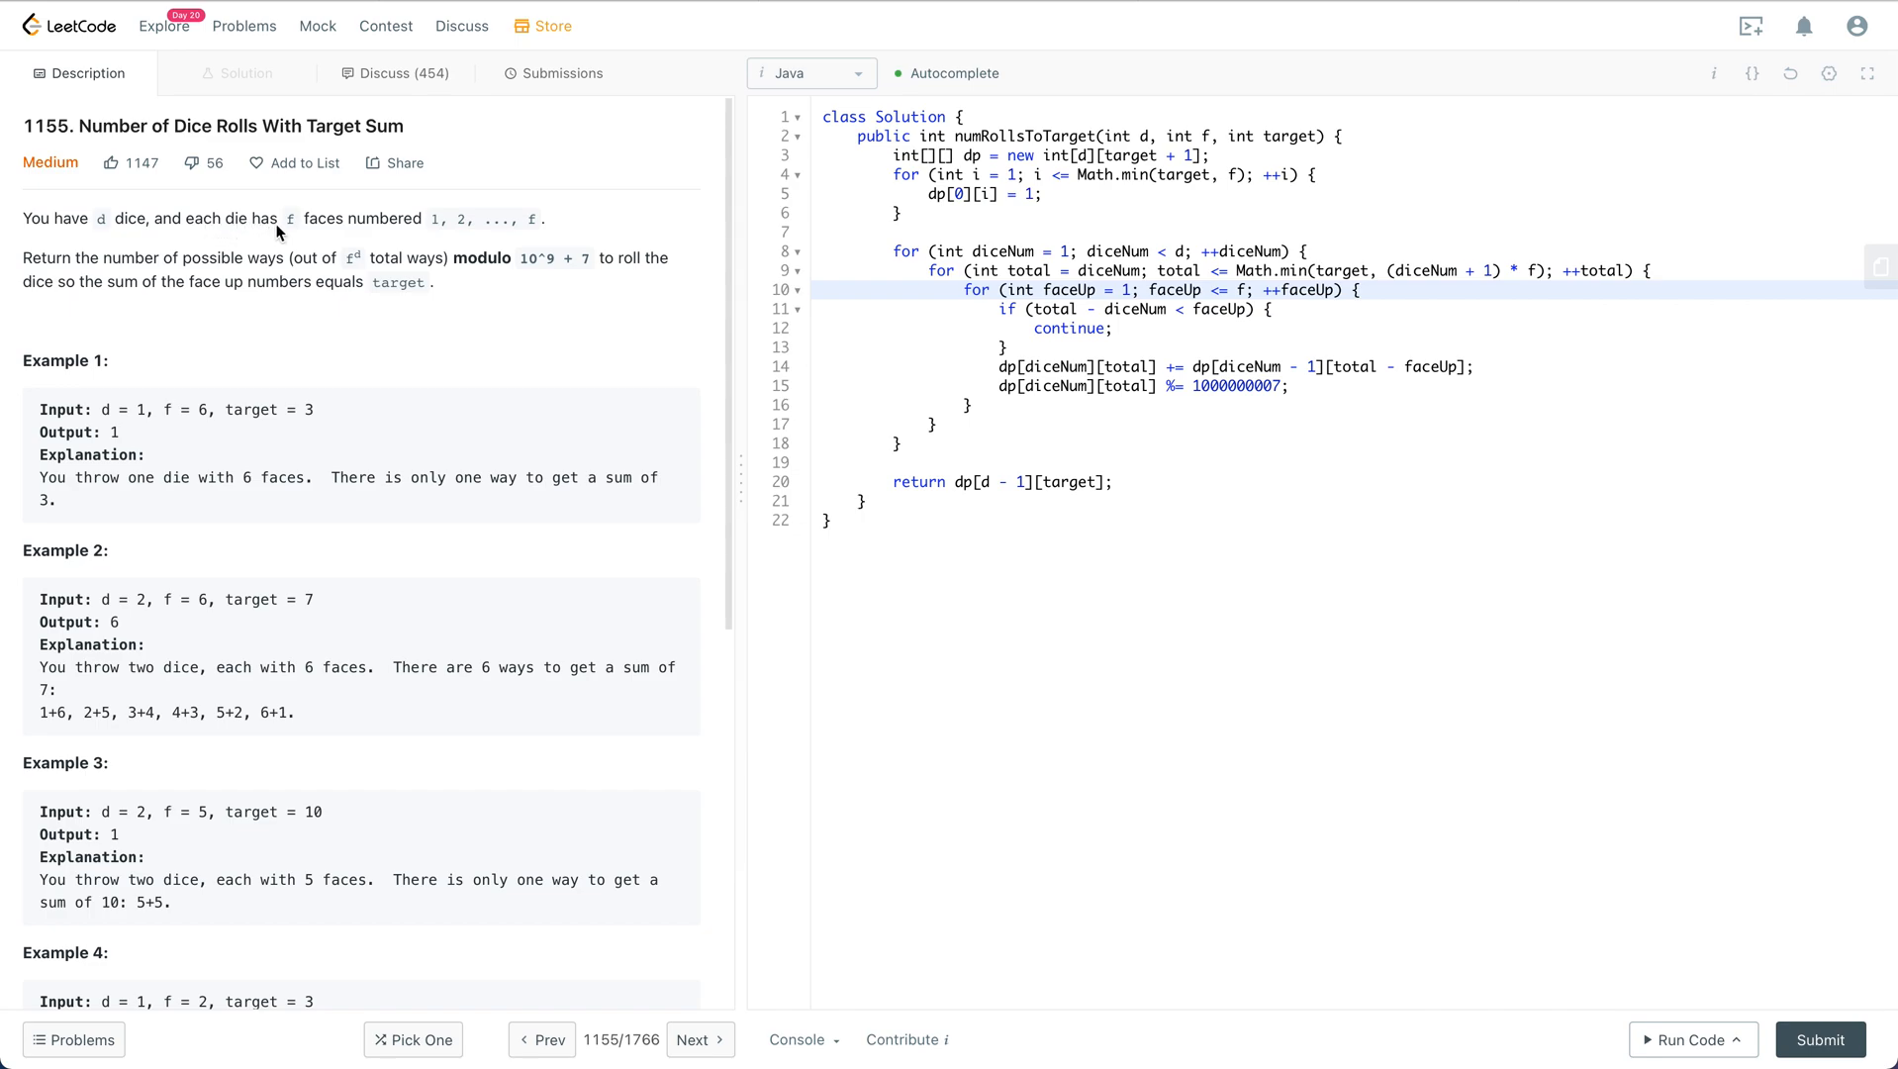
mouse_move(384, 228)
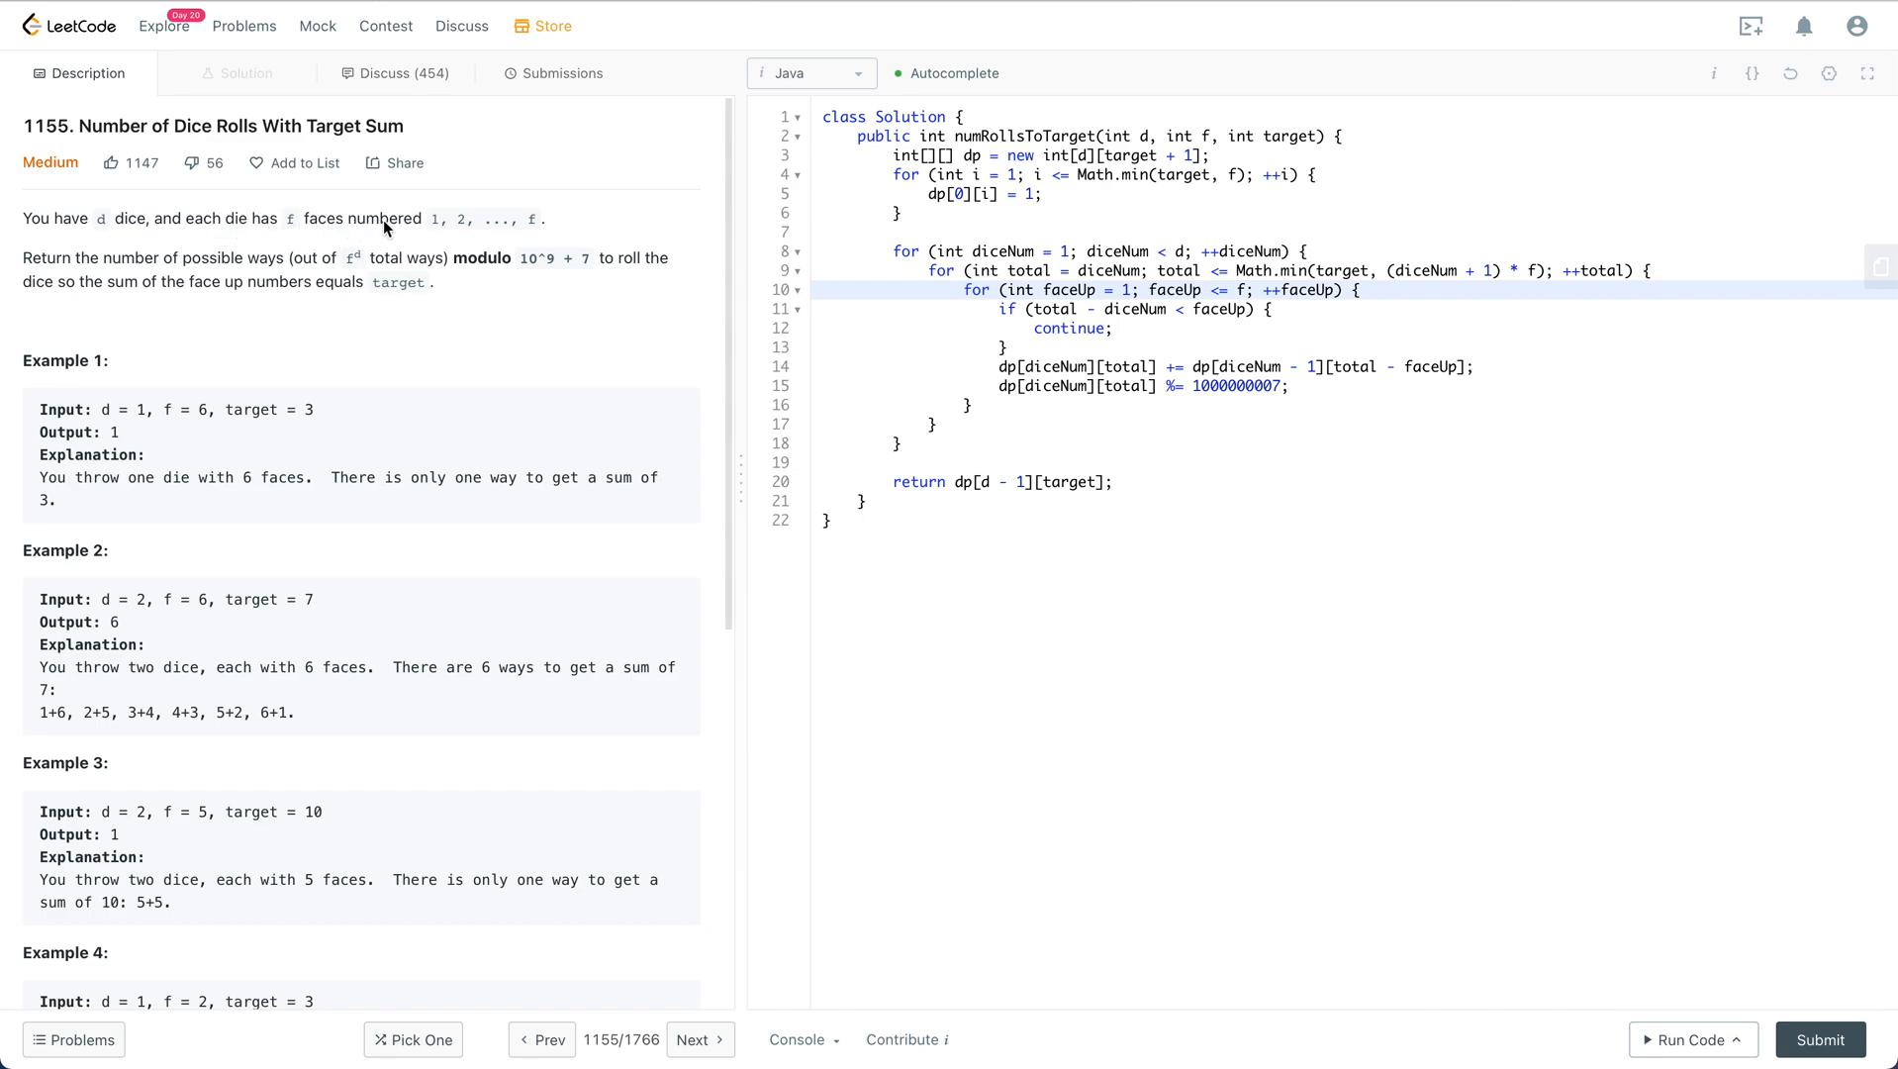
mouse_move(216, 275)
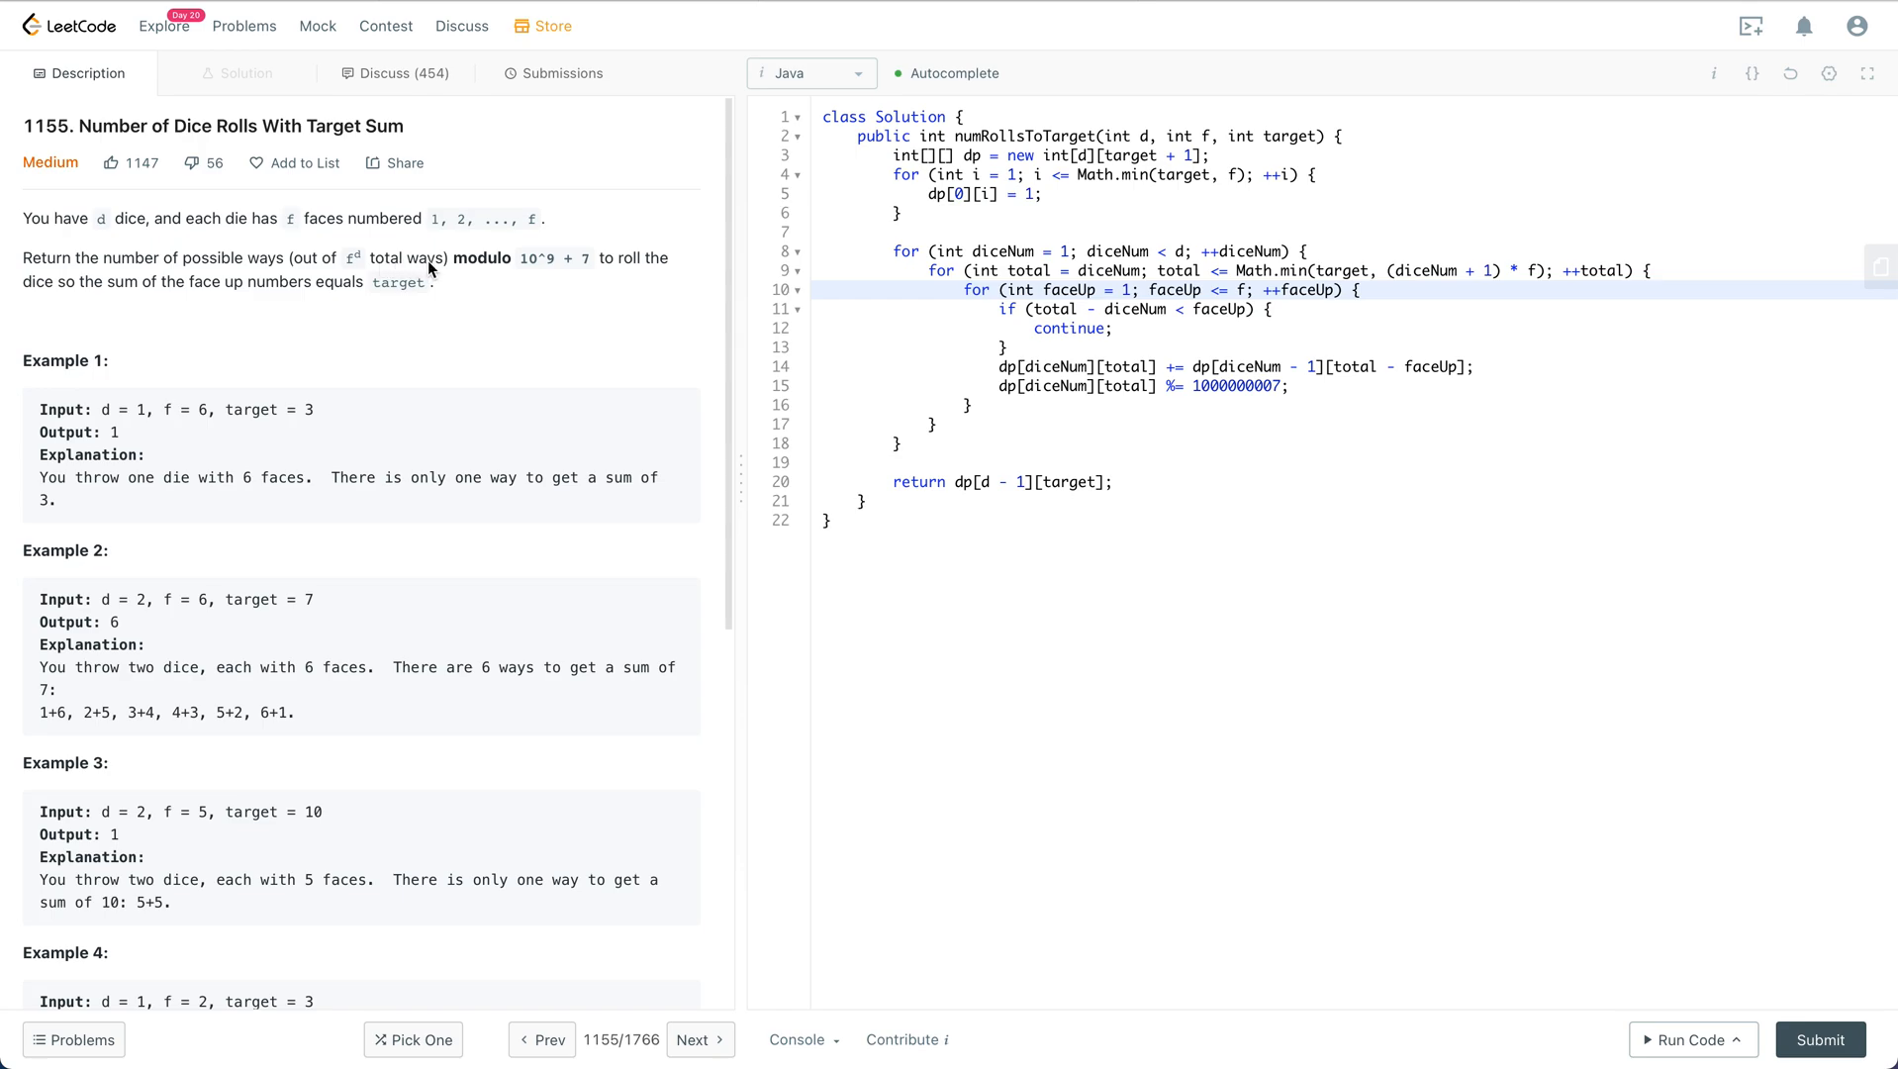
mouse_move(540, 269)
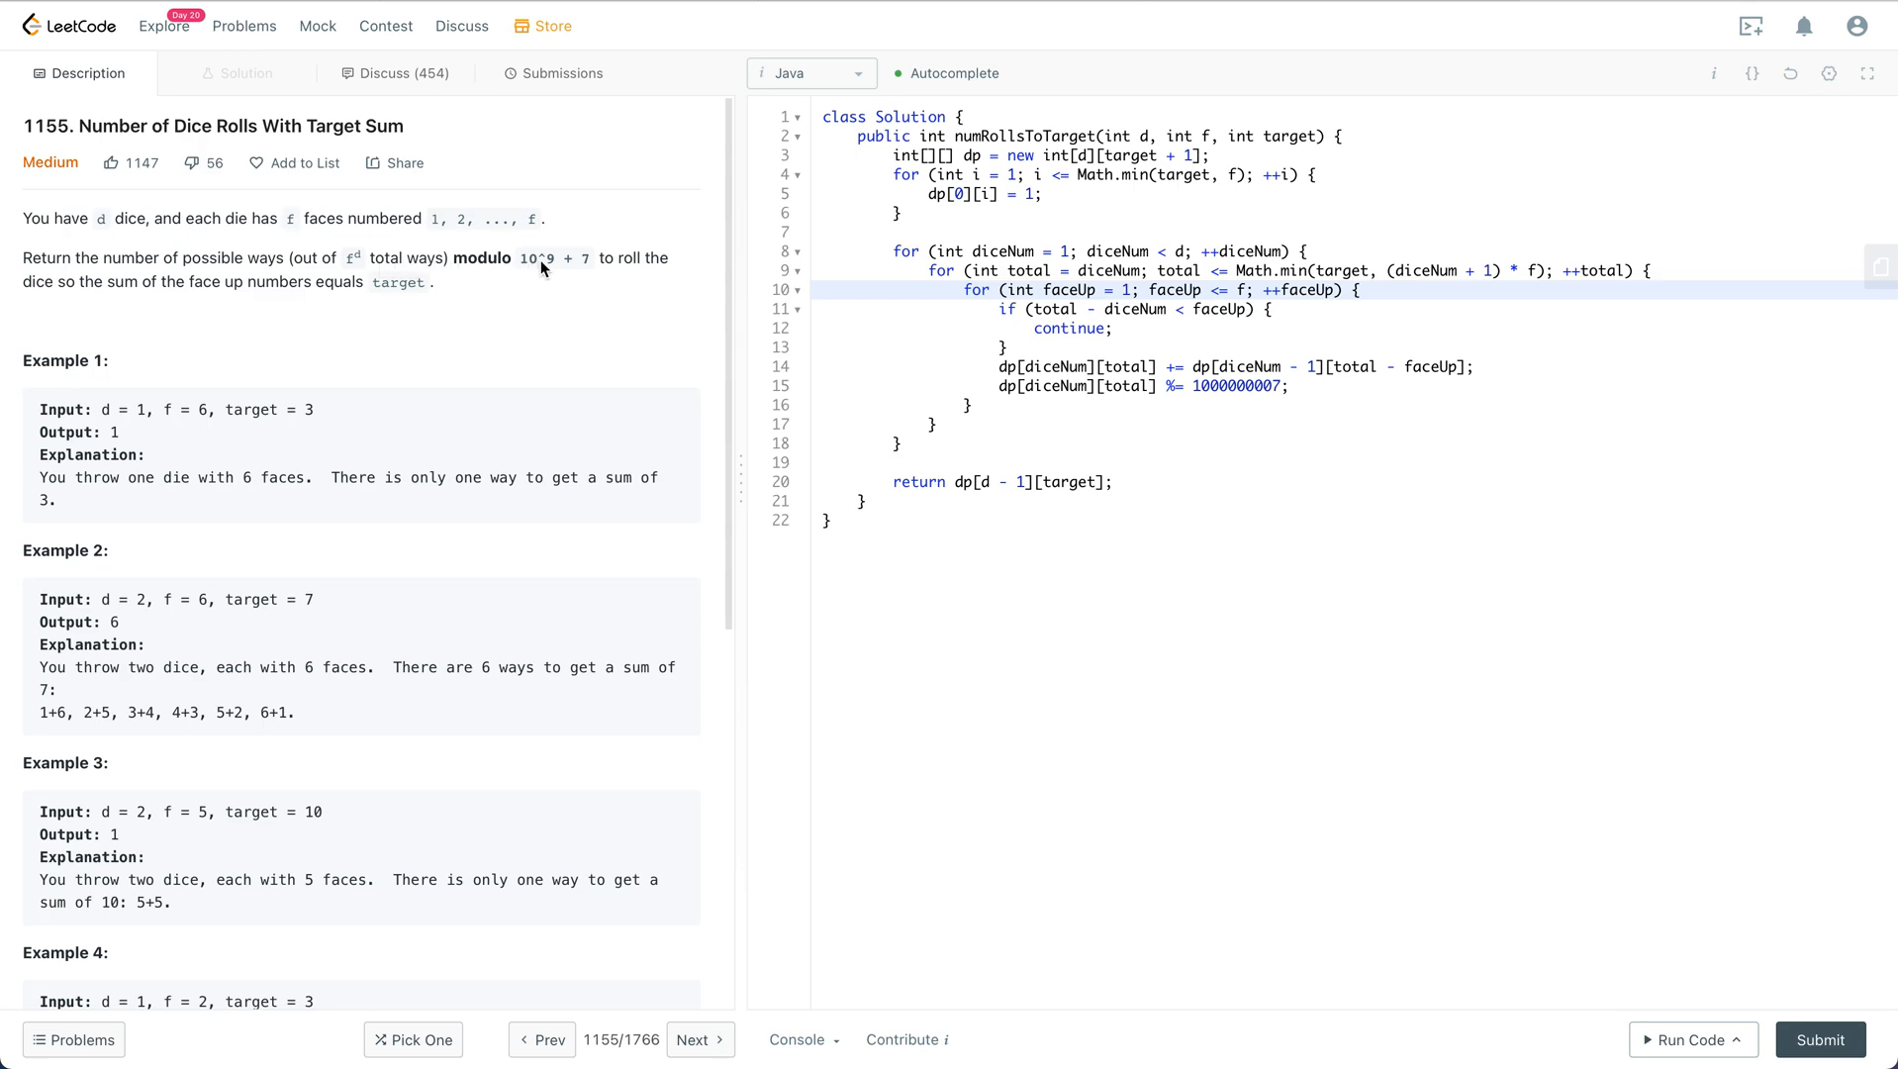
mouse_move(596, 267)
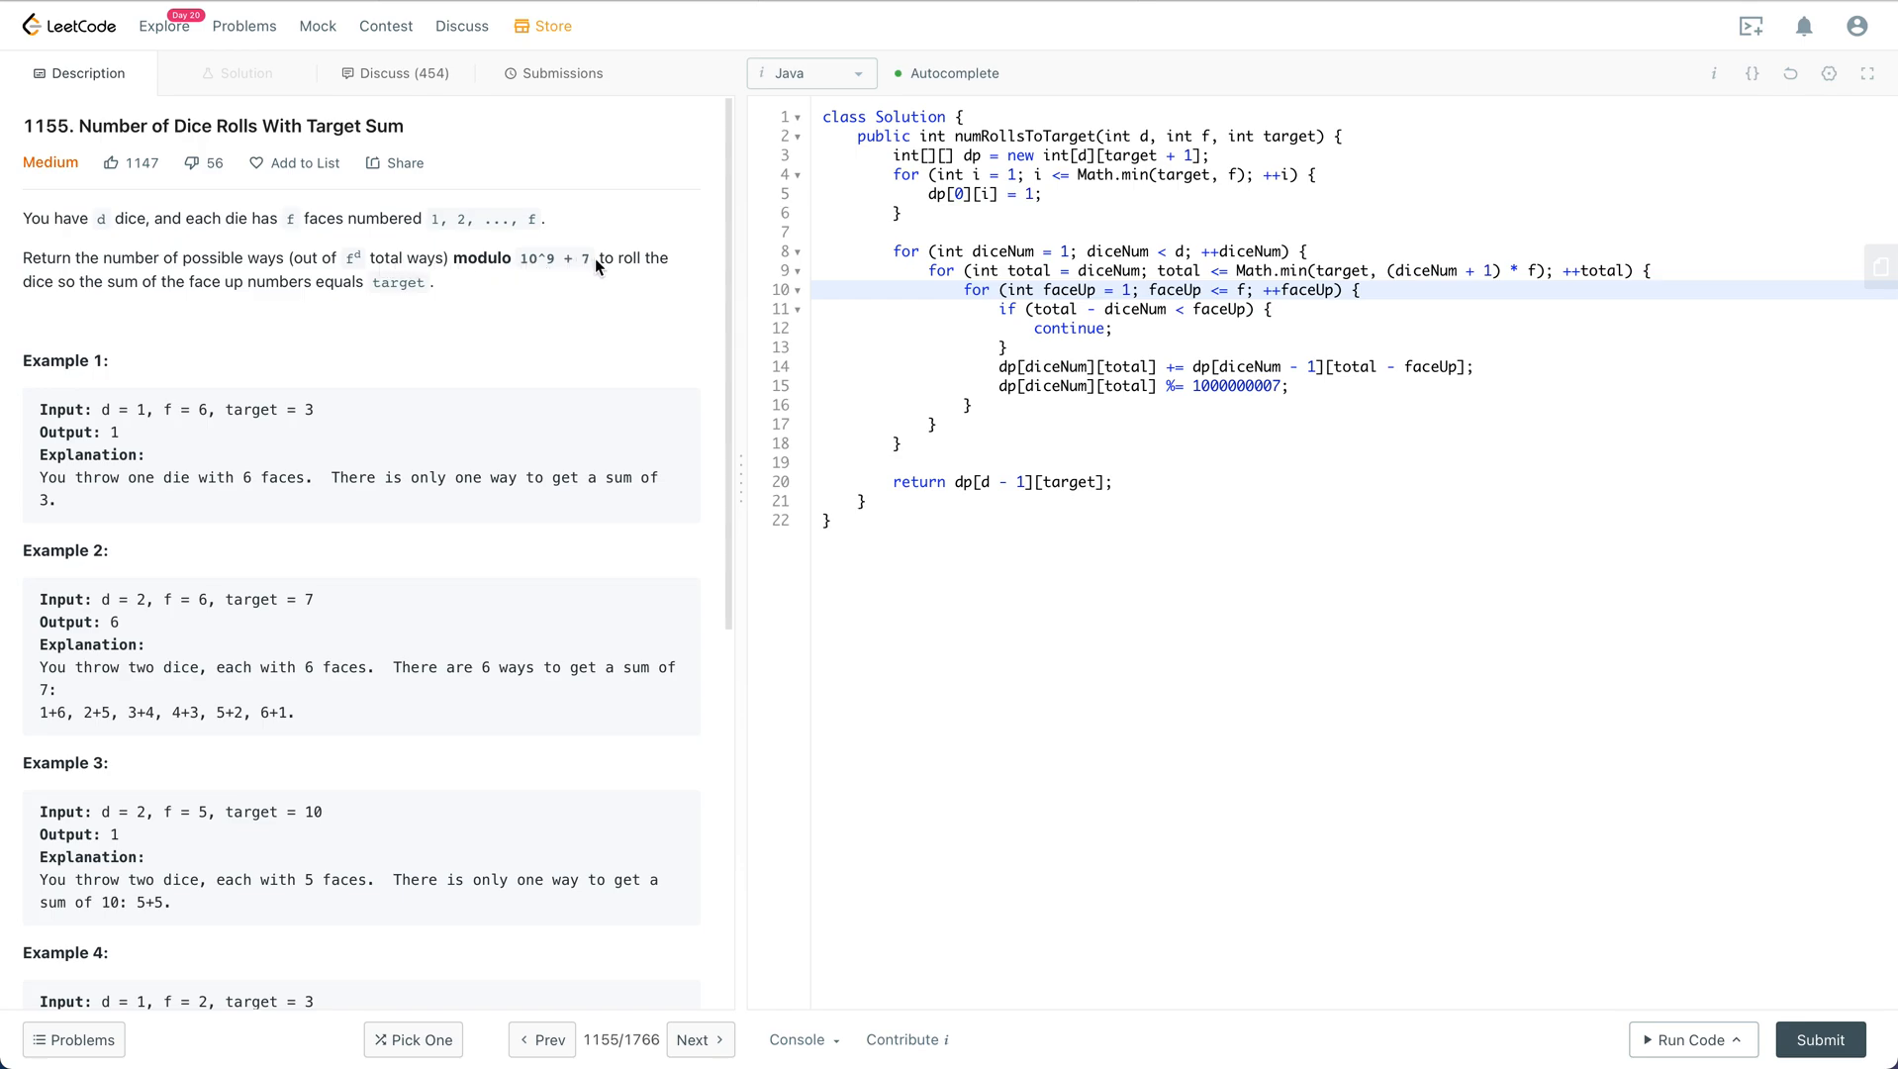
mouse_move(4, 230)
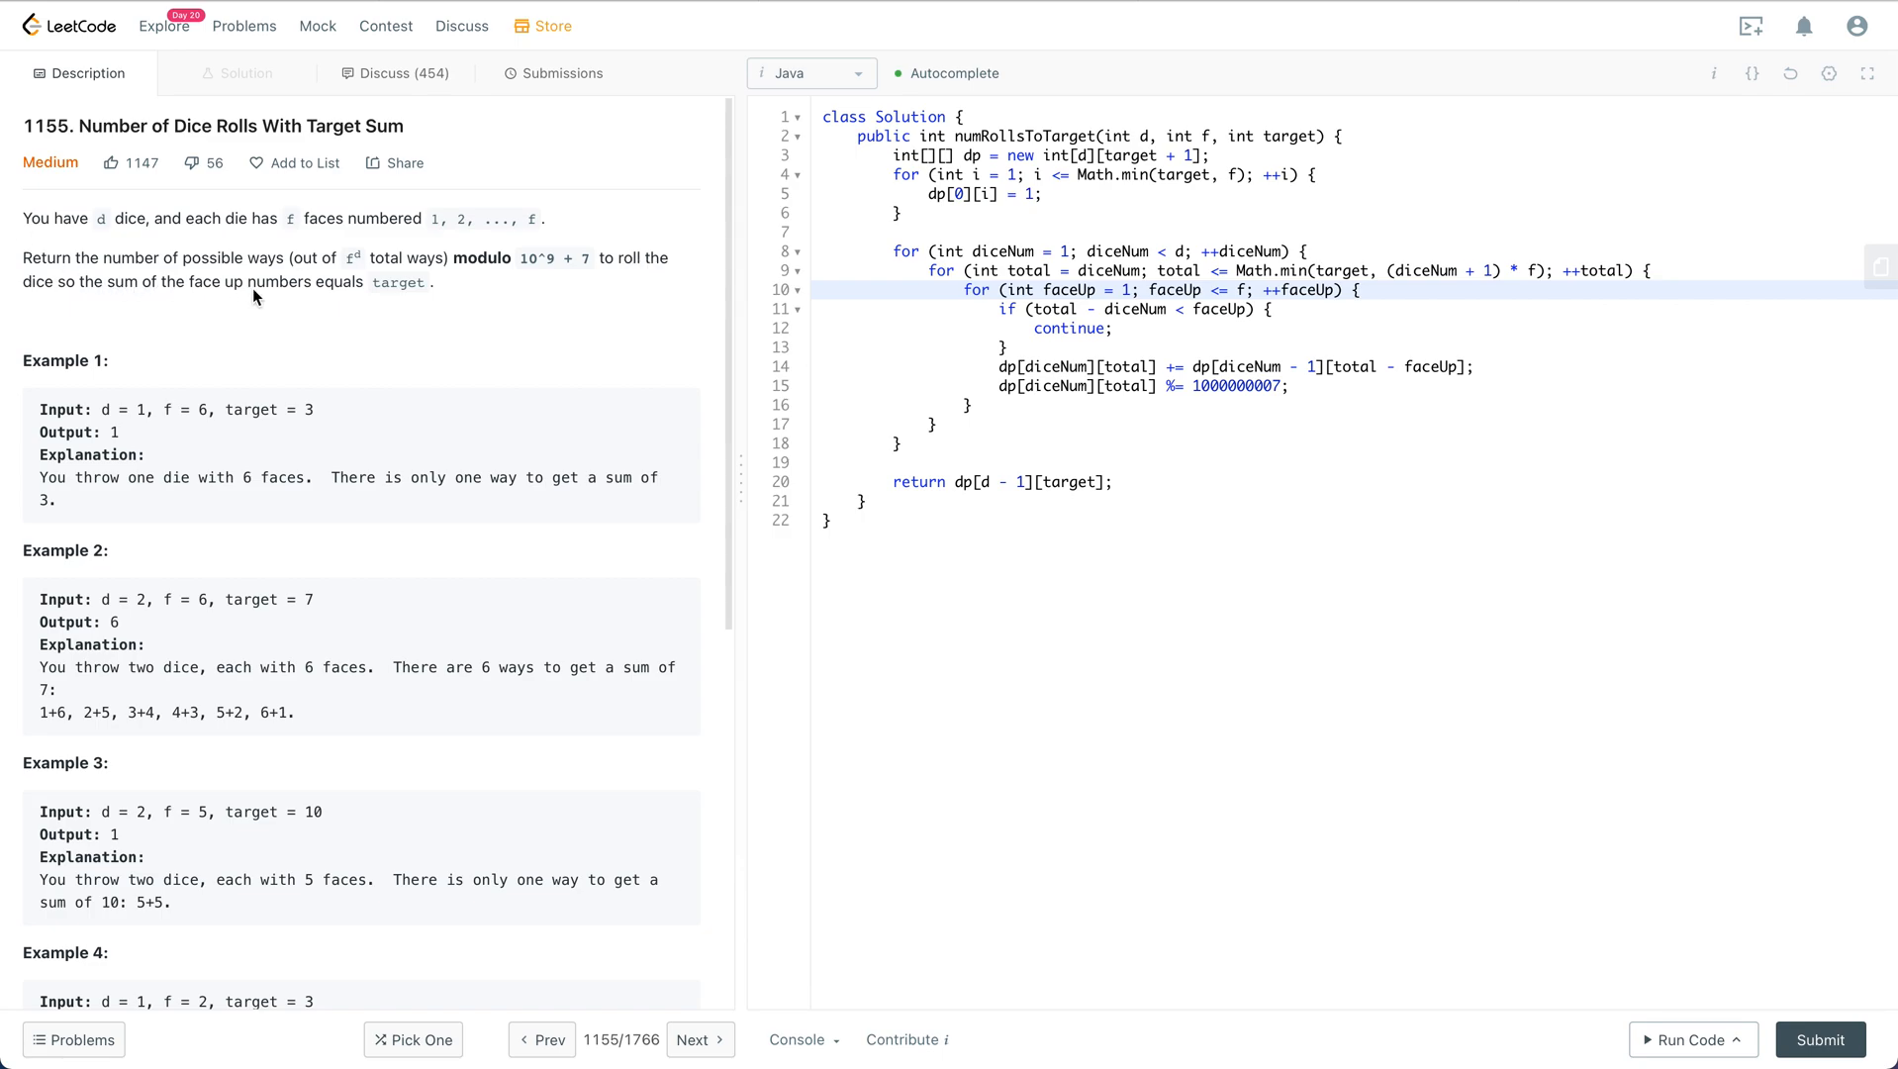
mouse_move(339, 372)
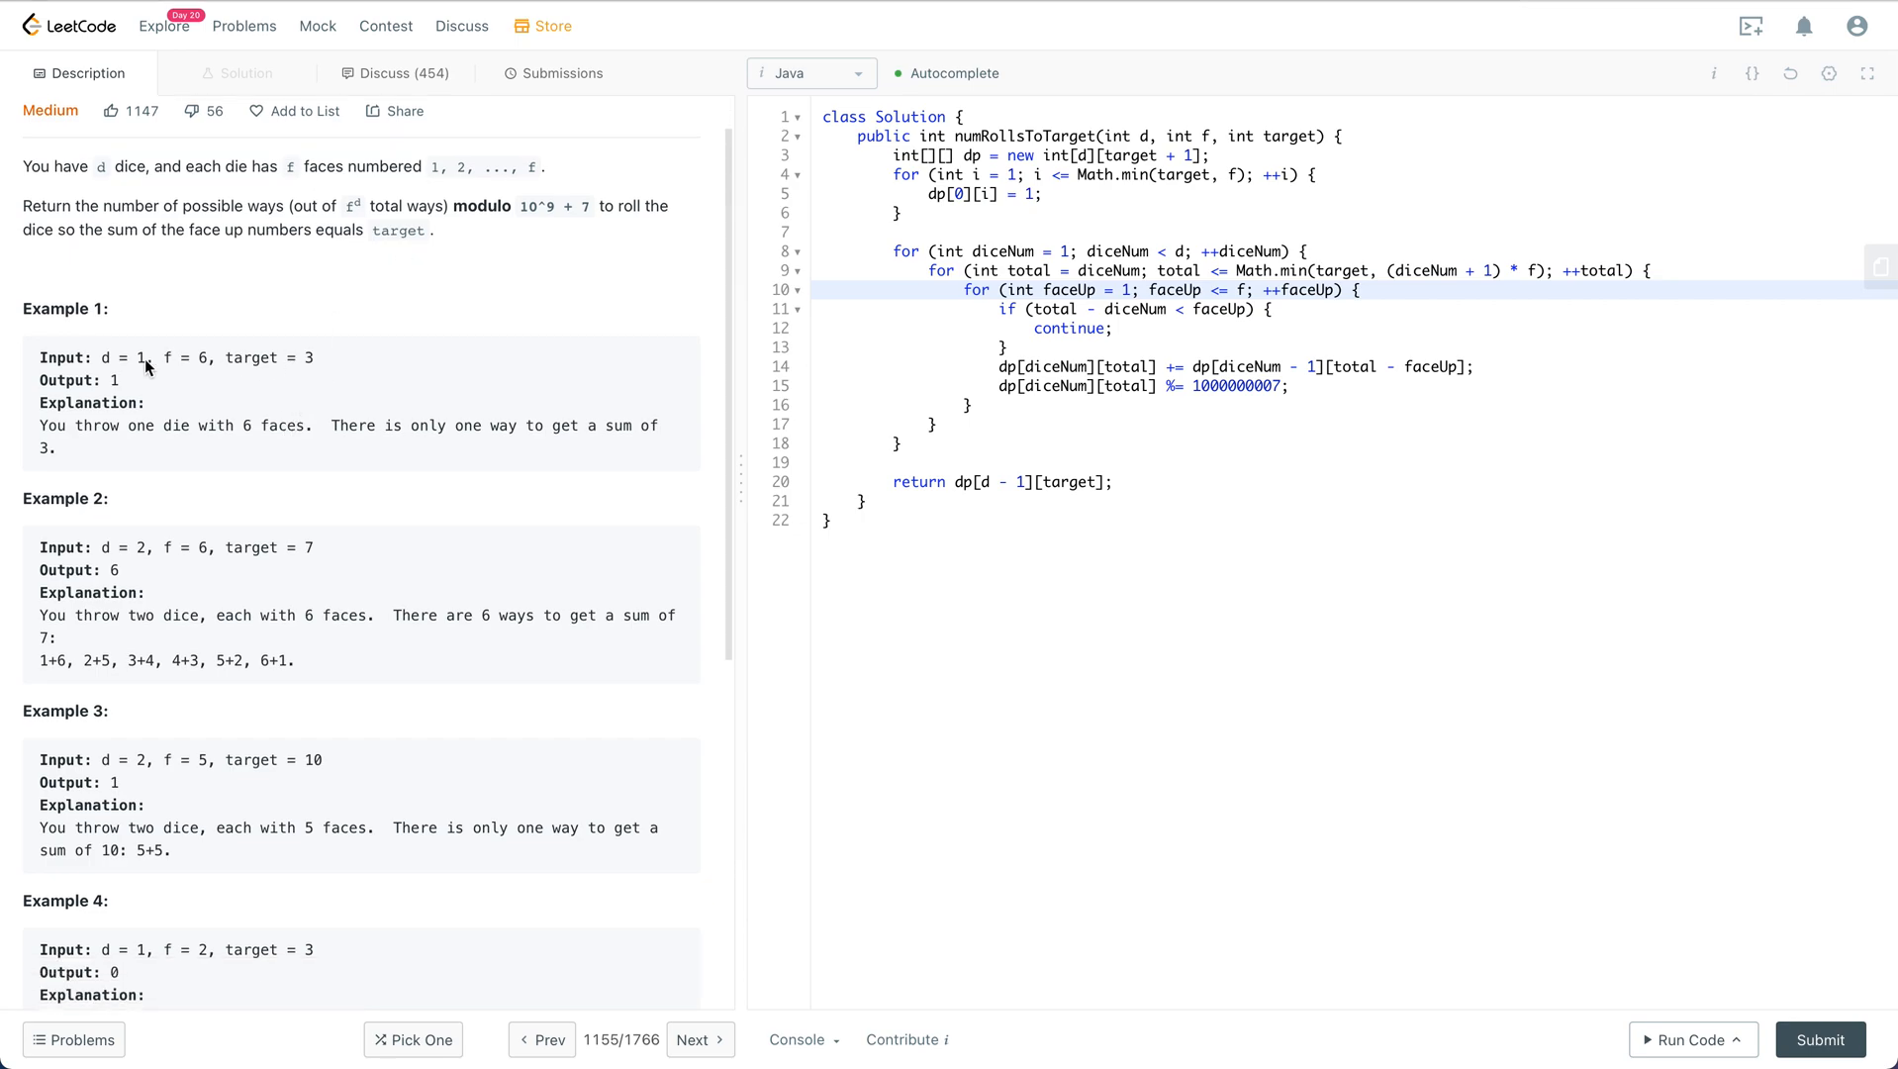
Step: Review the problem statement, highlighting Example 2's target 7 and the d and f constraints
drag(103, 356, 312, 356)
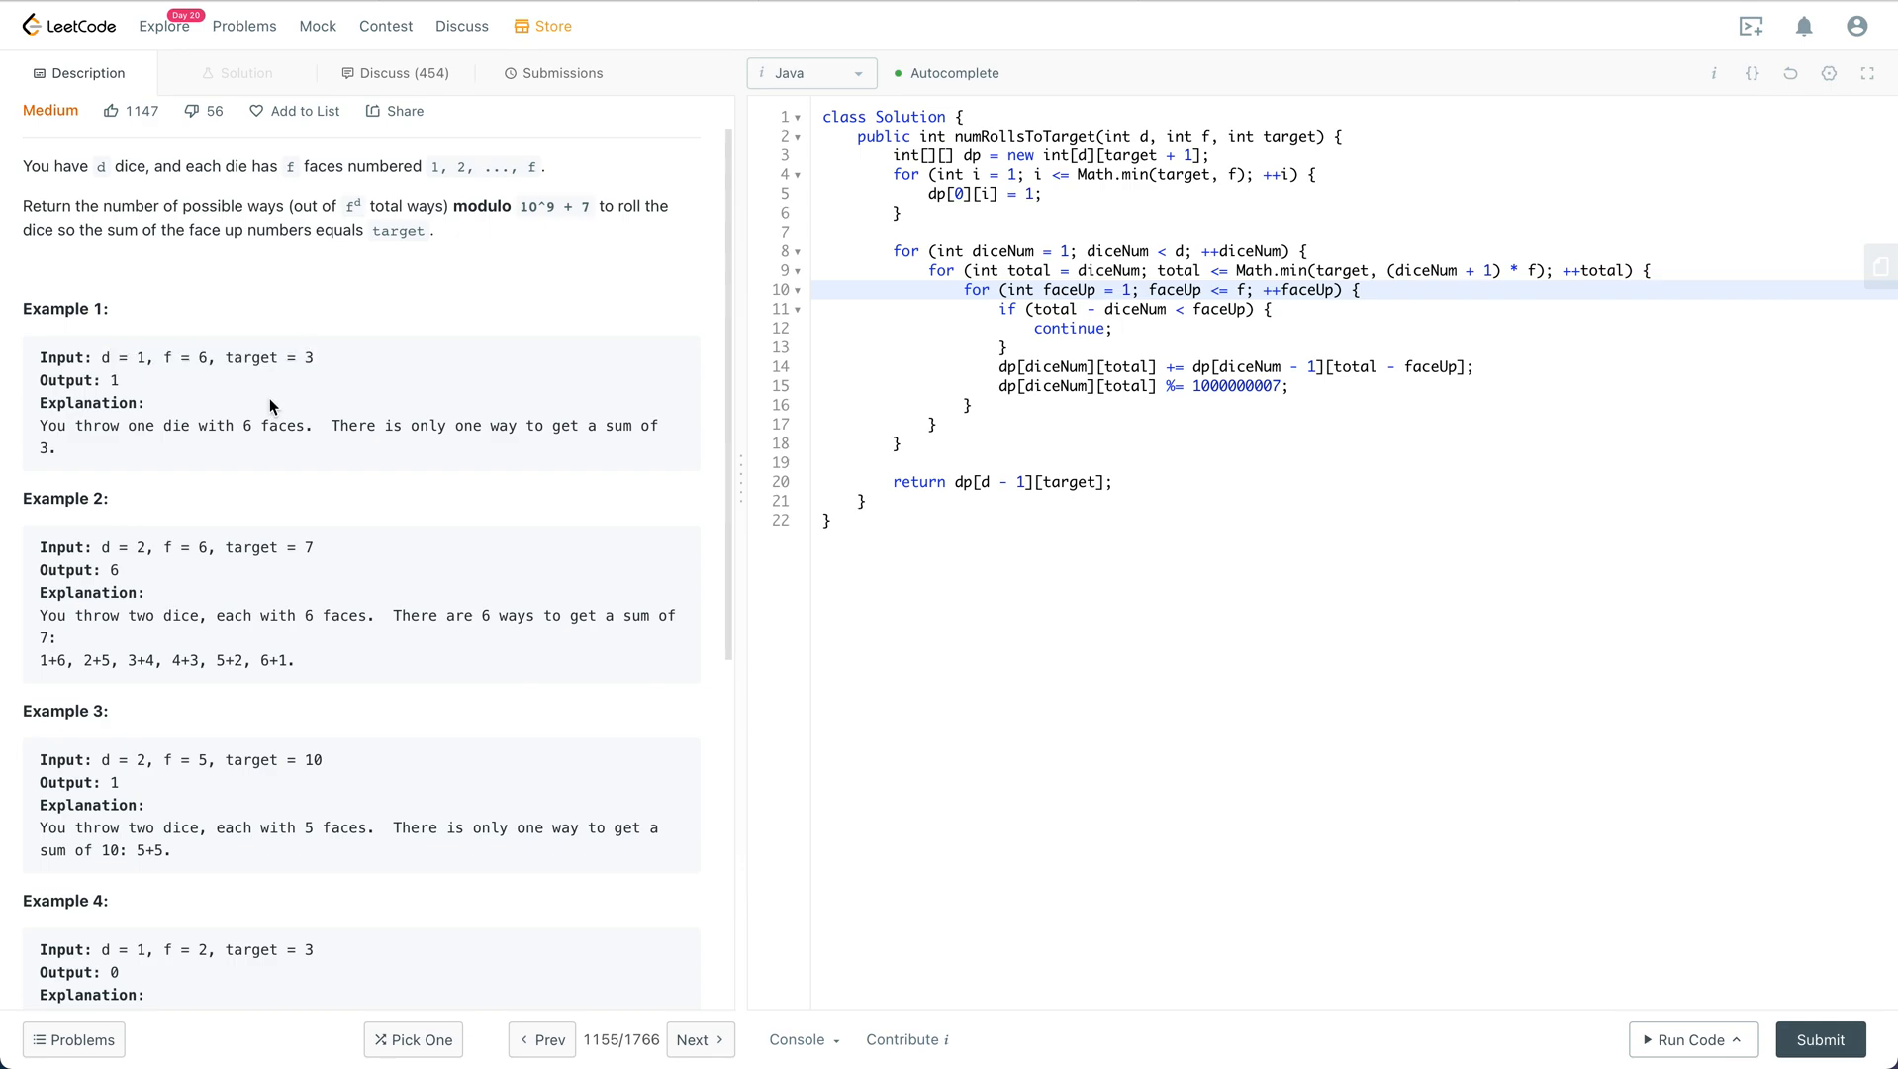
scroll(down, 3)
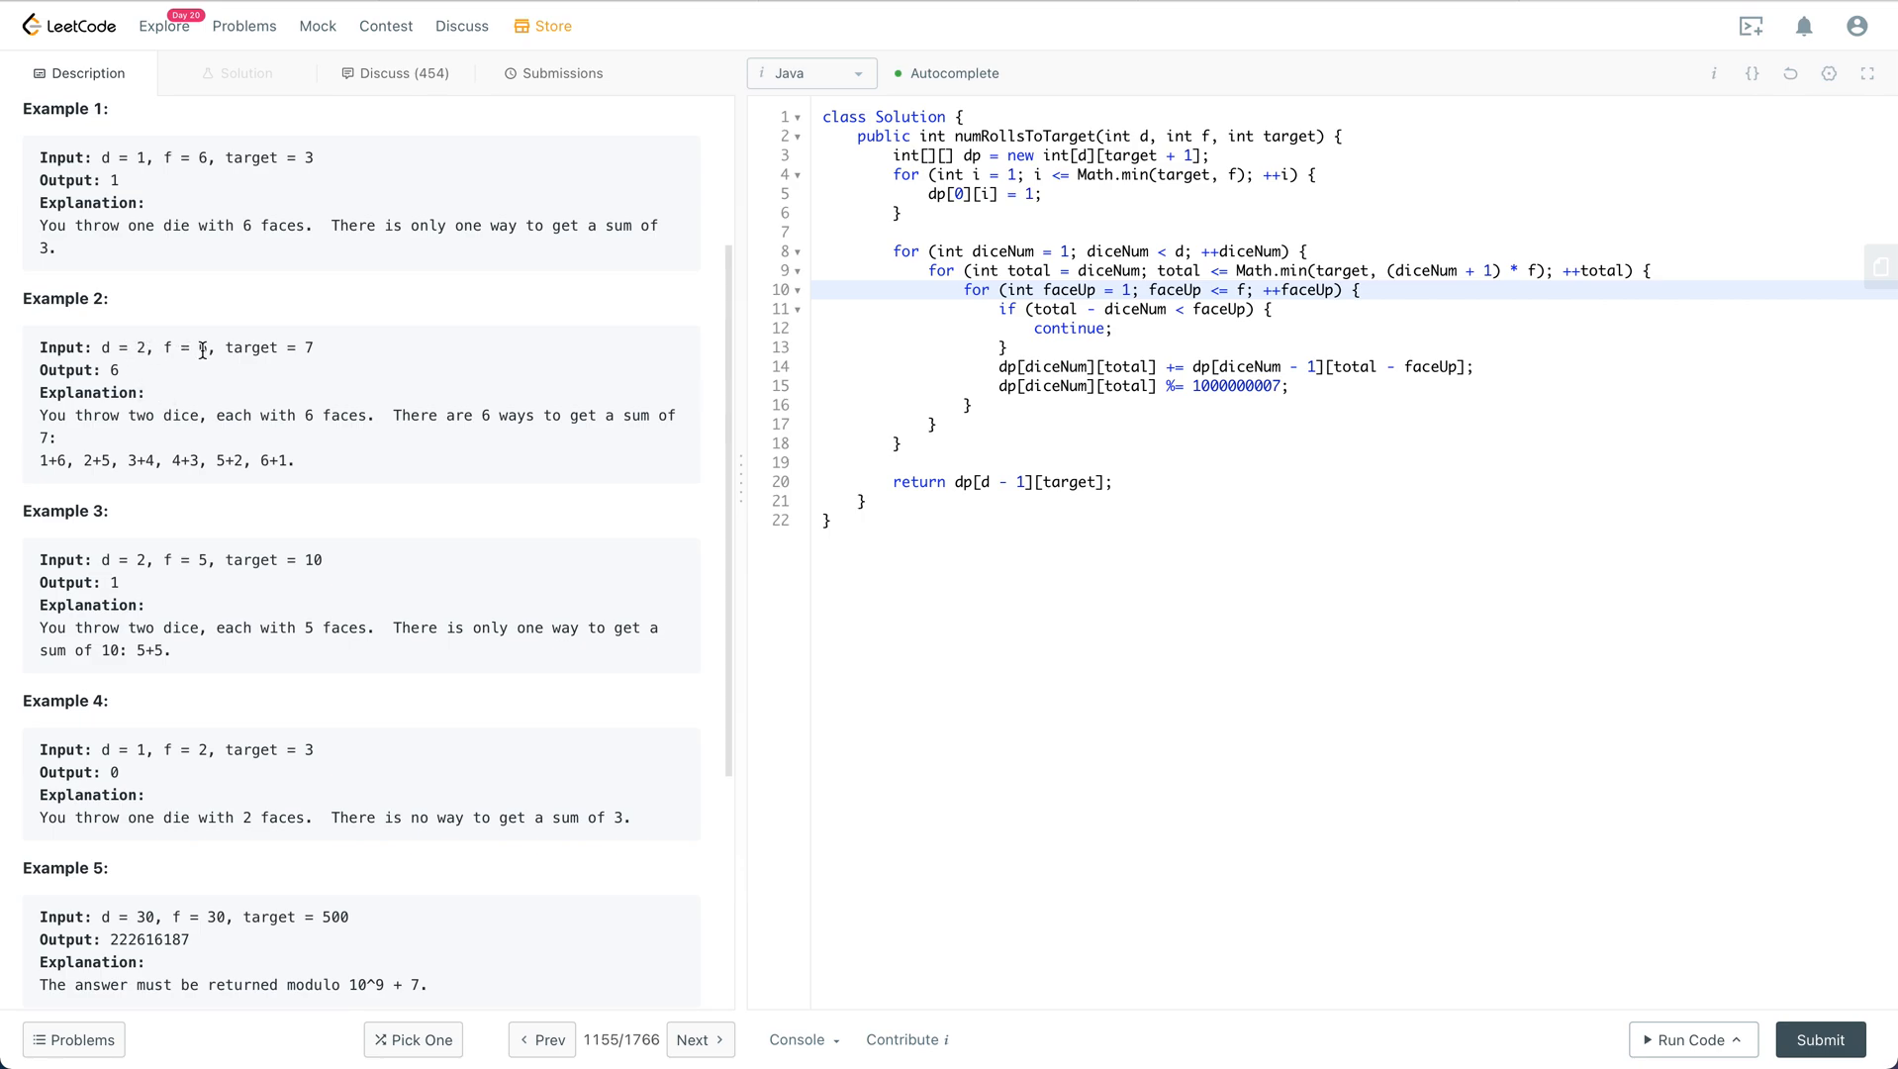
double_click(201, 348)
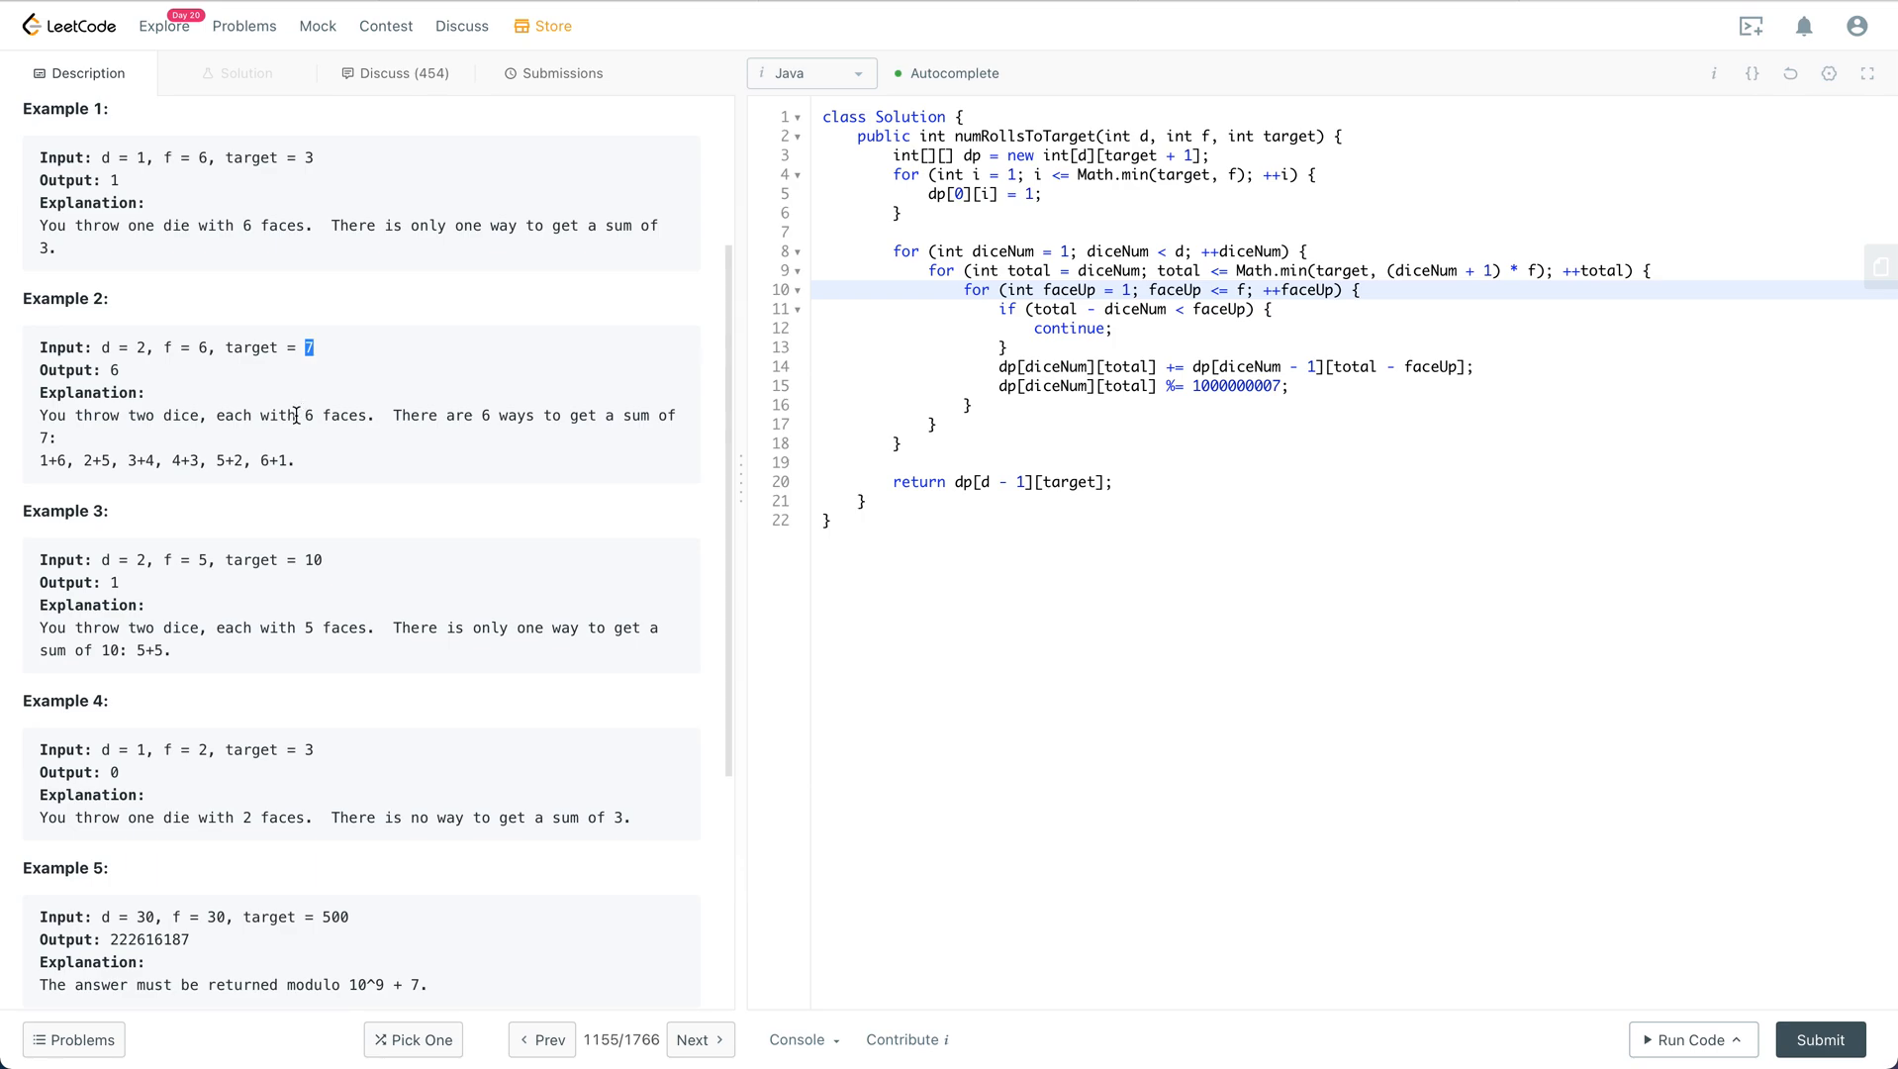
scroll(down, 3)
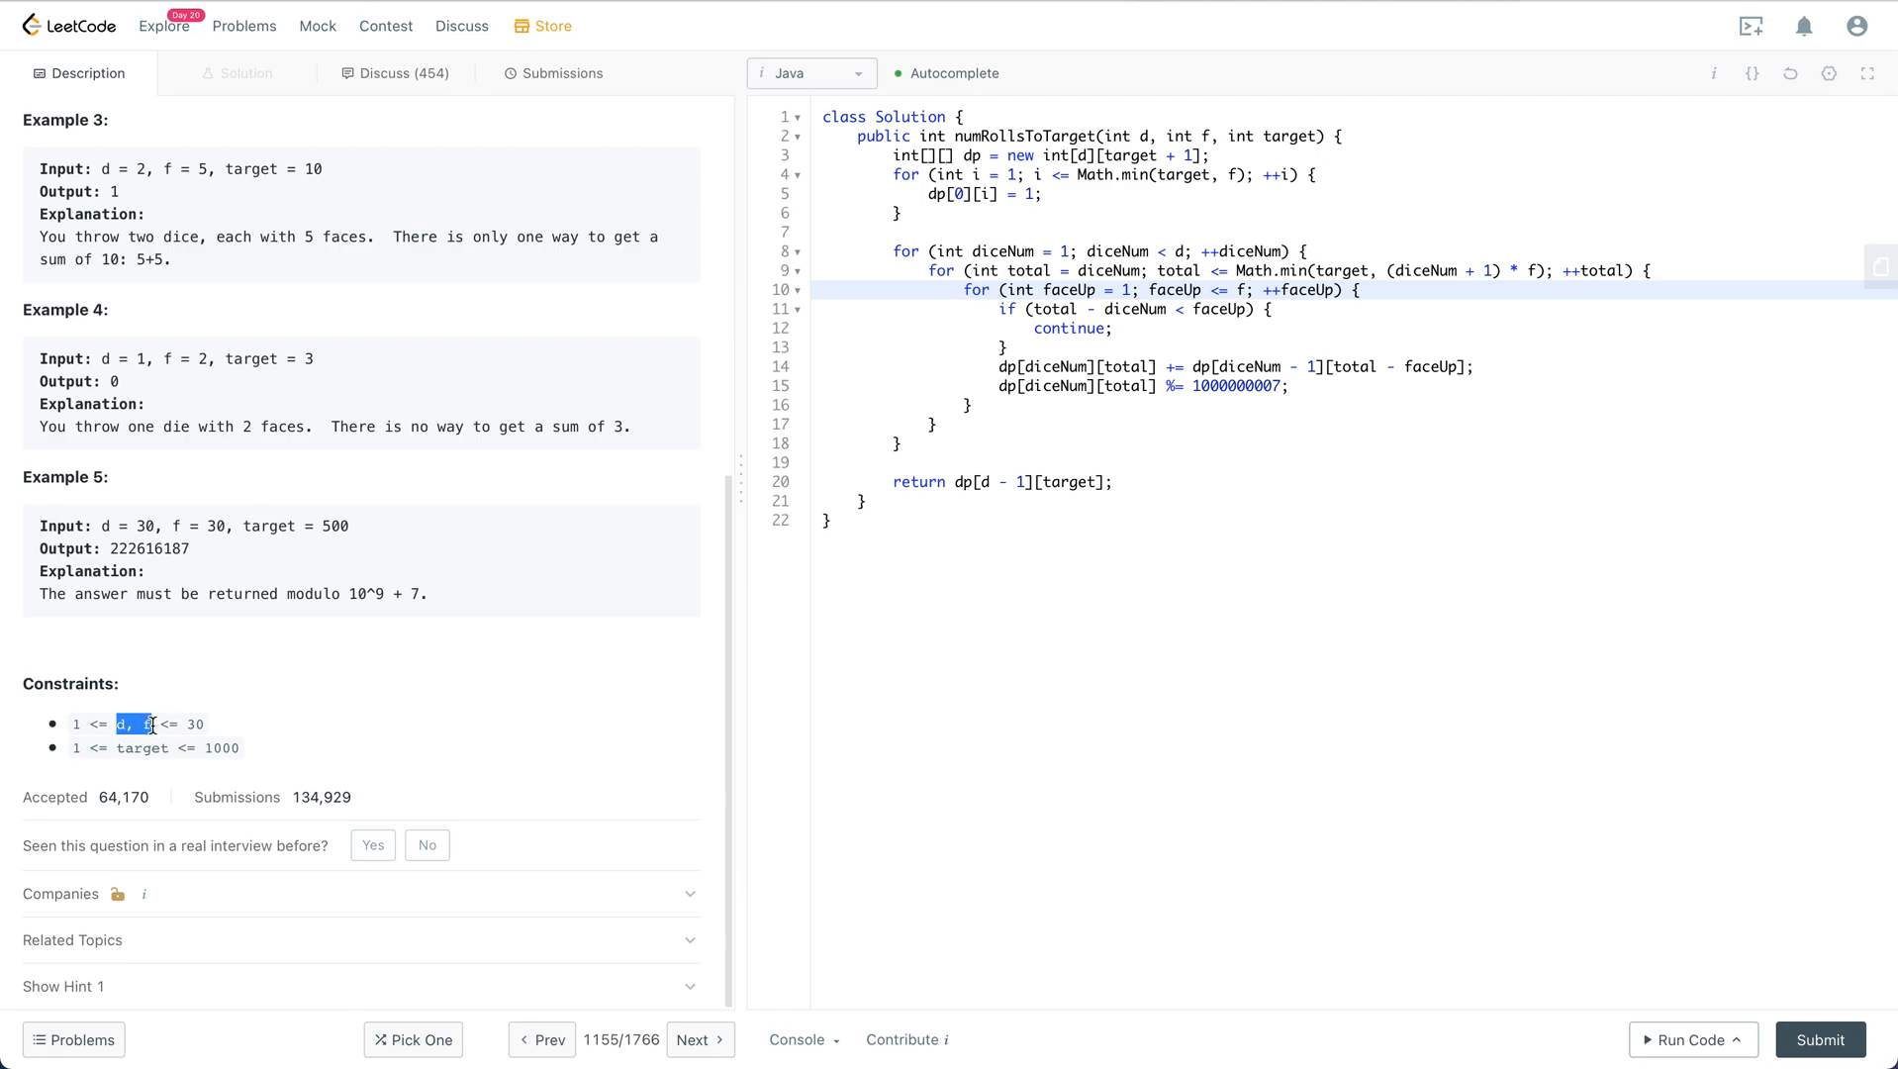
double_click(142, 746)
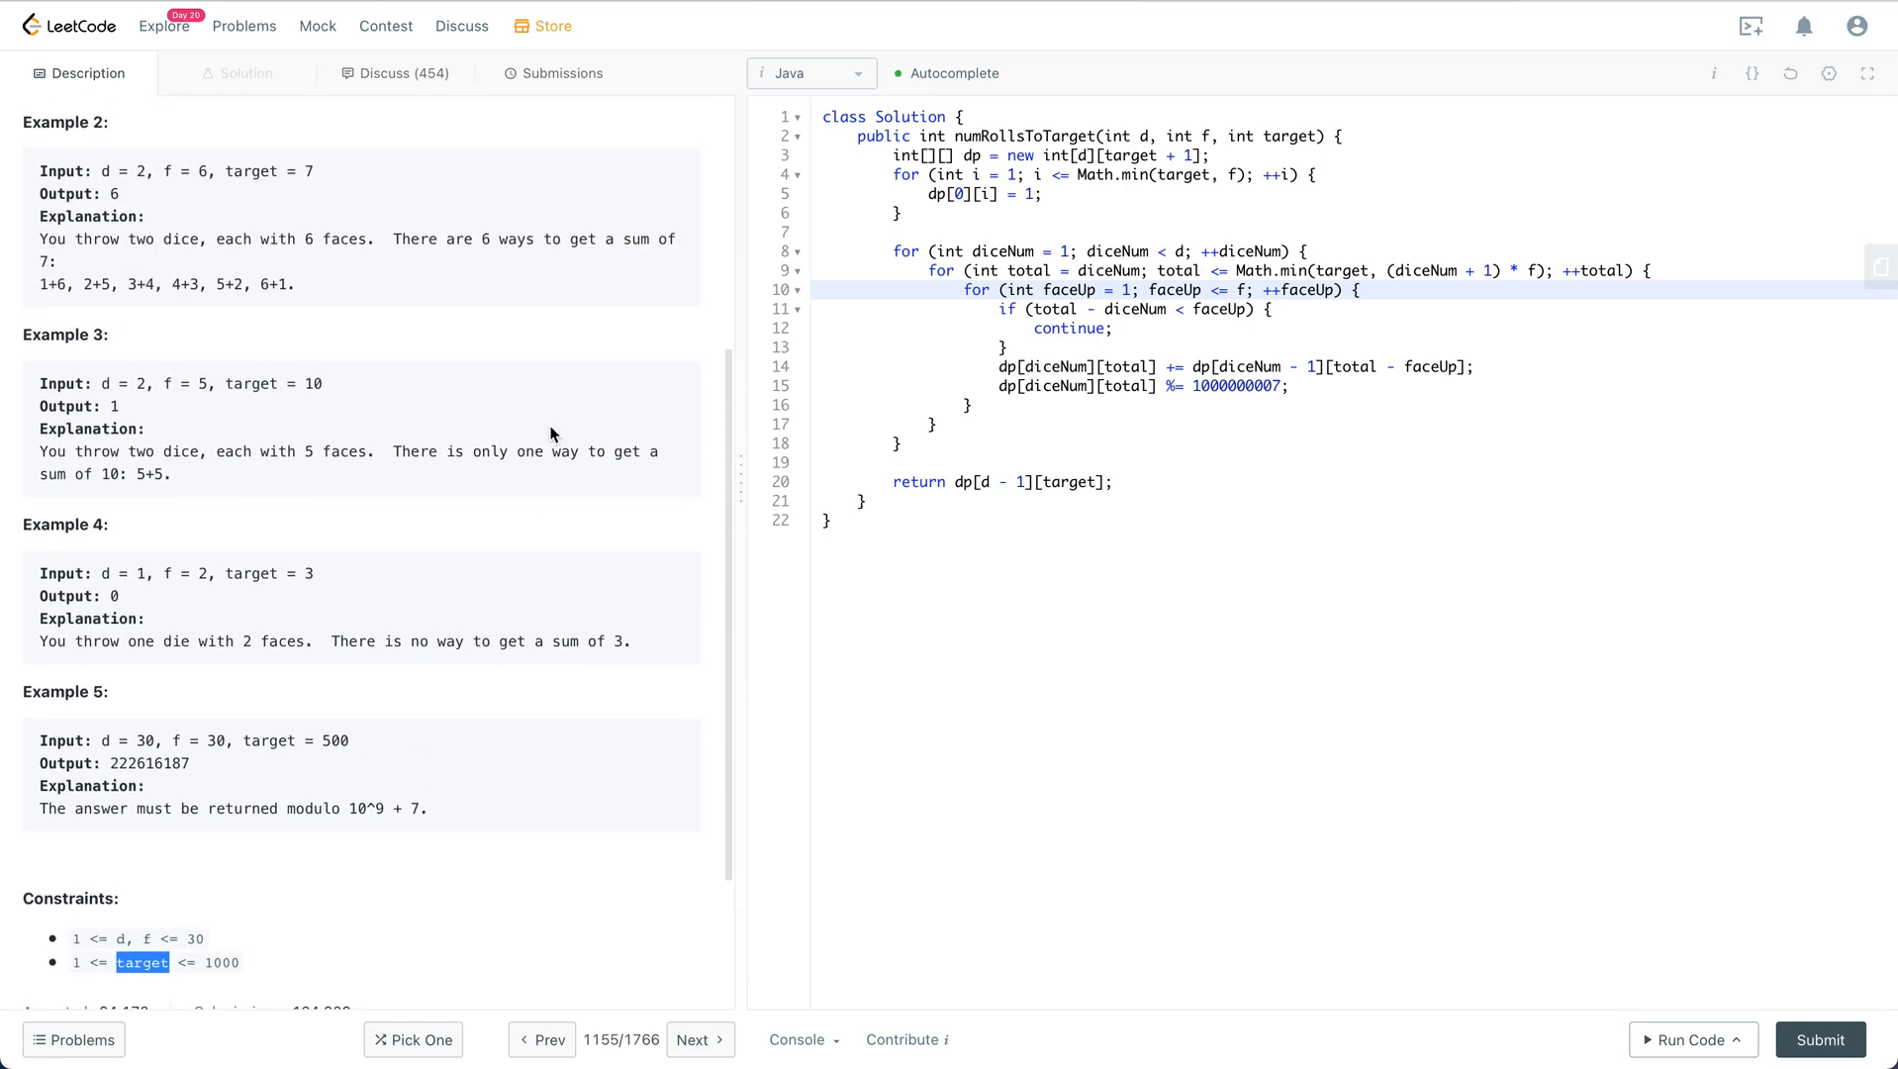
scroll(down, 3)
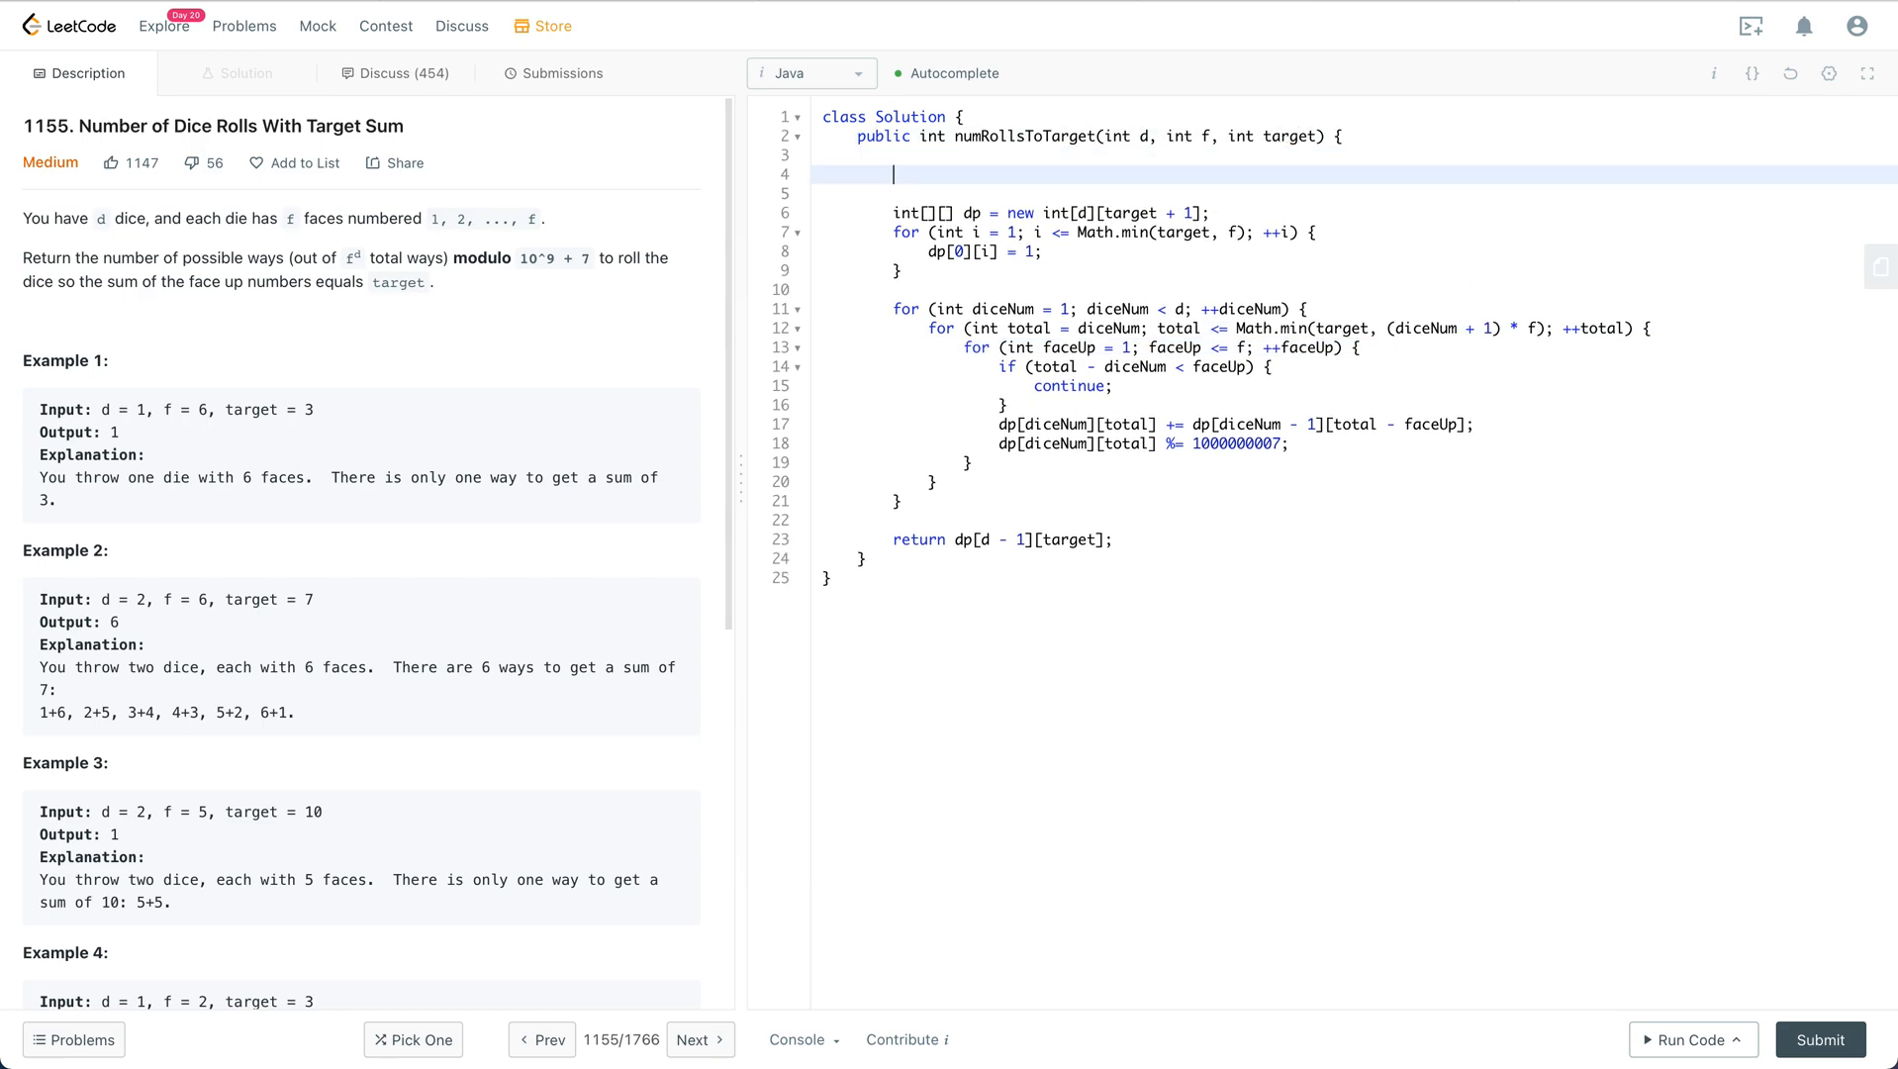
Step: Write the recurrence comment dp[diceNum][diceSum] = sum(dp[diceNum - 1][diceNum - i]) without the stray plus
text(// dp[day][)
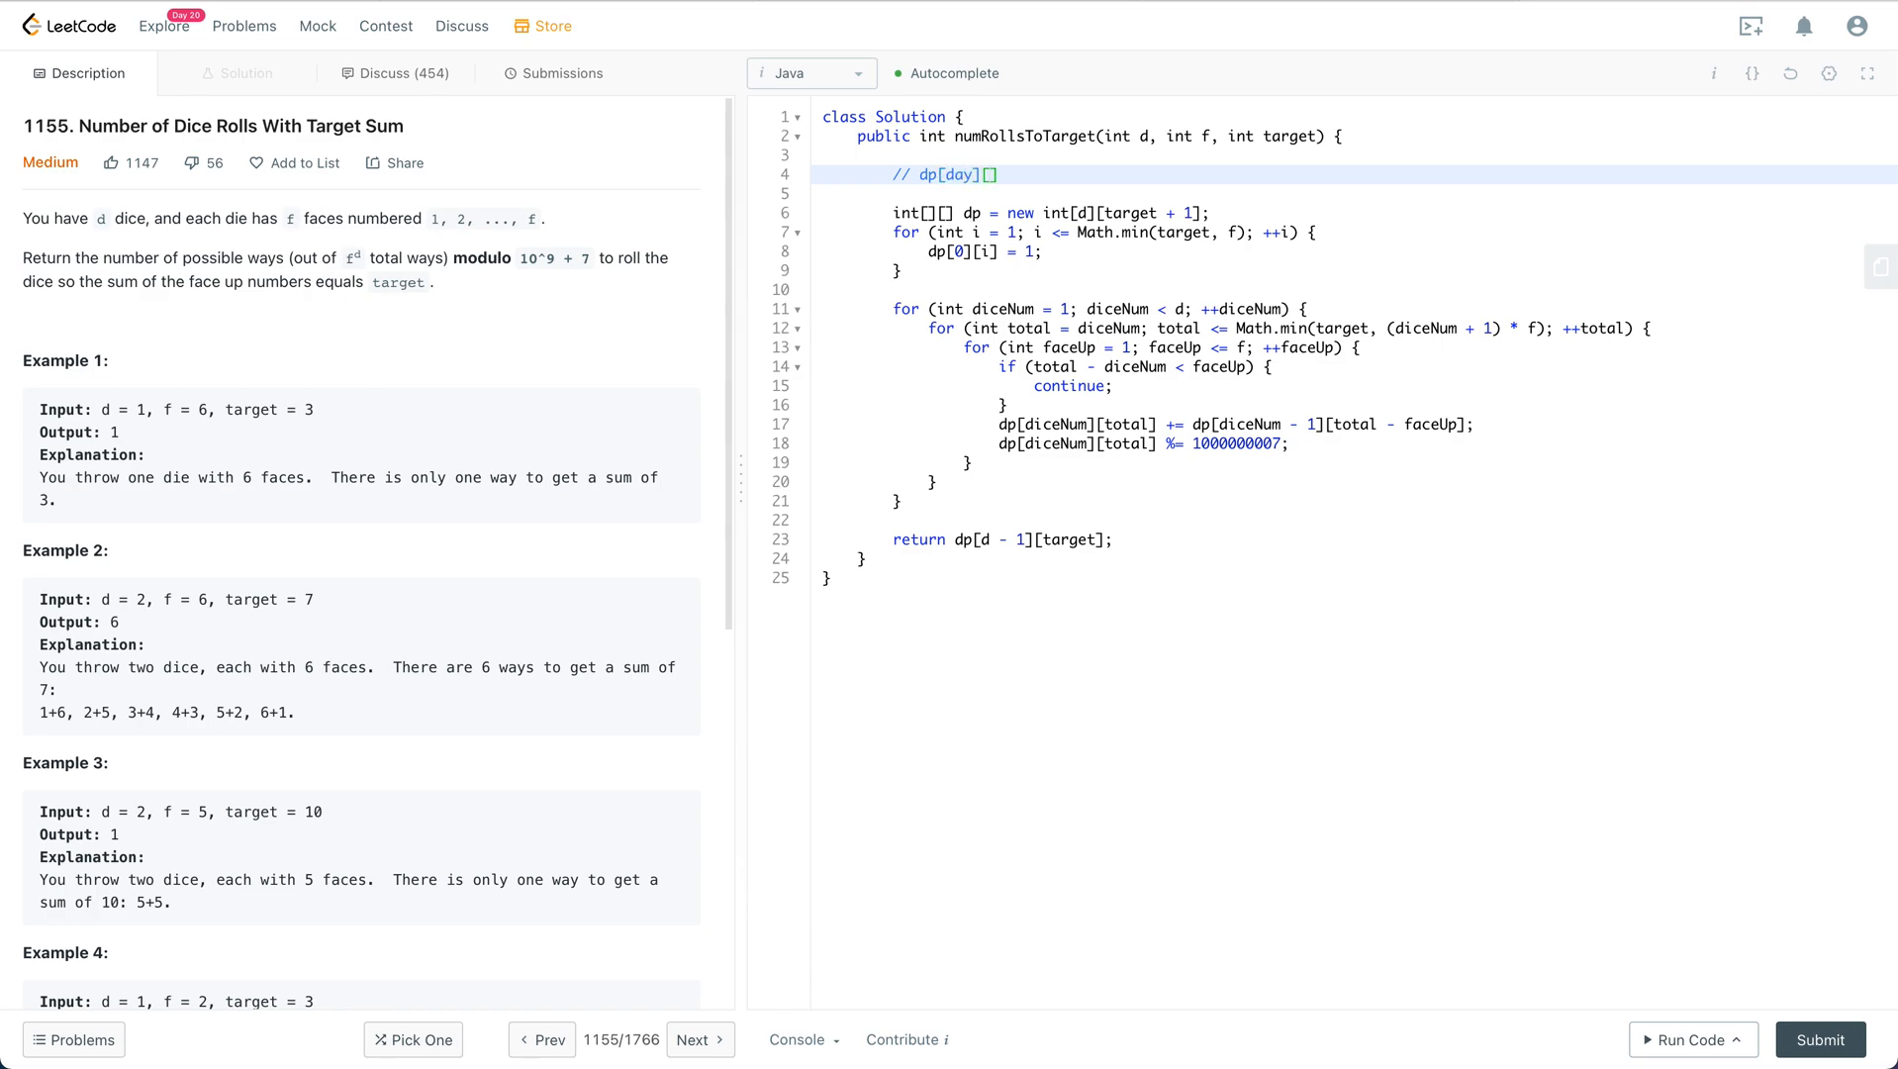
text(diceSum)
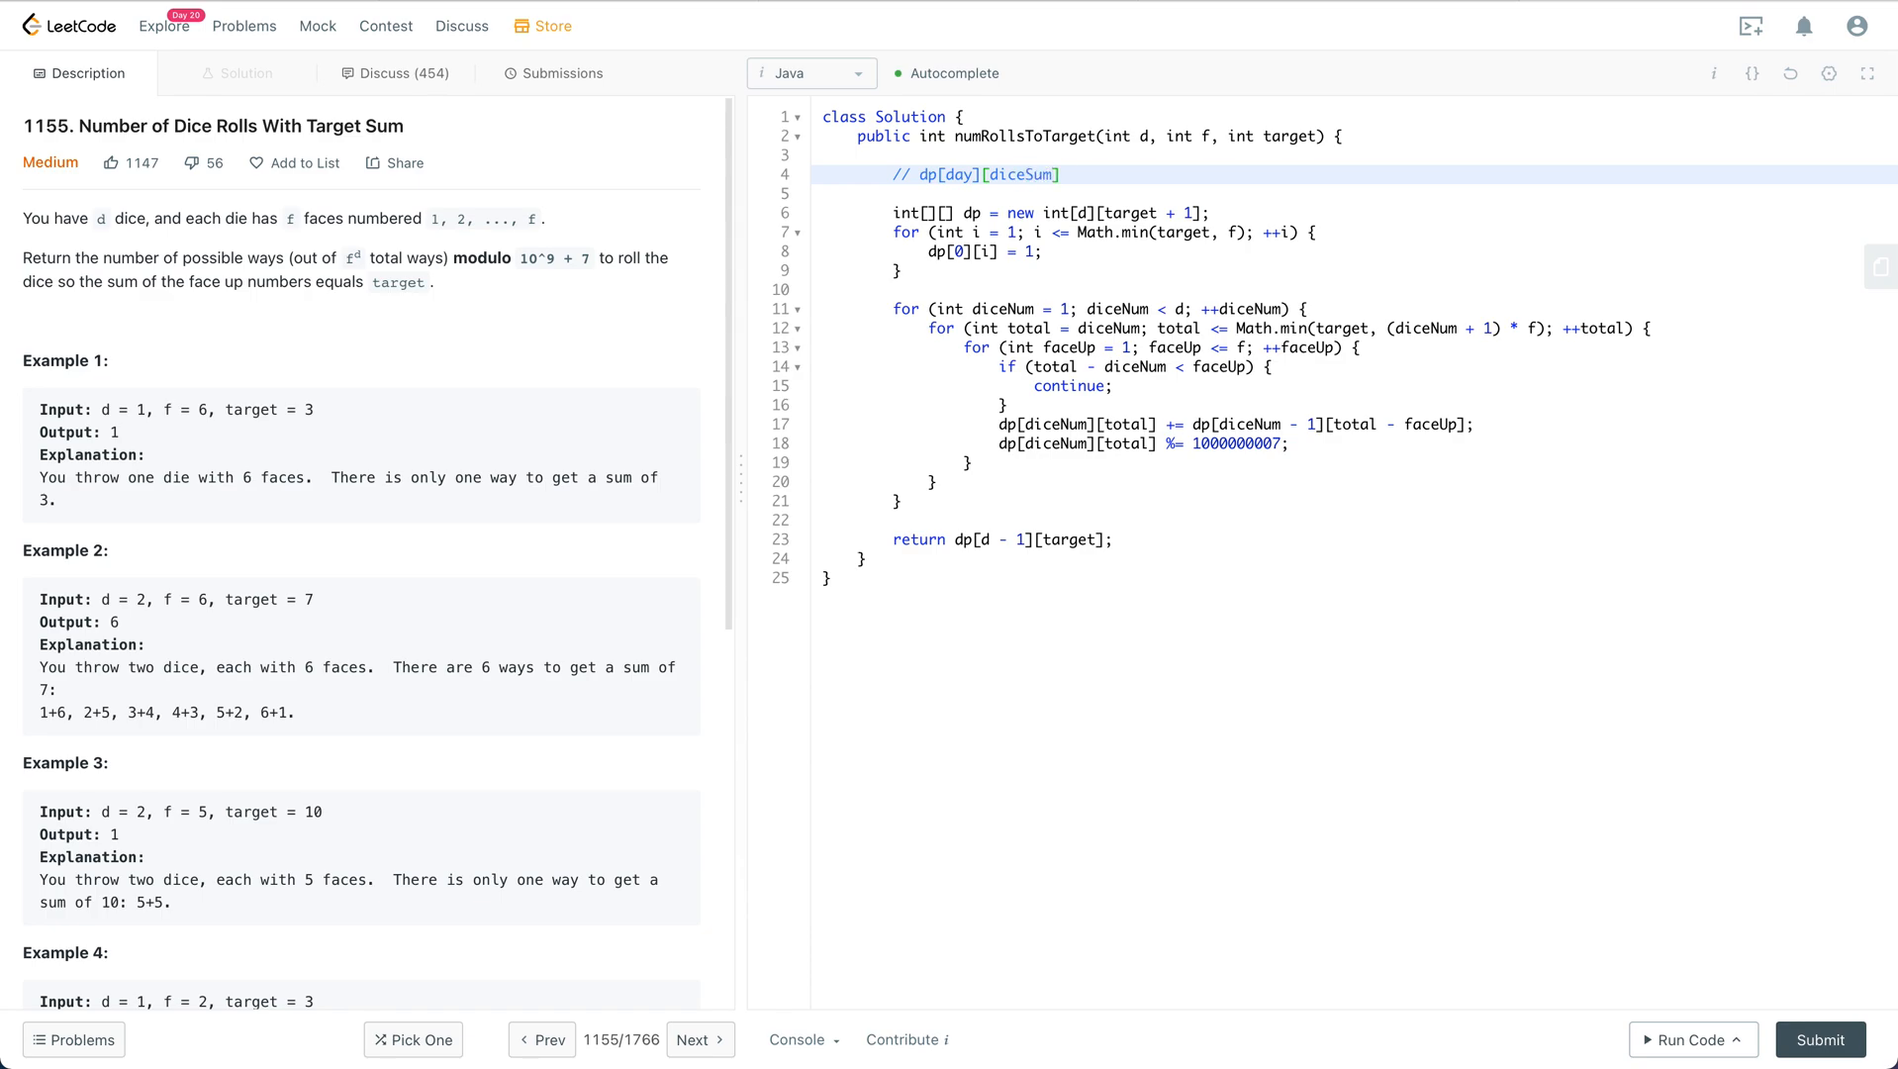
text(=)
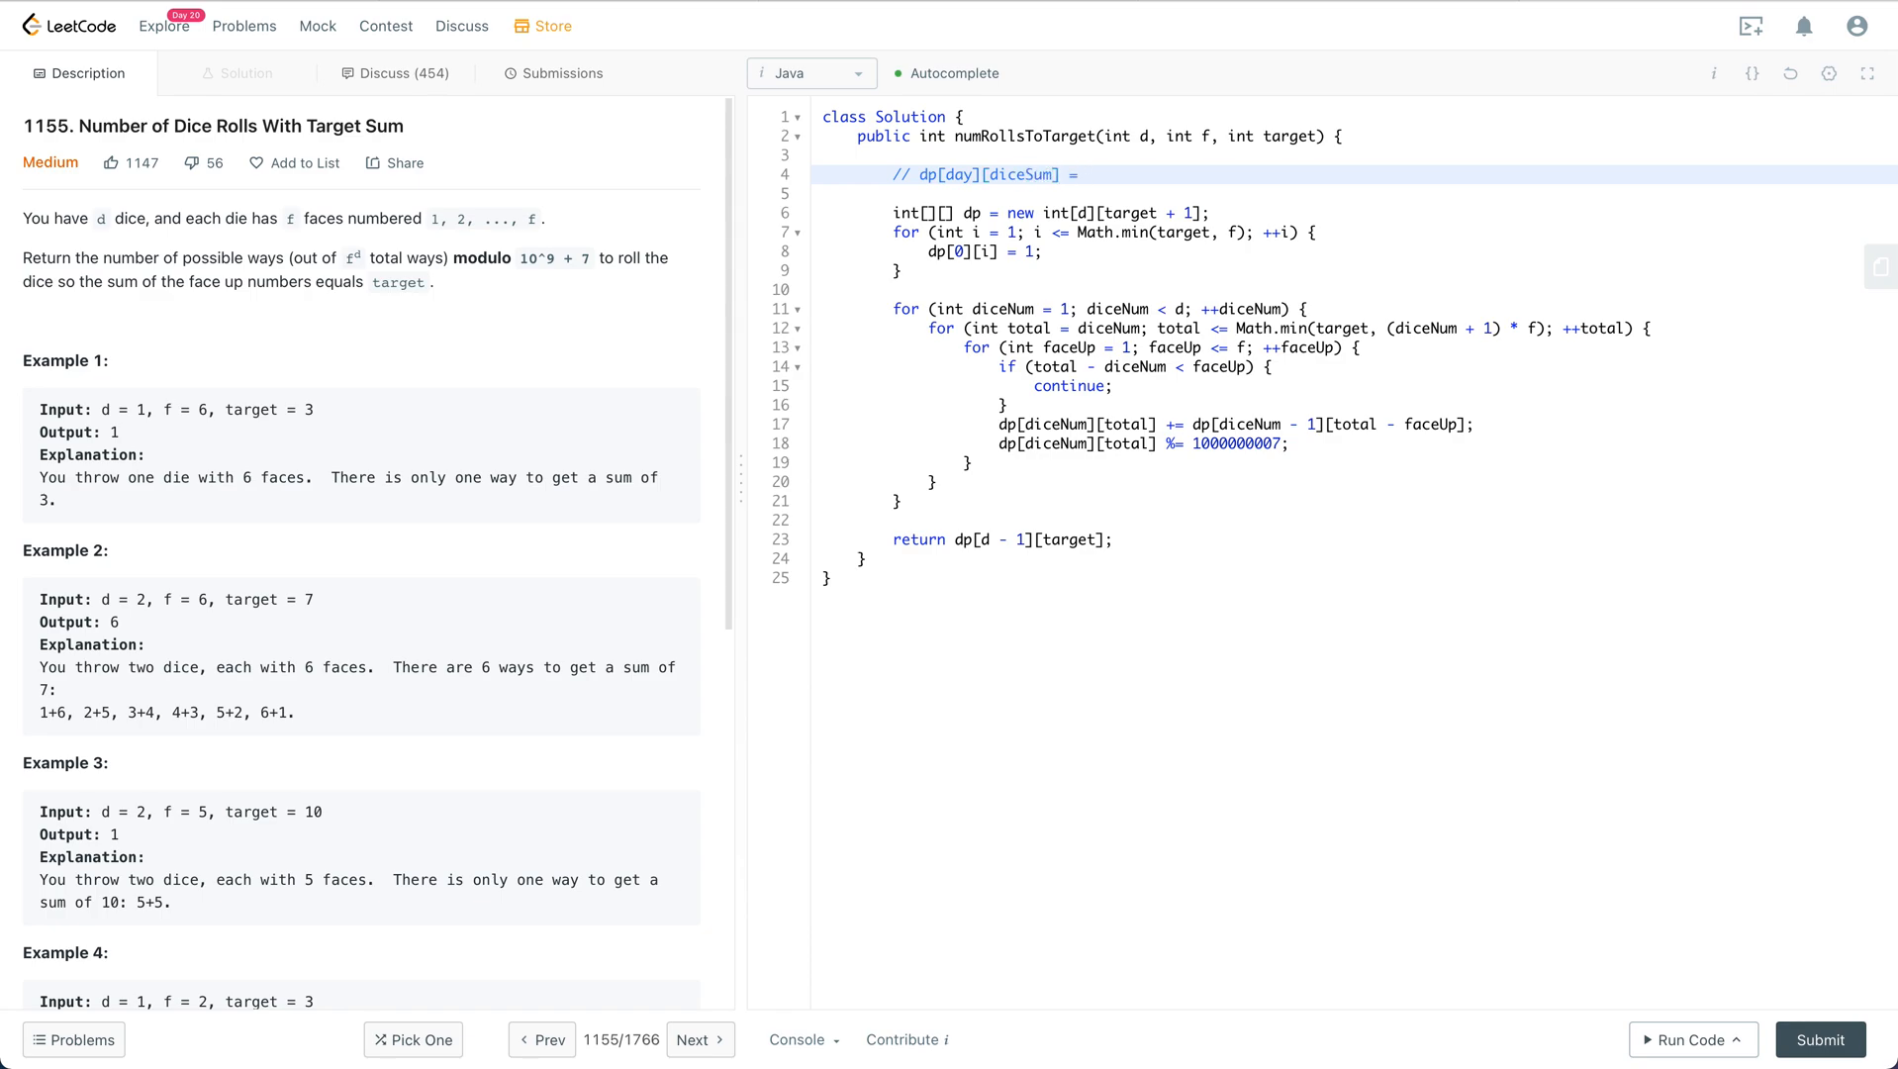
text(= sum(dp))
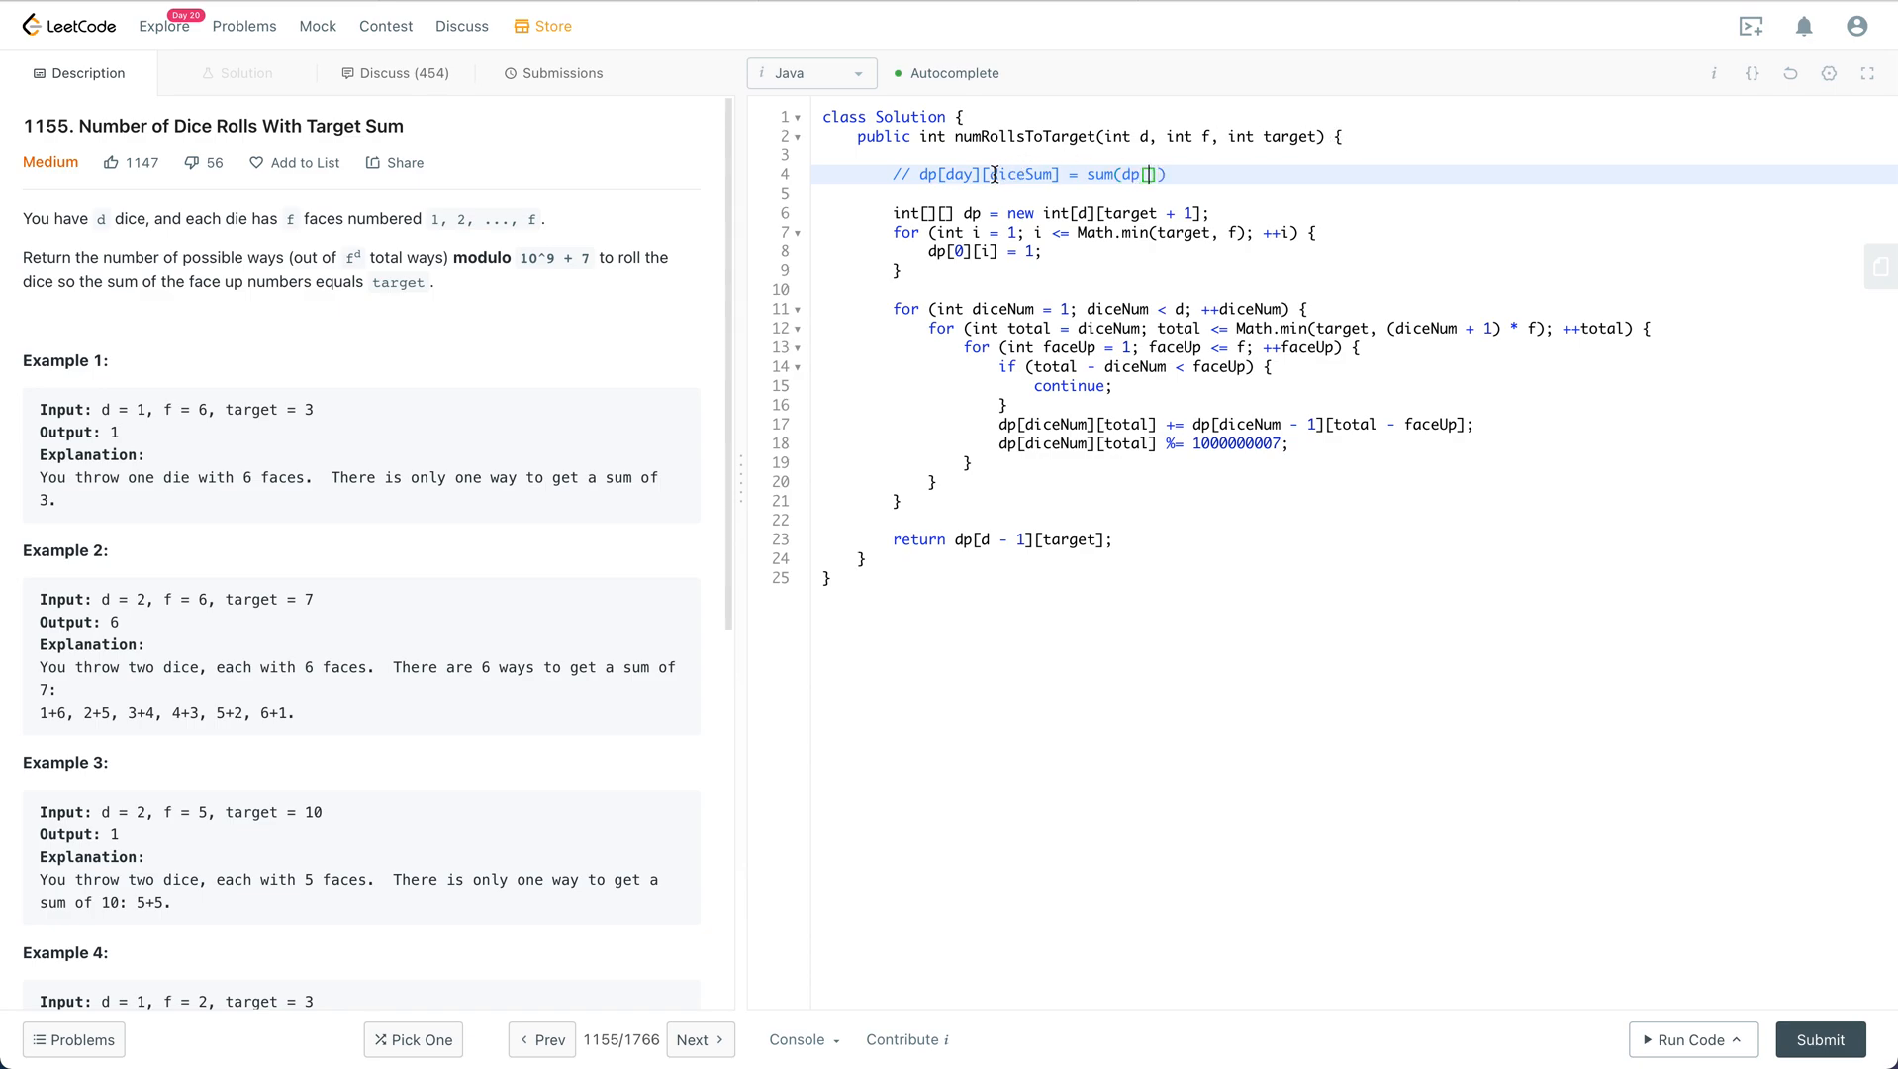
text(di)
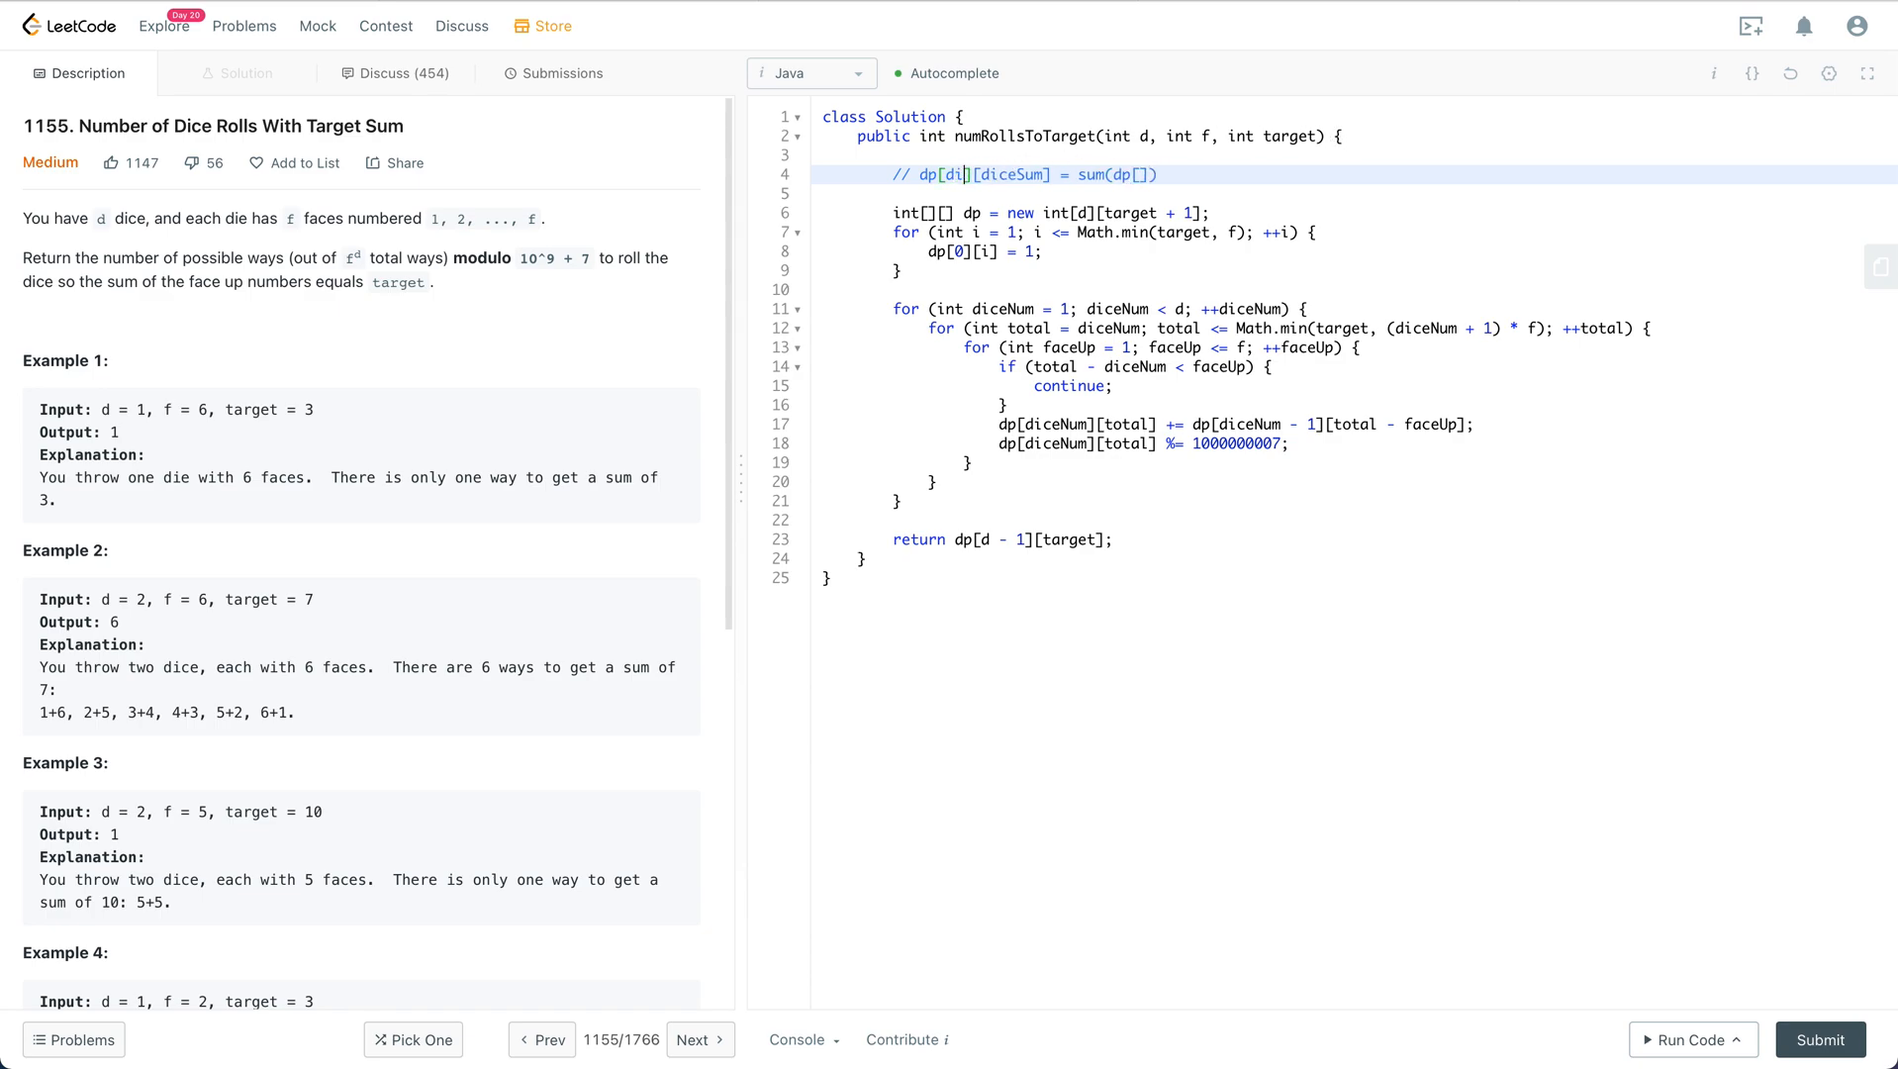
text(eNum)
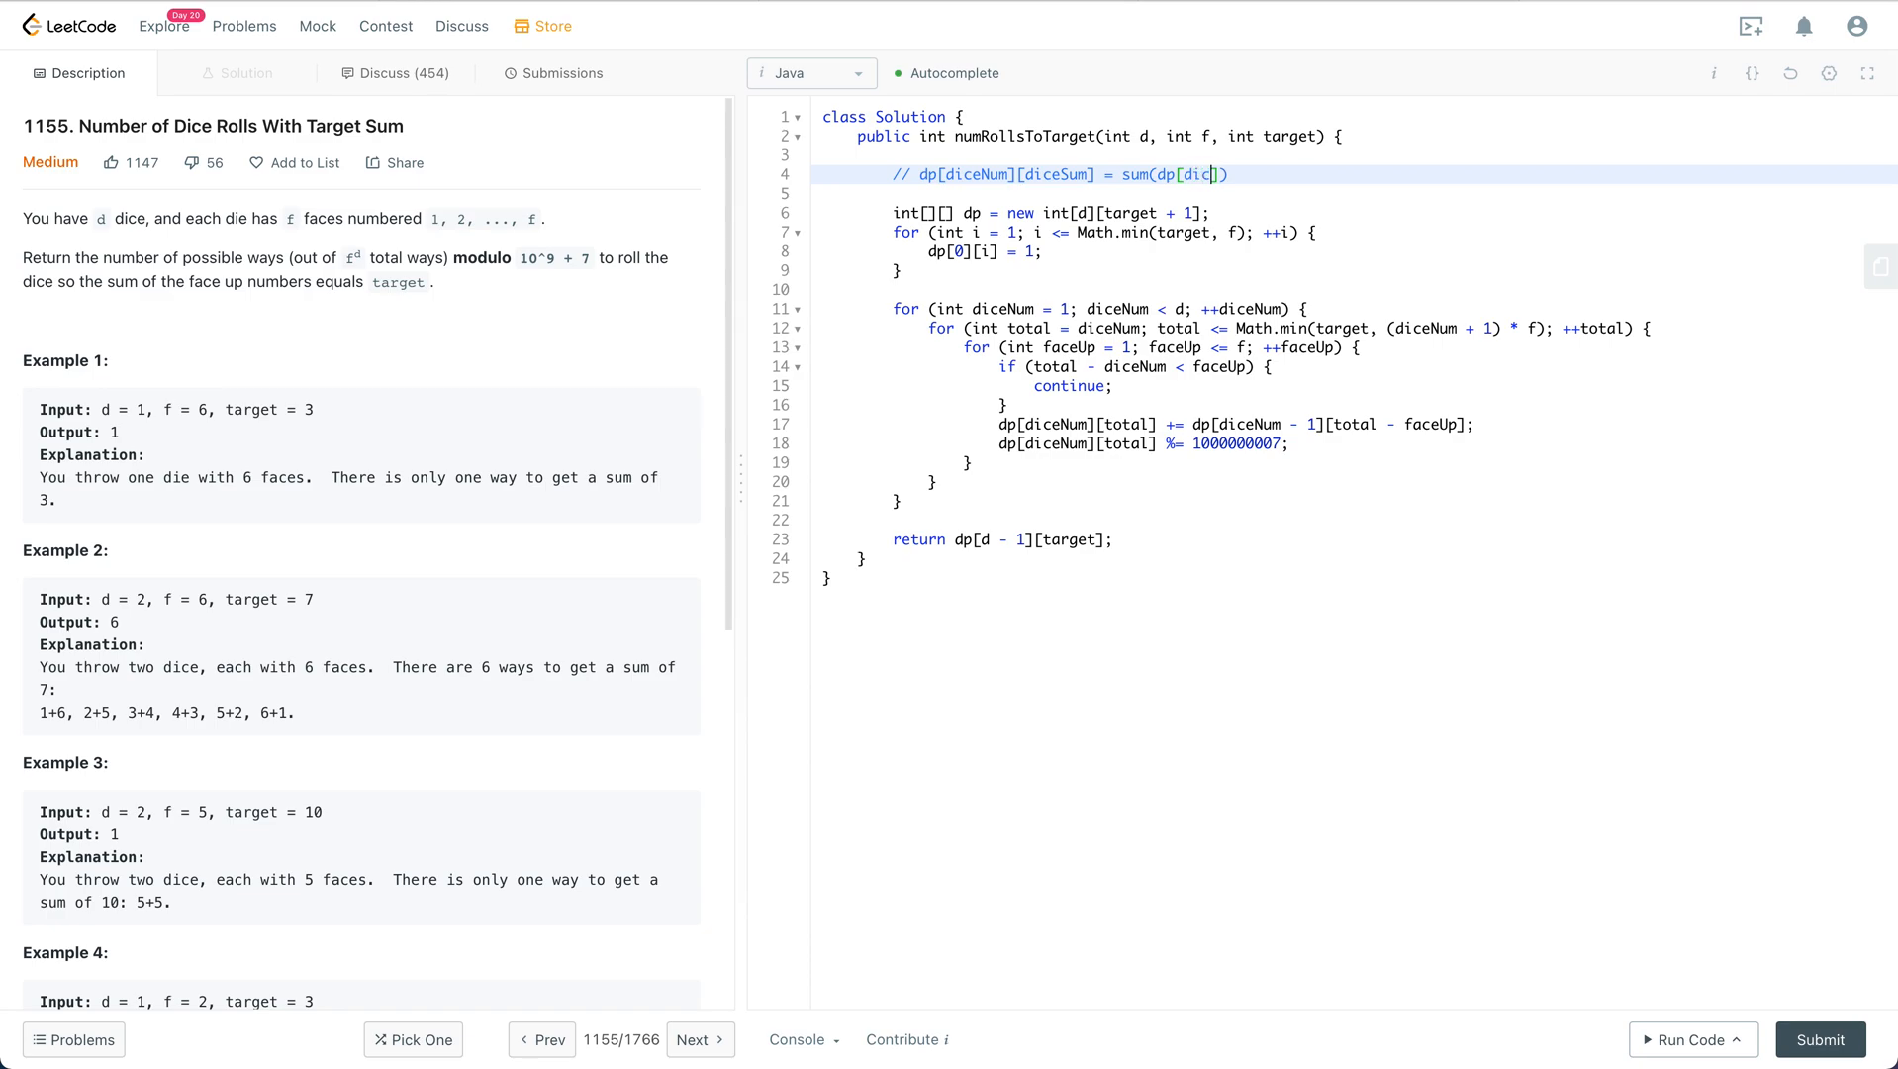
text(iceNum - 1][)
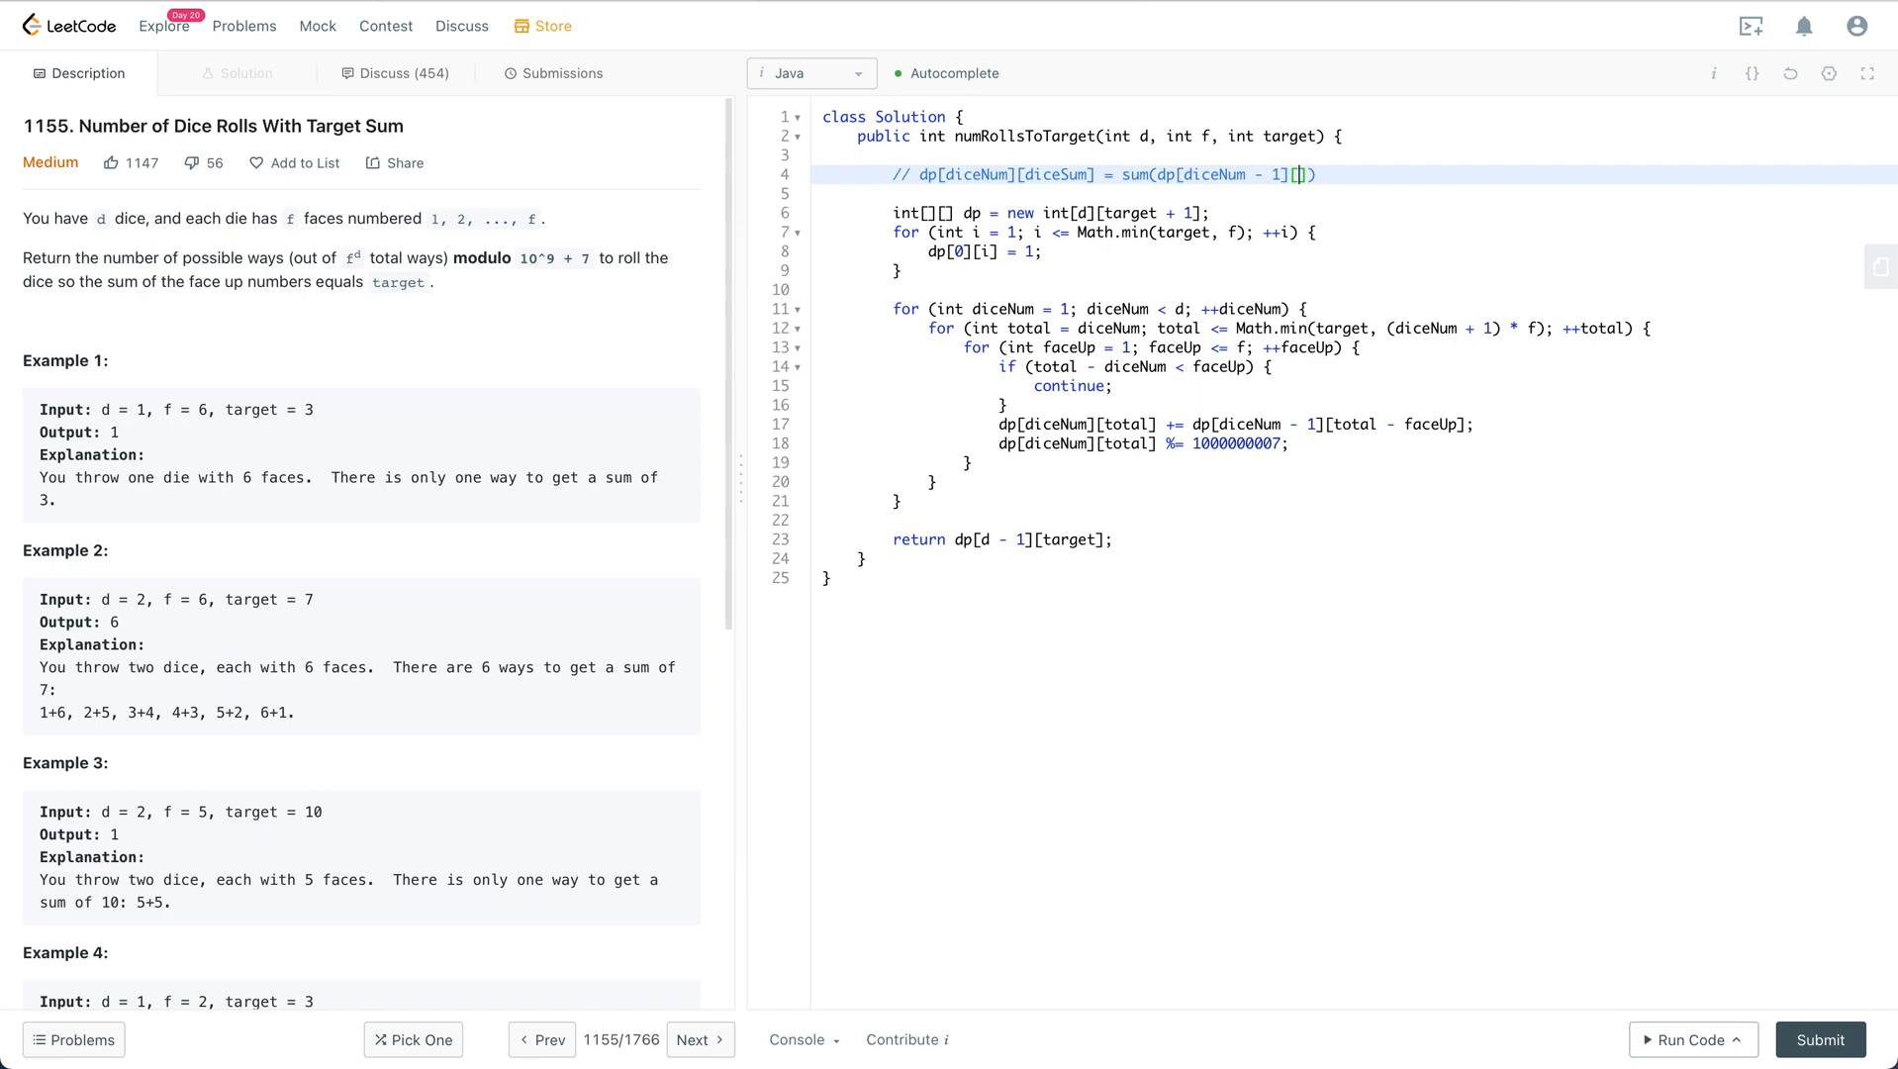
text(diceNum -)
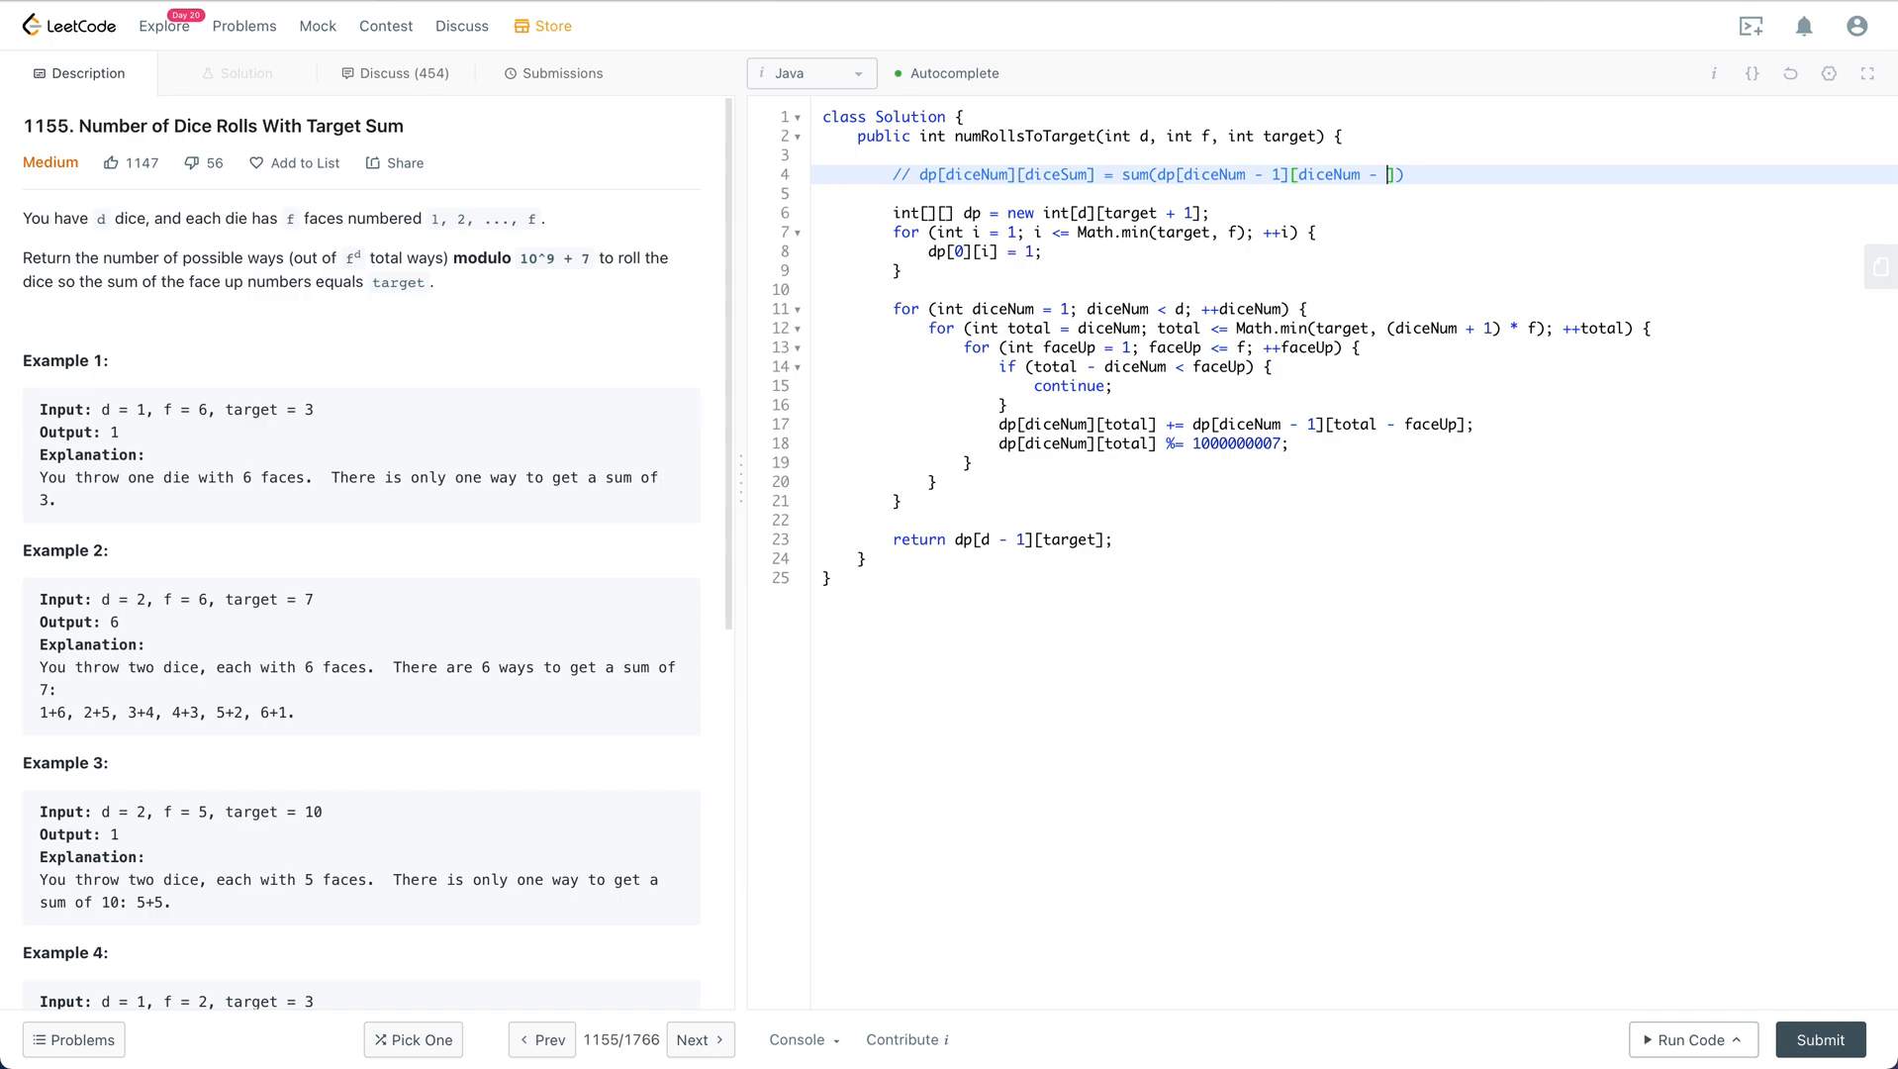
text(i)
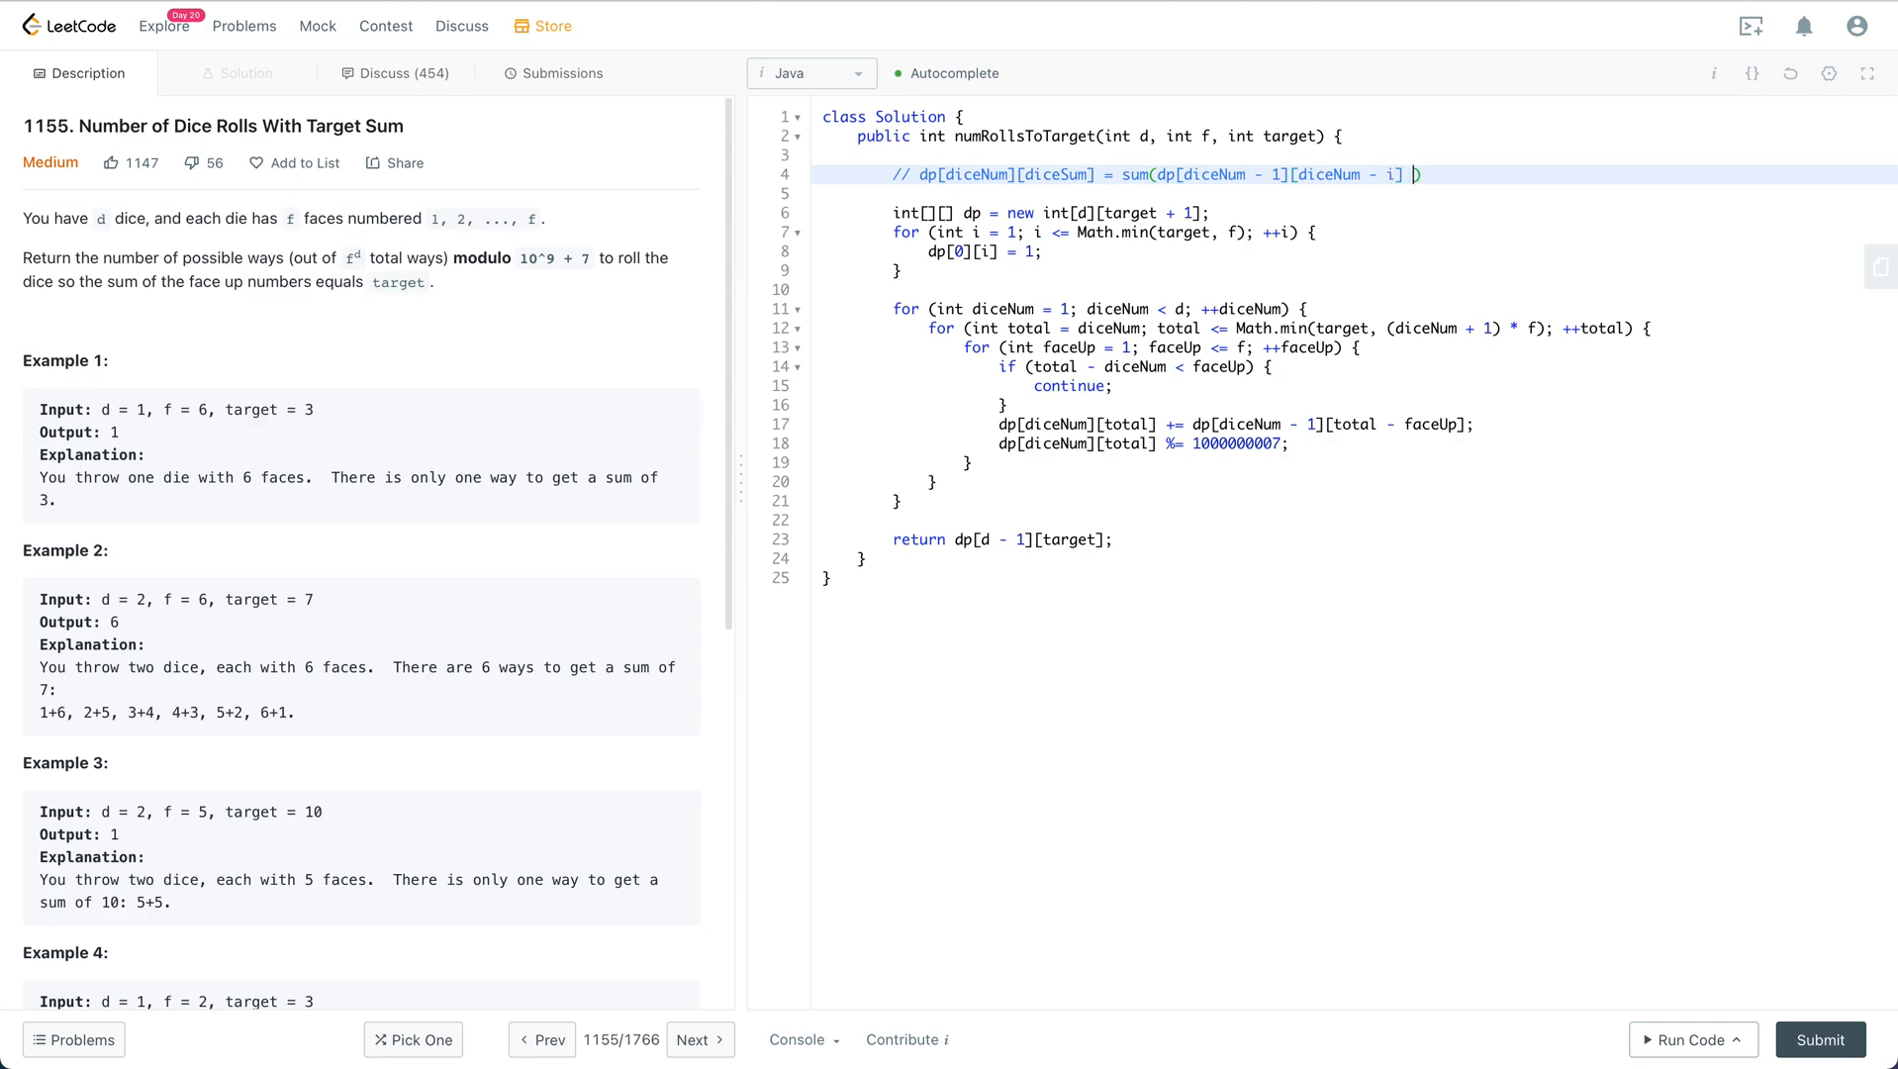
text(+)
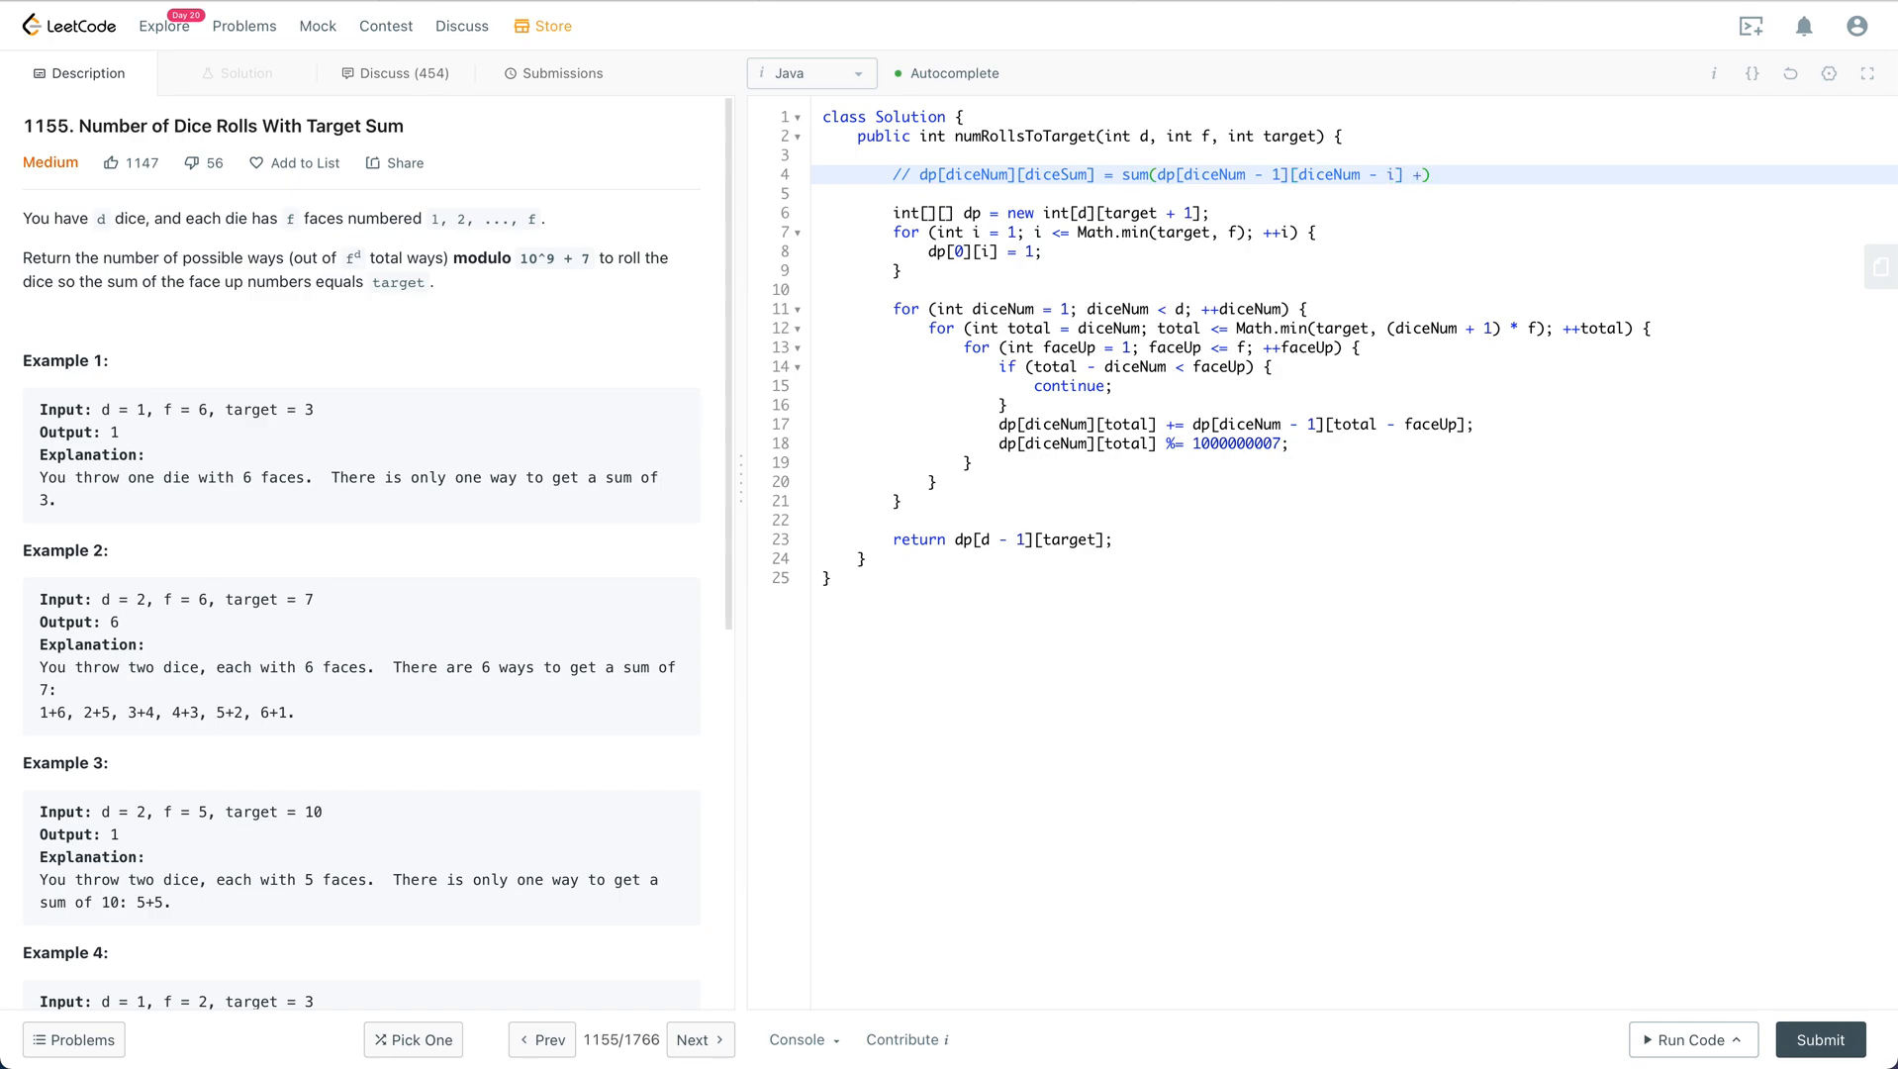
key(BackSpace)
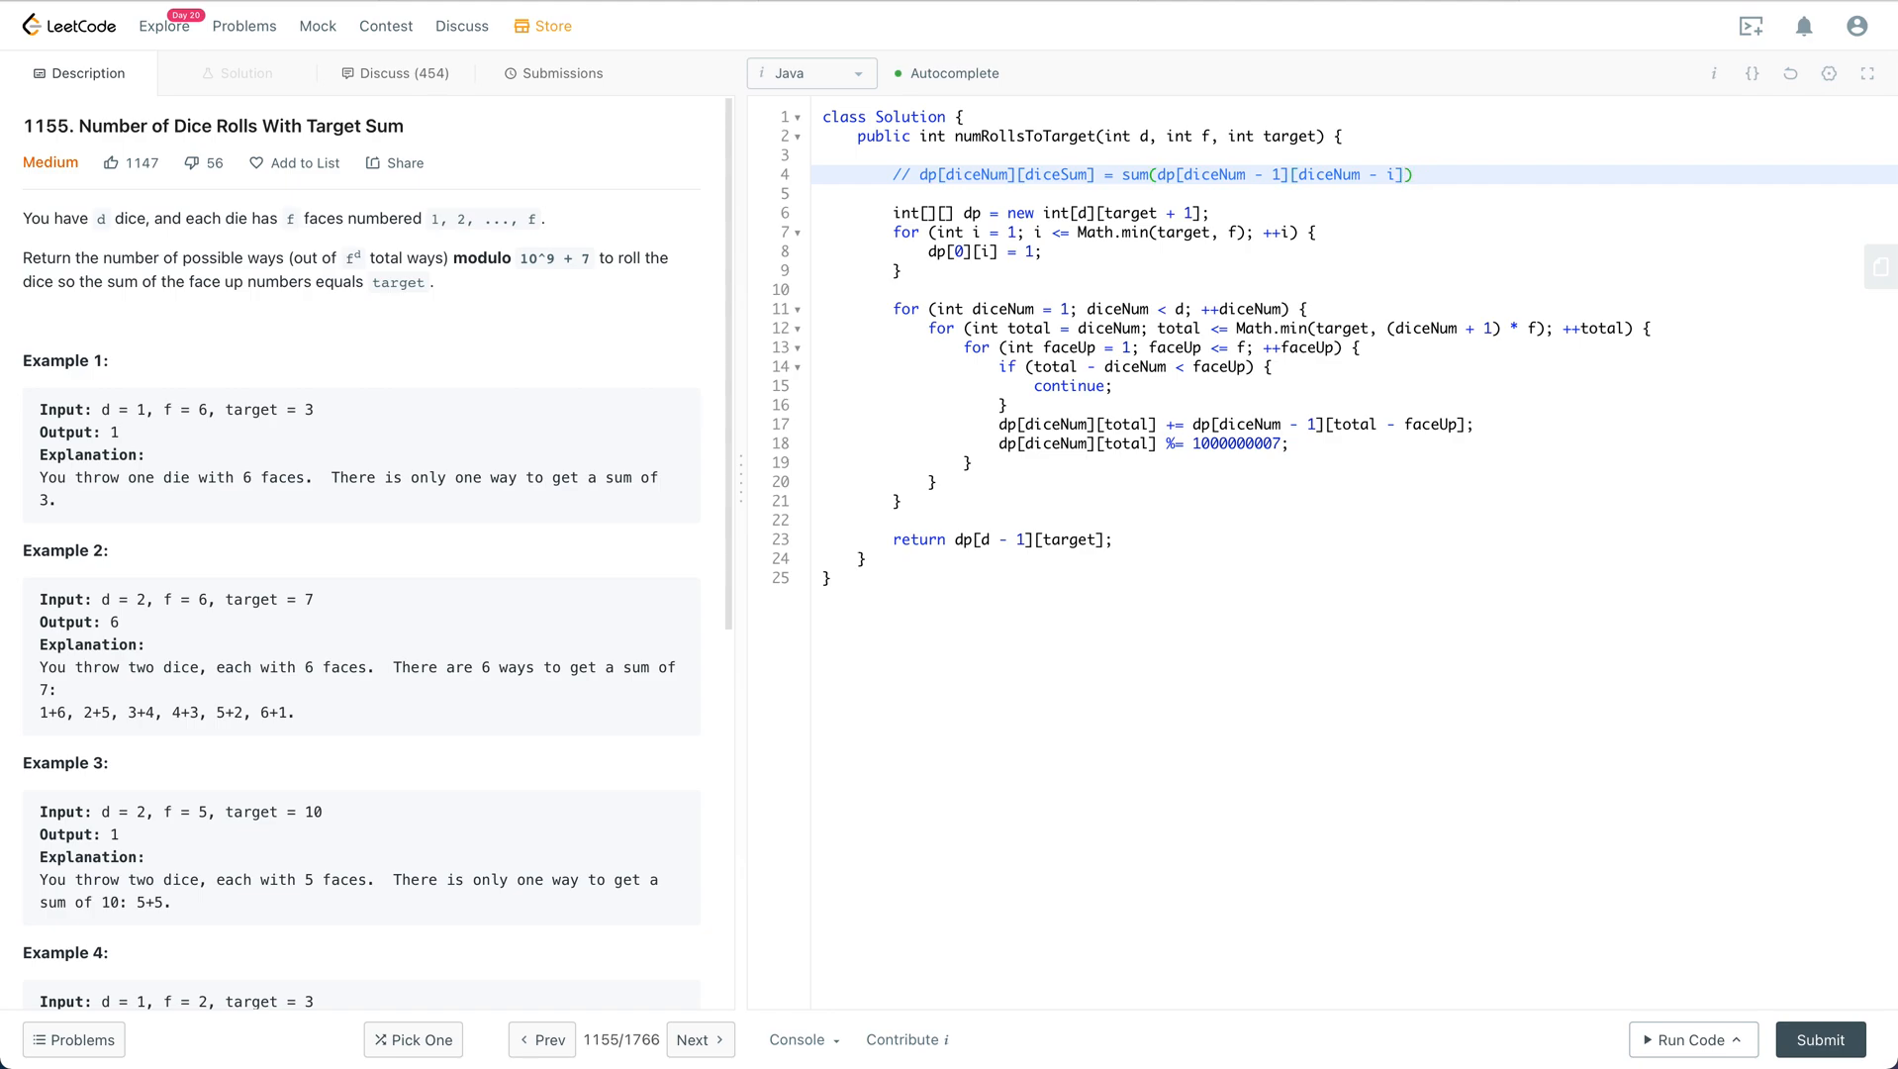
Step: Append the range qualifier 'i within [1, f' to the recurrence comment
text(i)
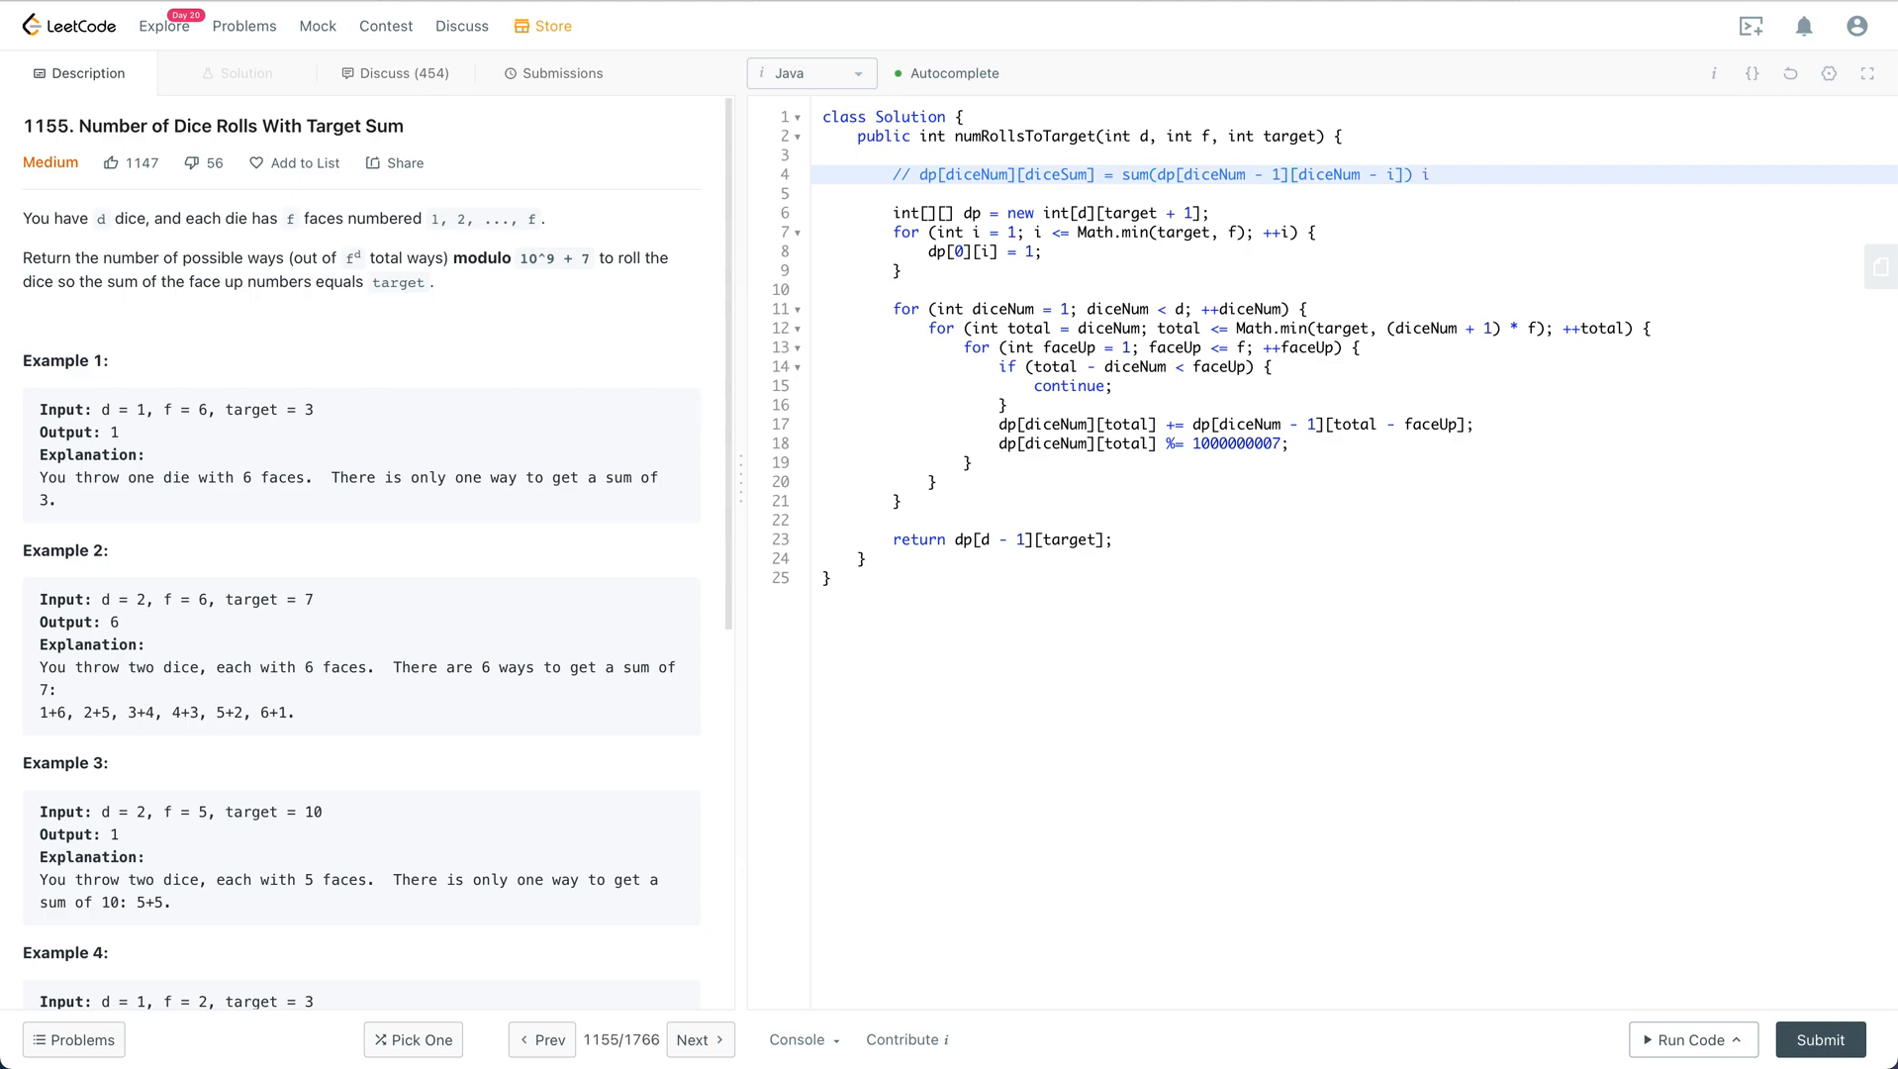
text(be)
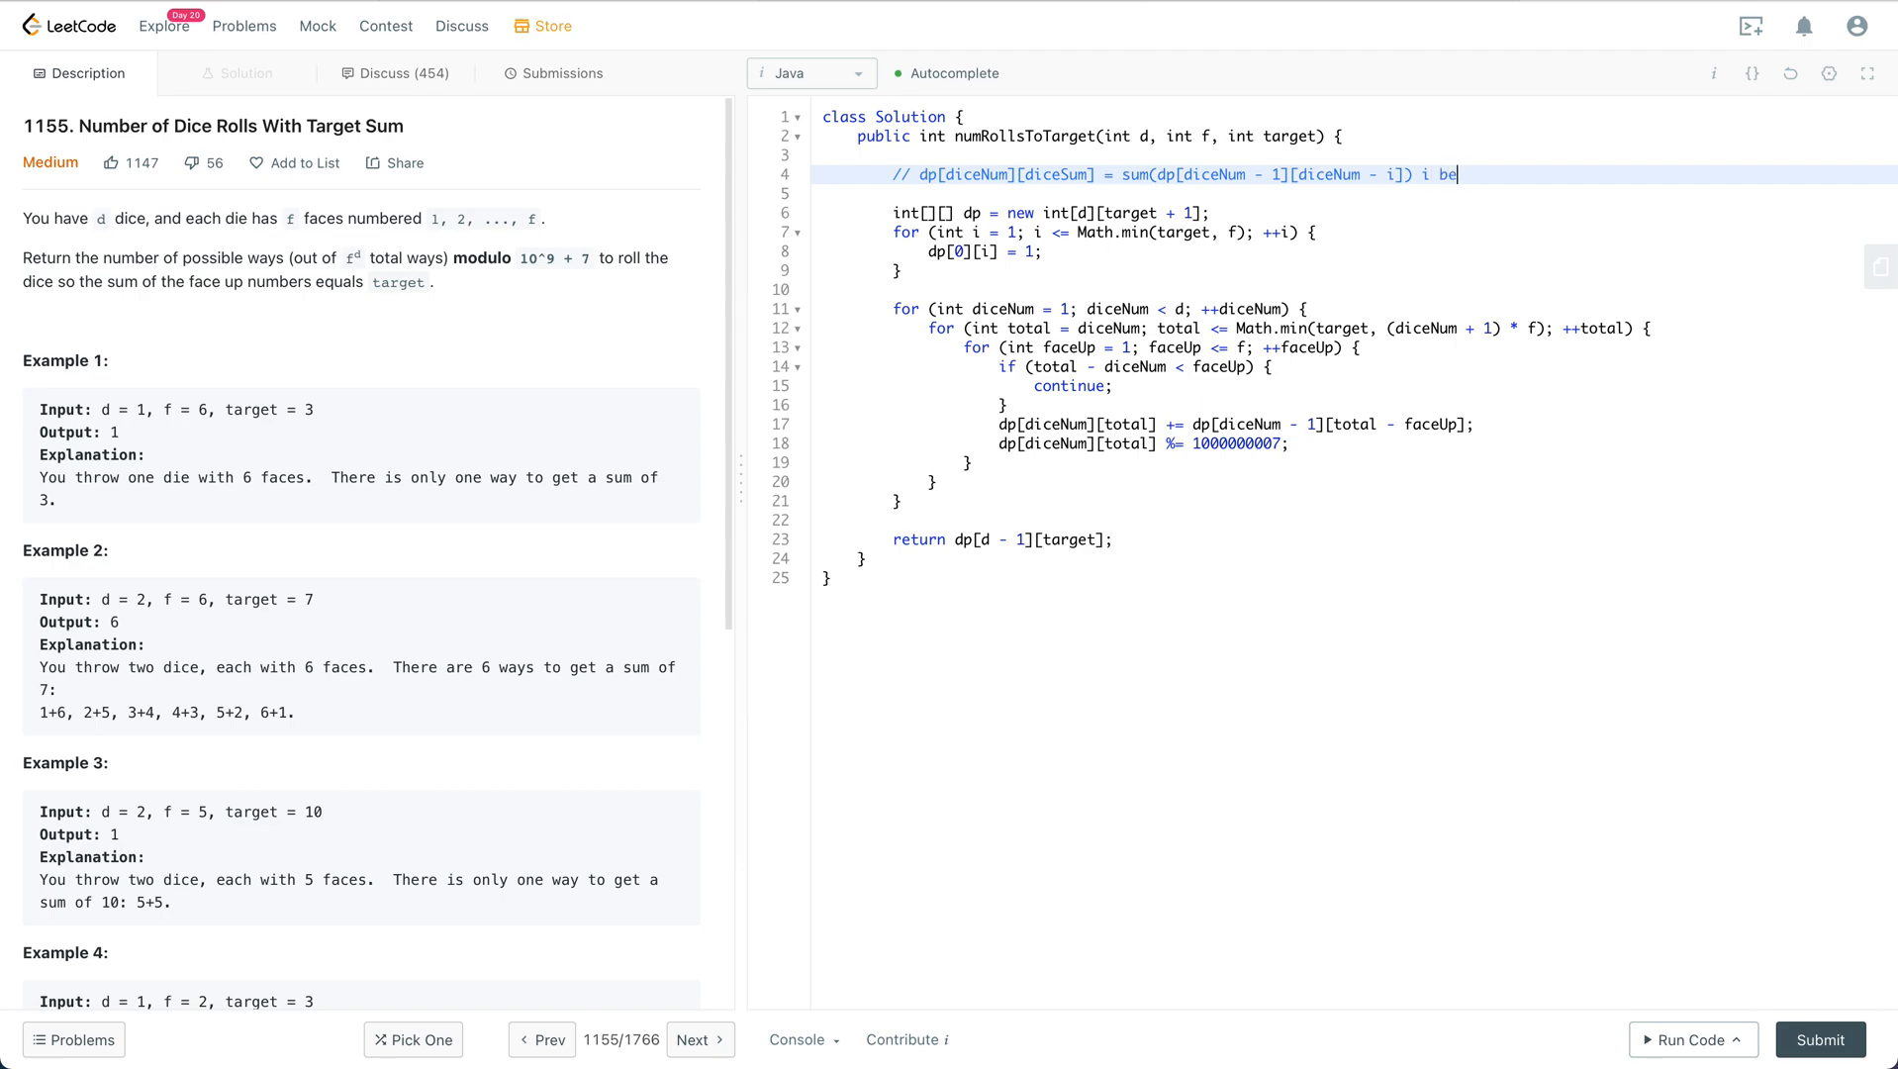
text(within)
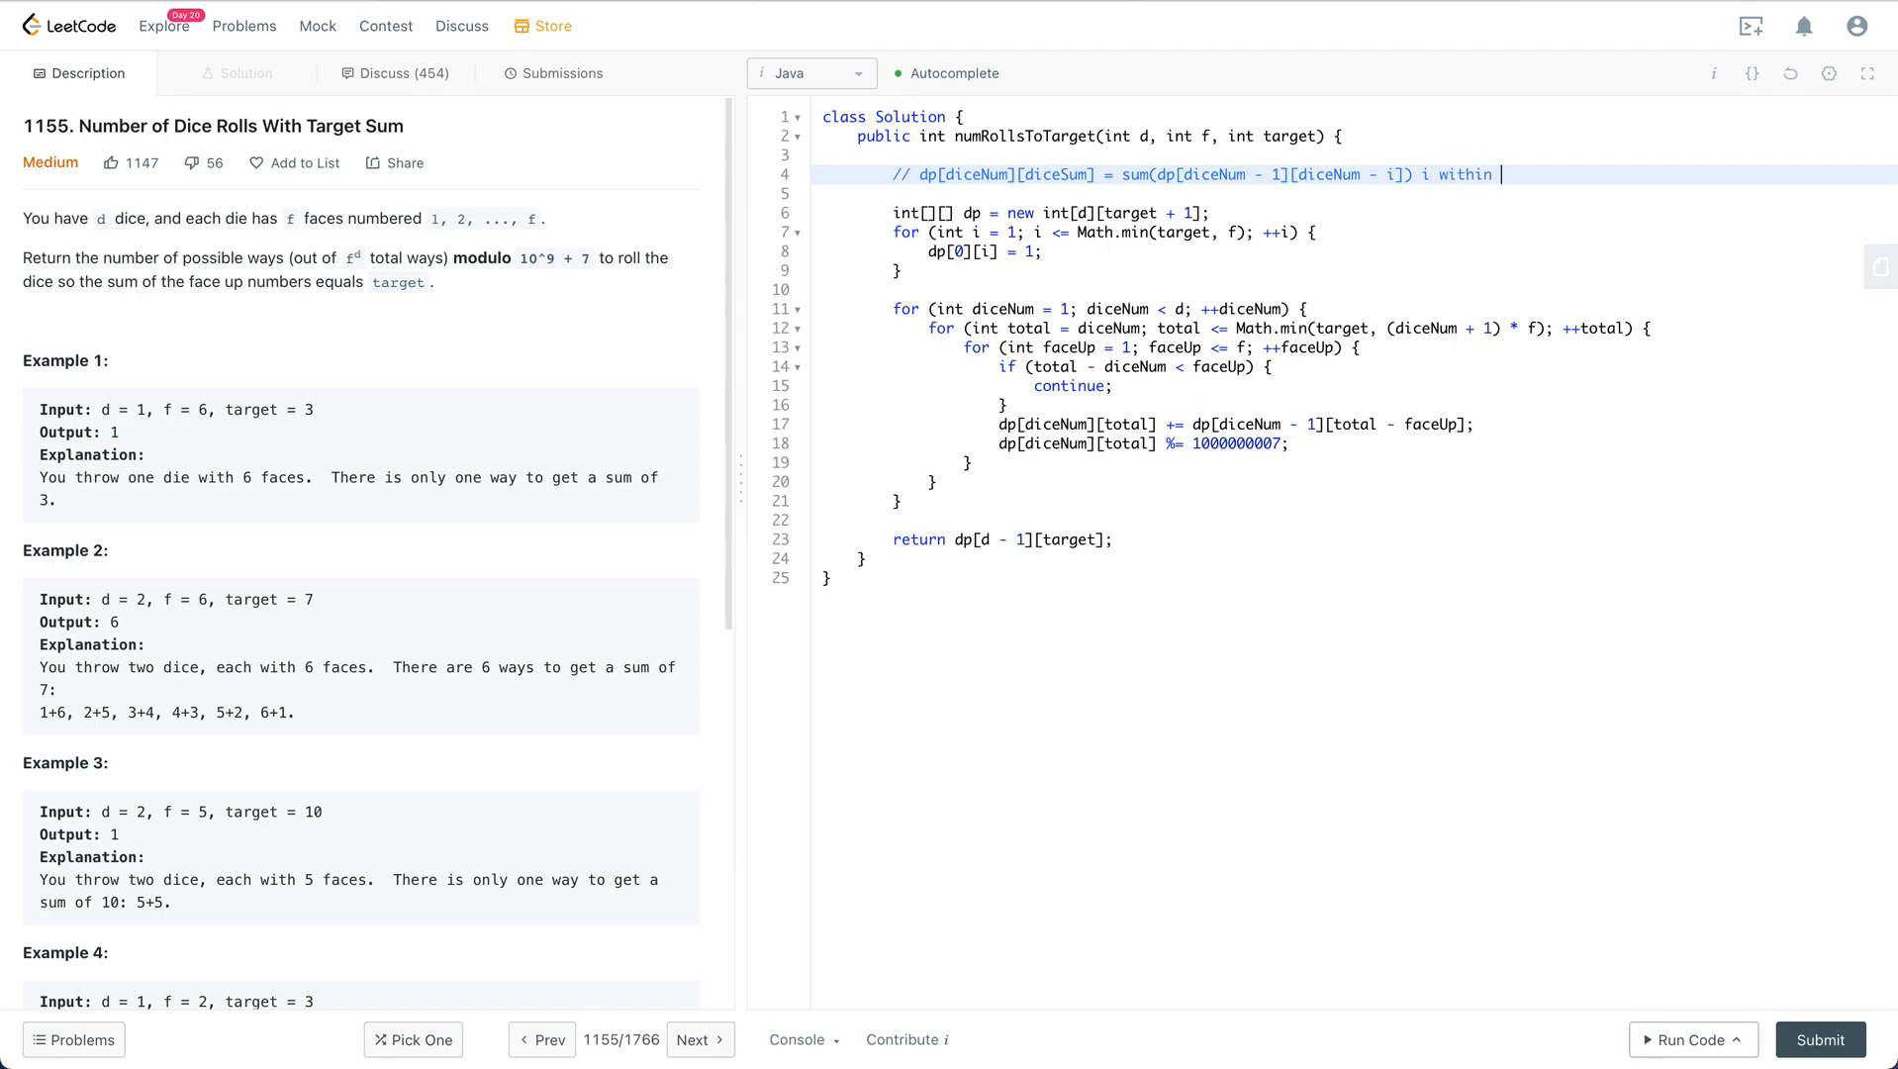
text([1,)
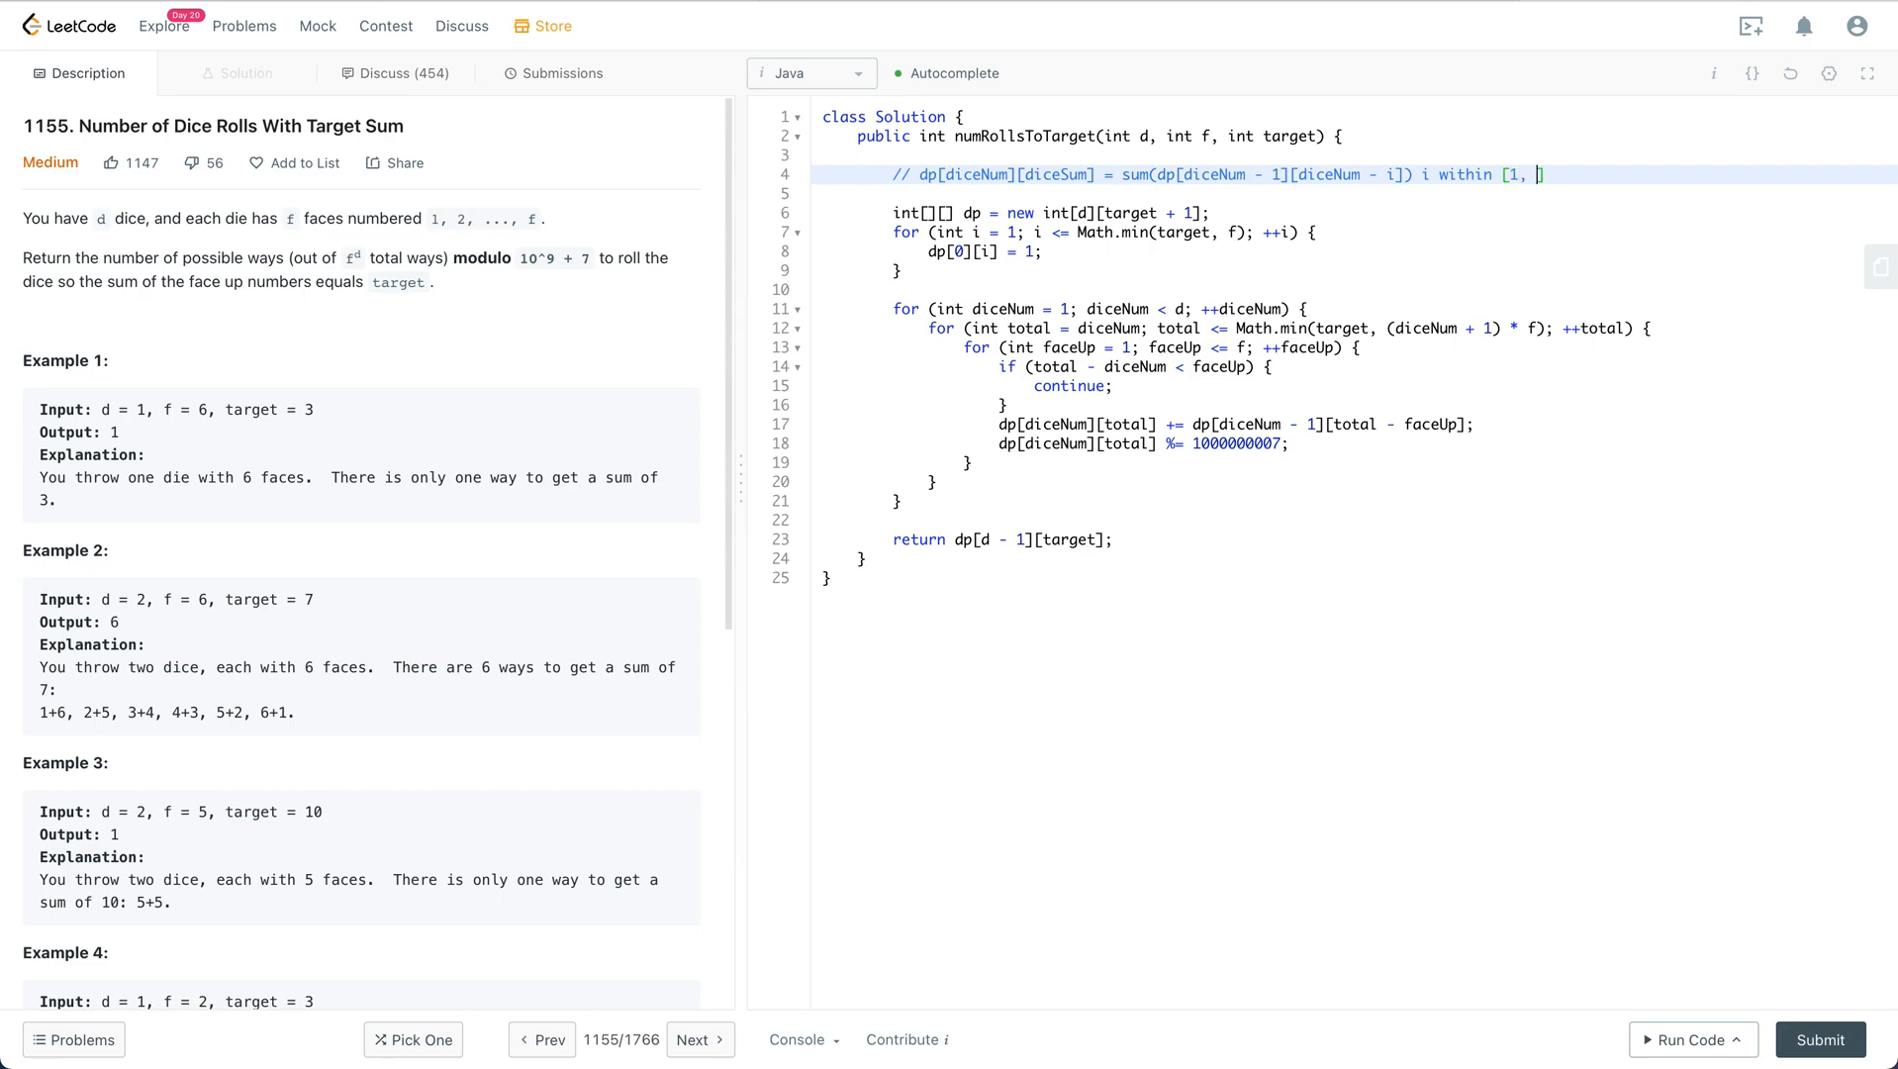
text(f)
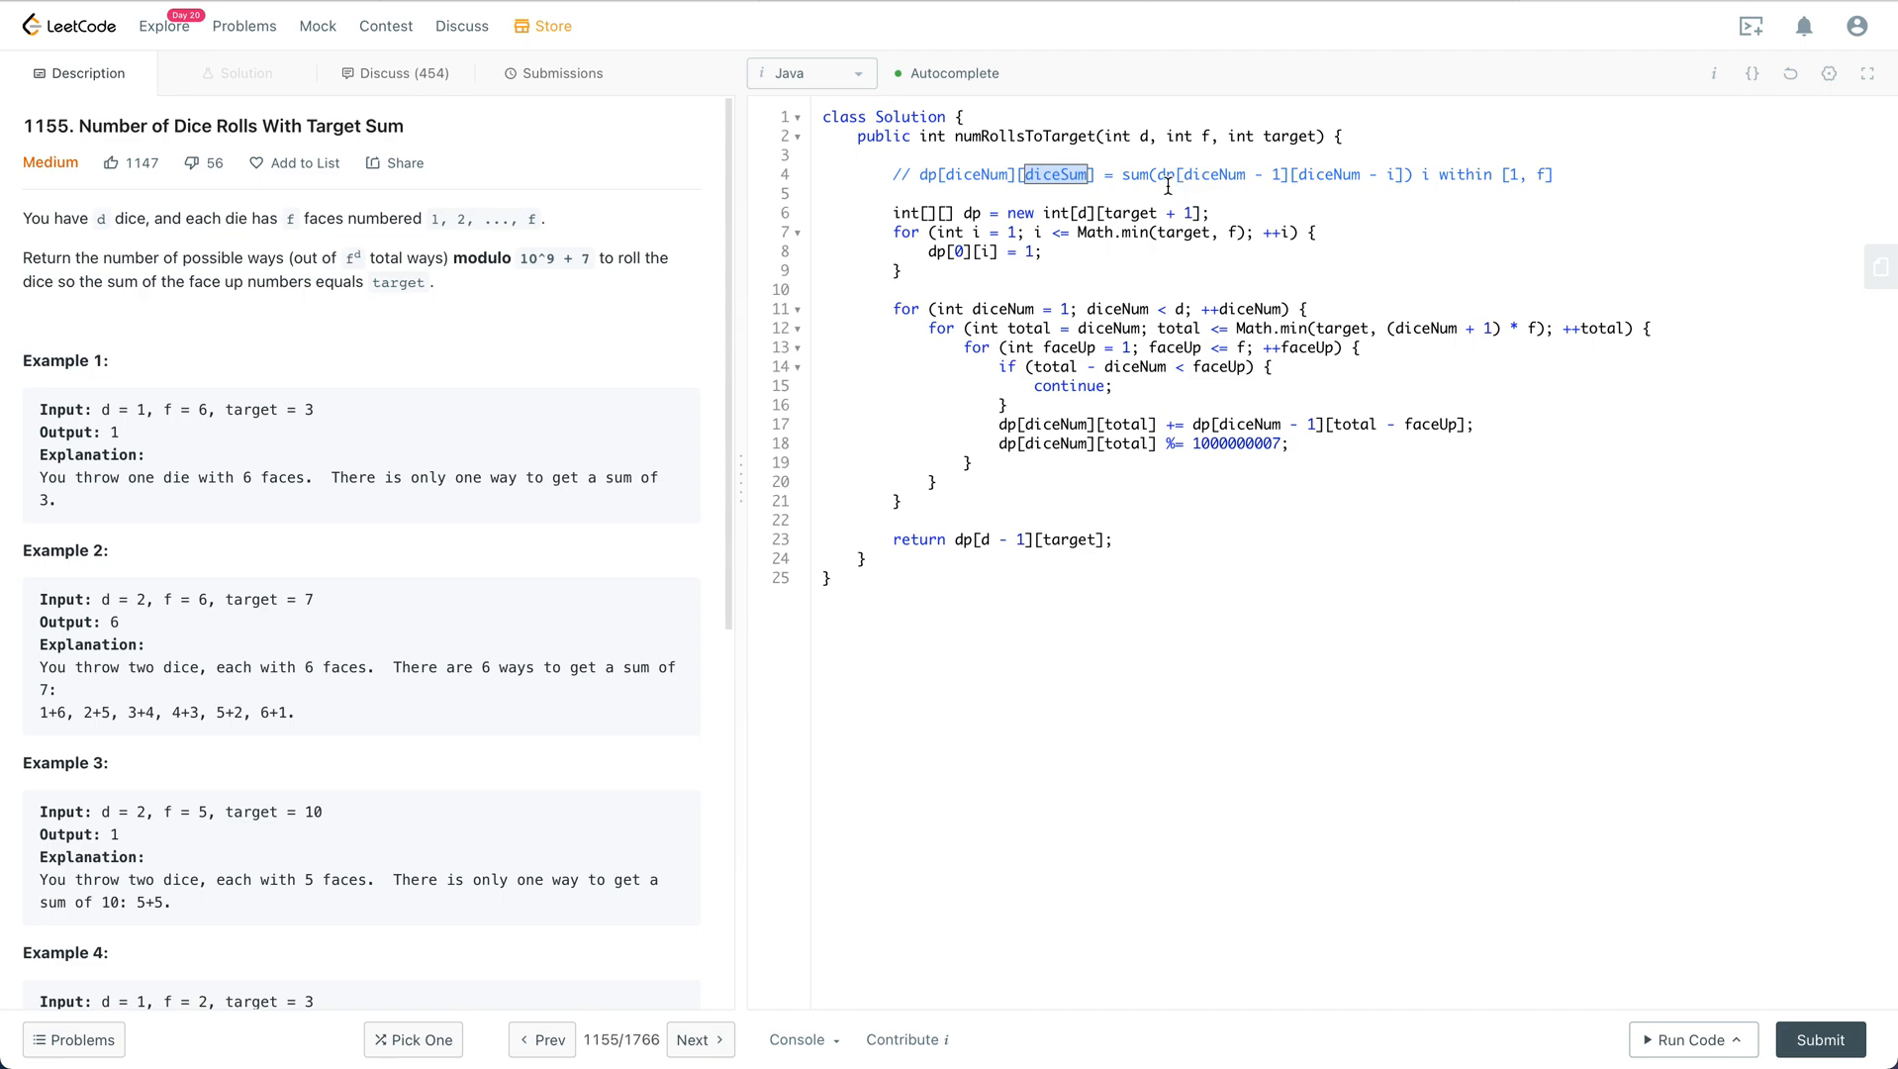
click(1159, 173)
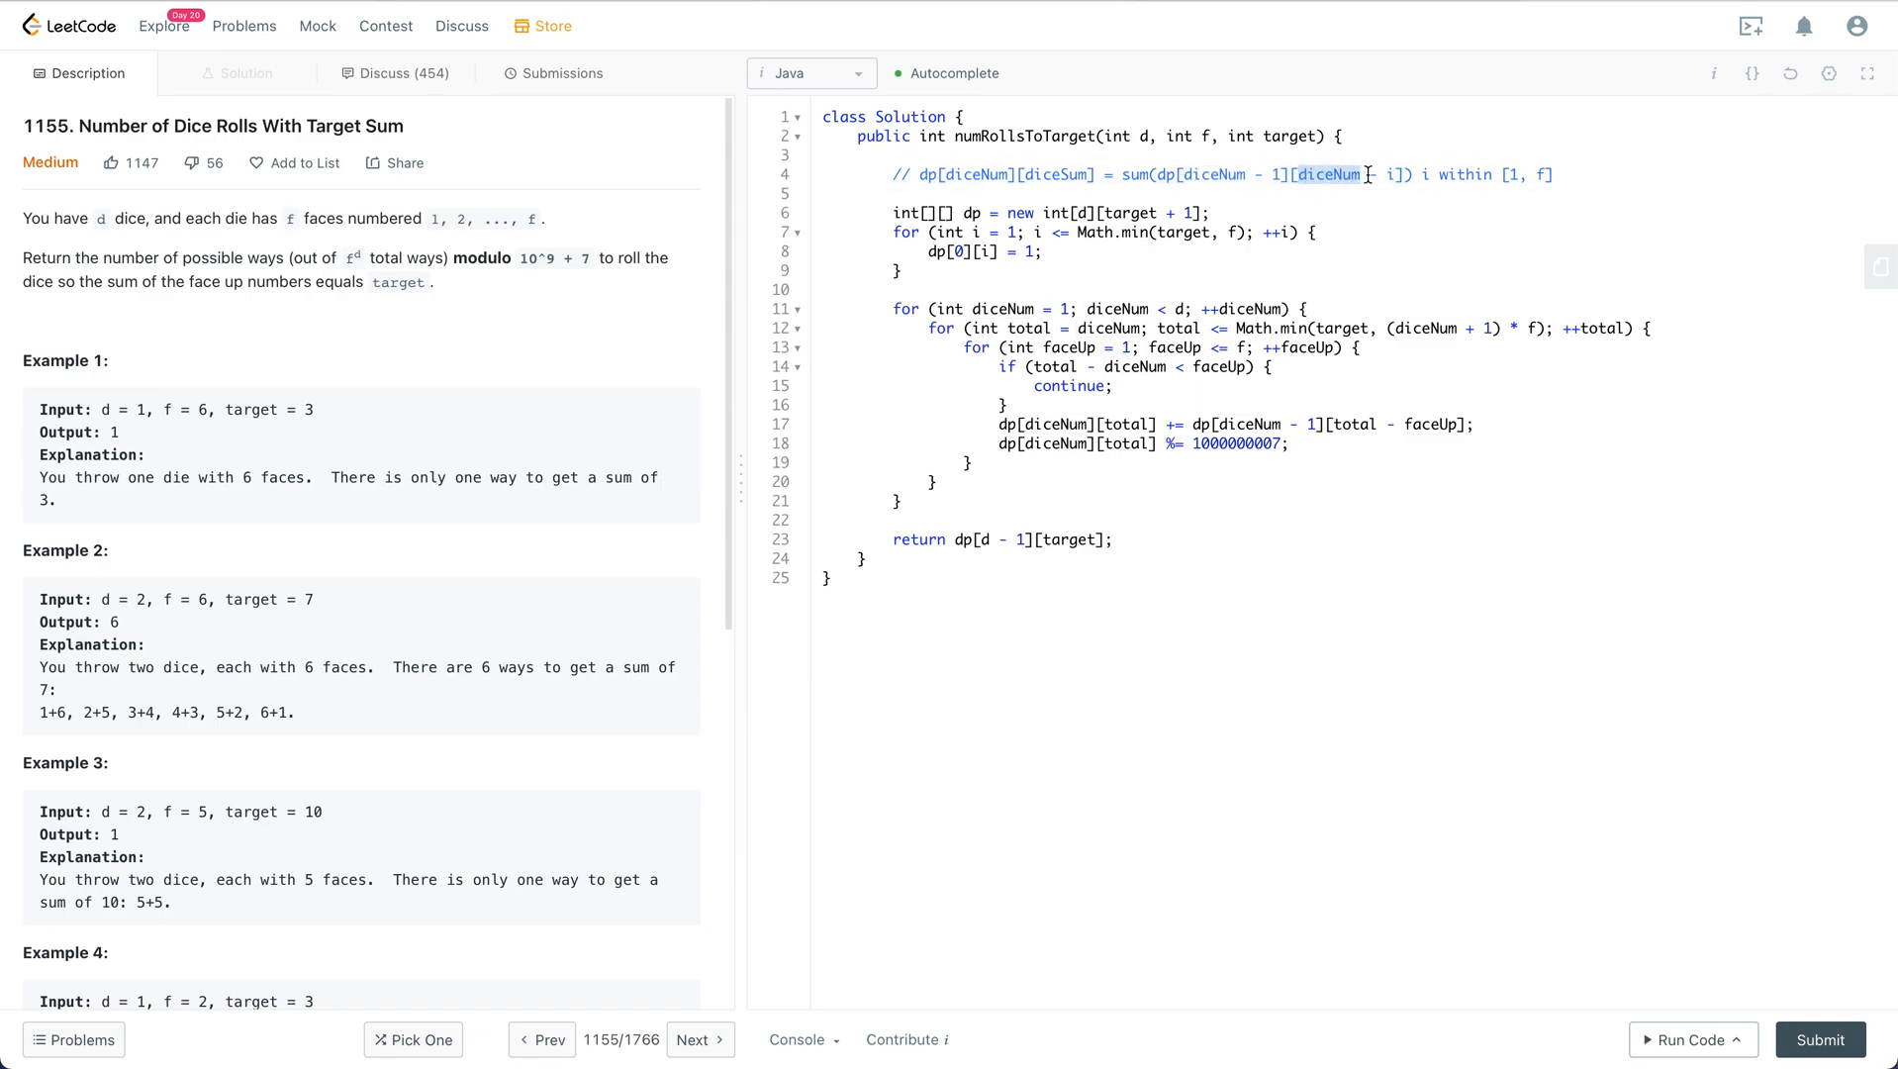
text(- i)
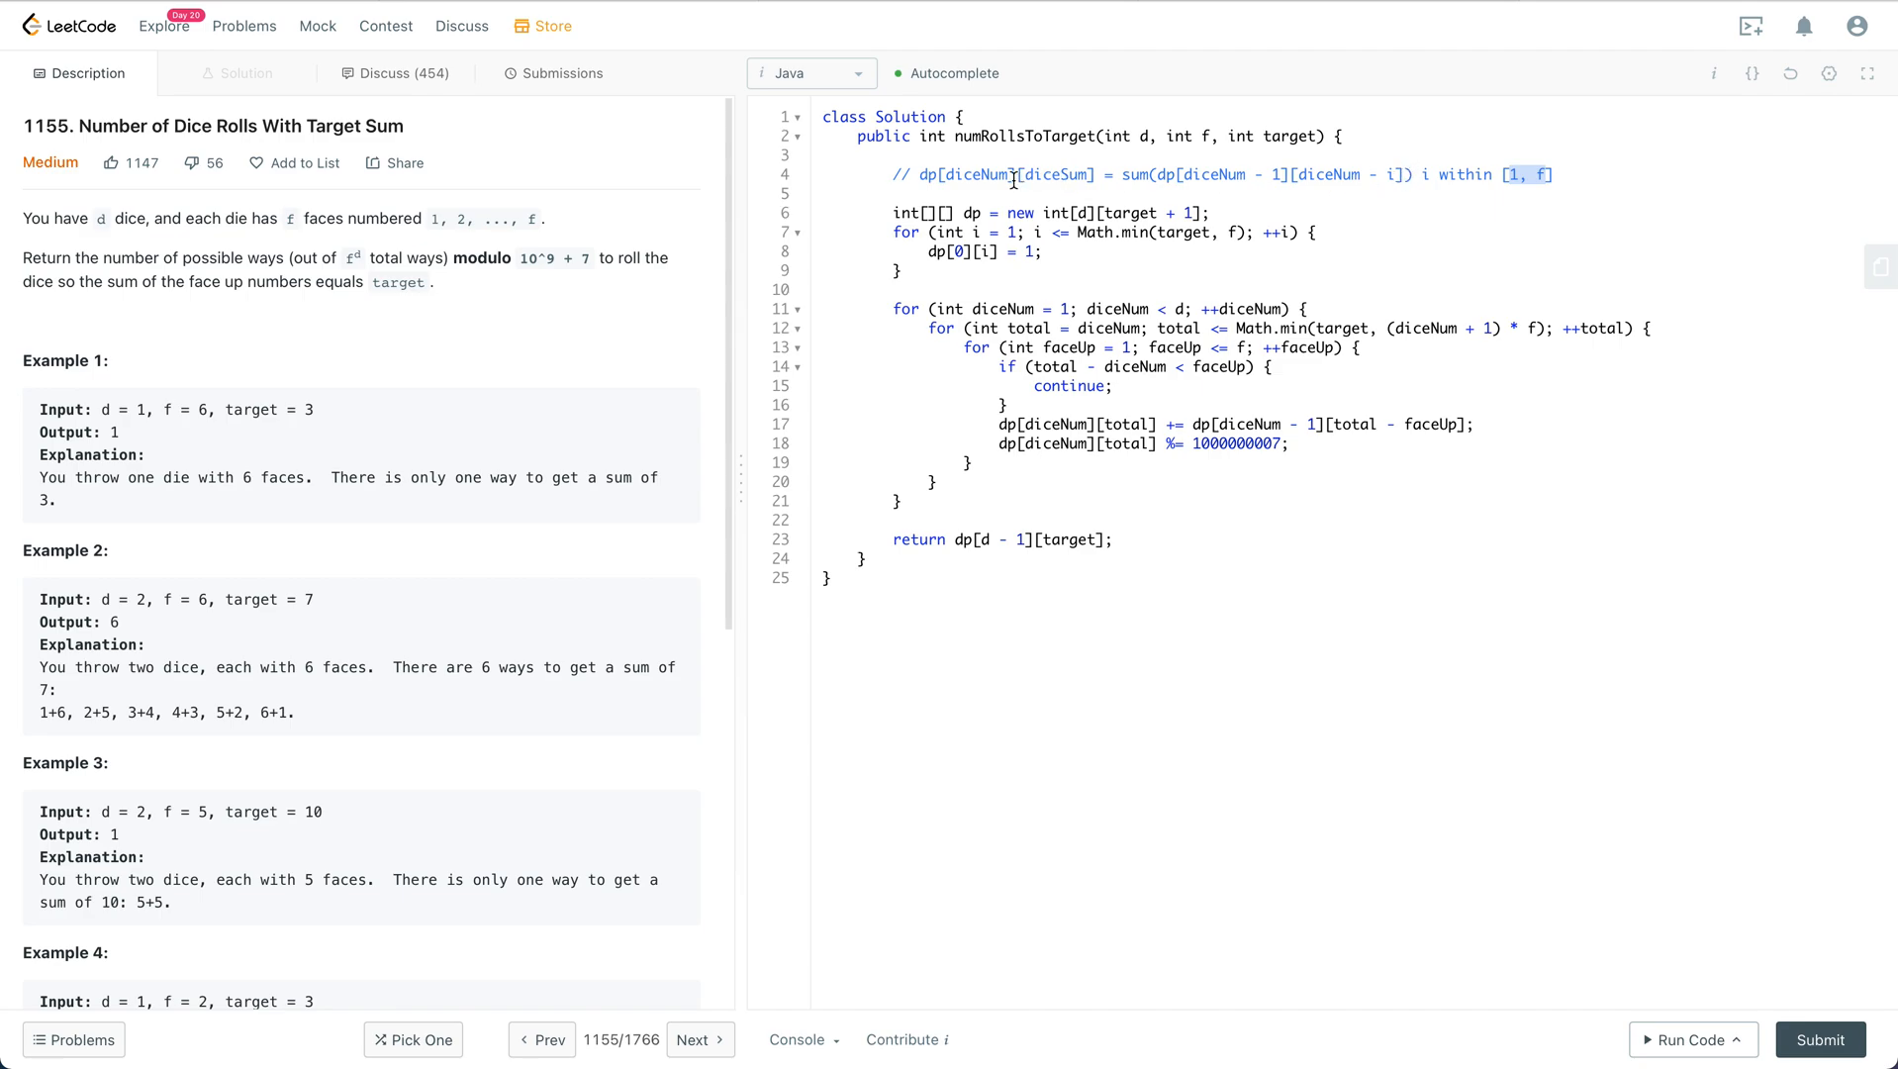
double_click(1051, 175)
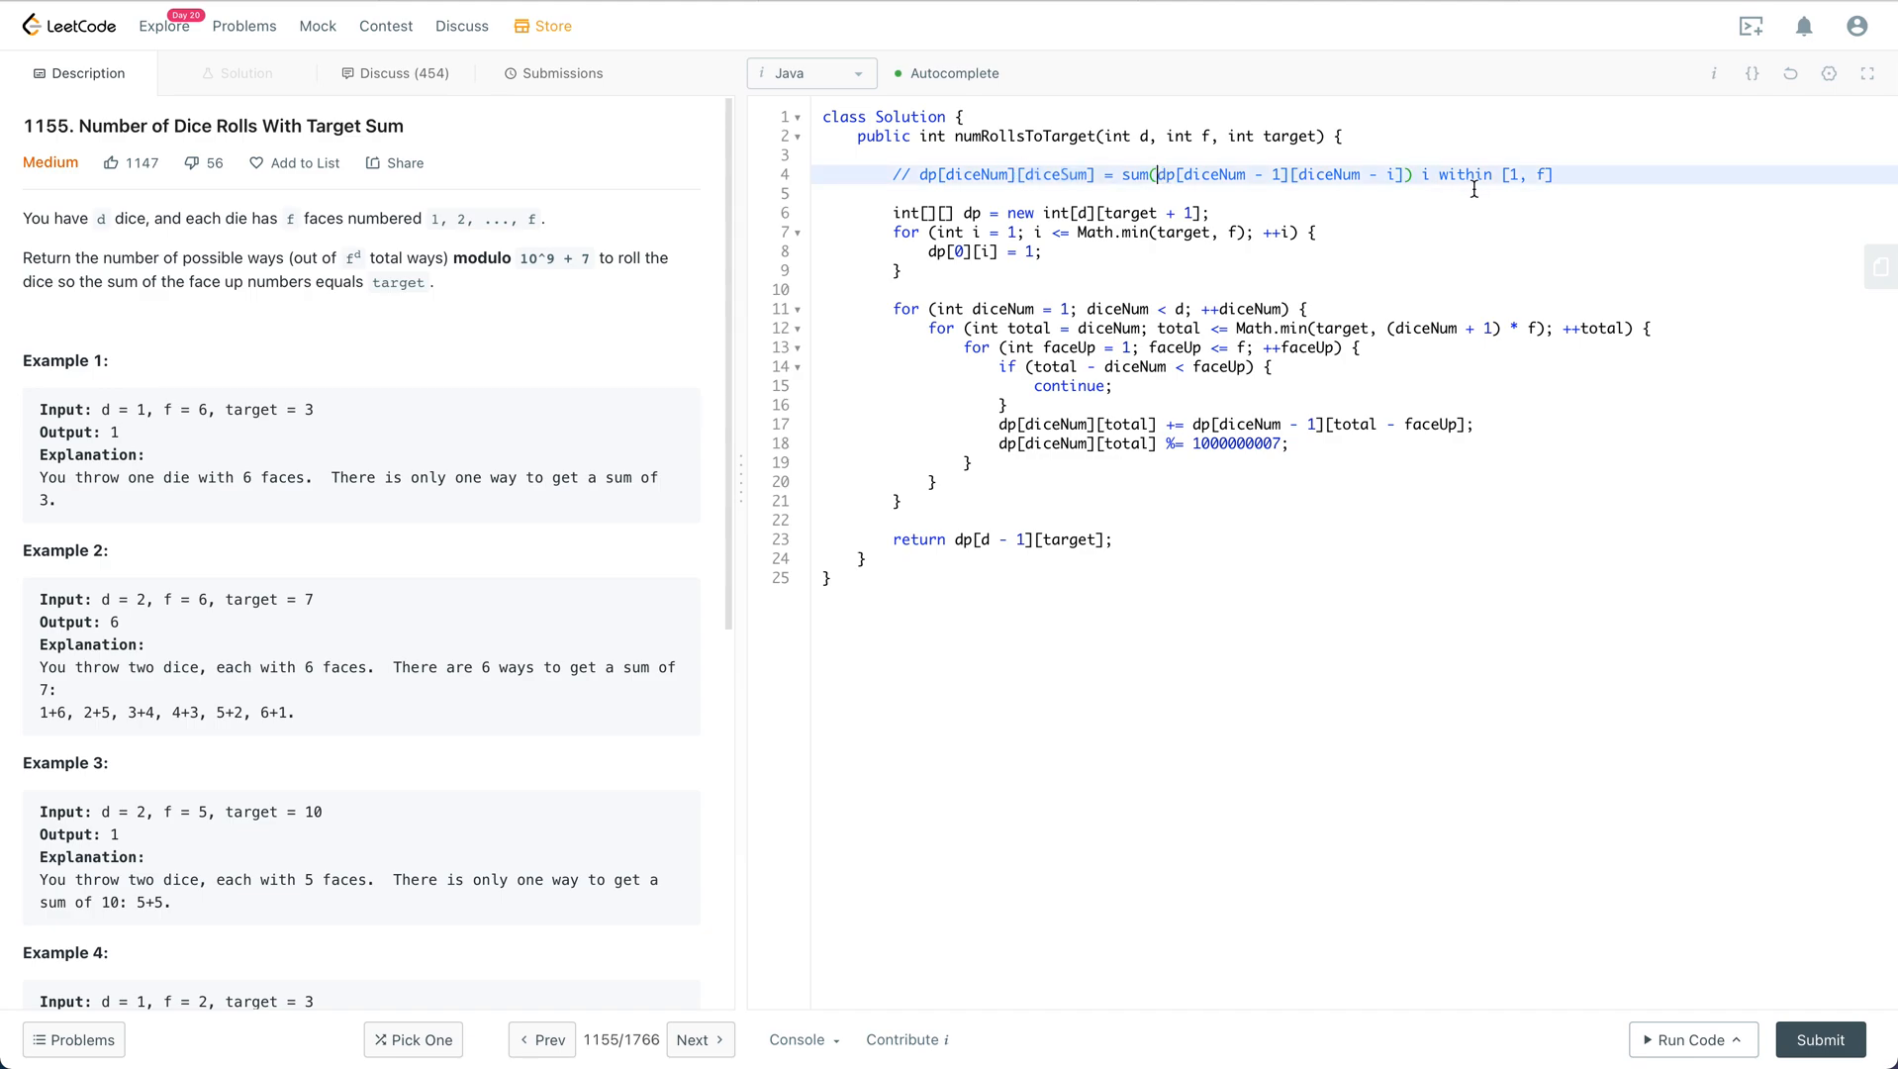
mouse_move(1510, 172)
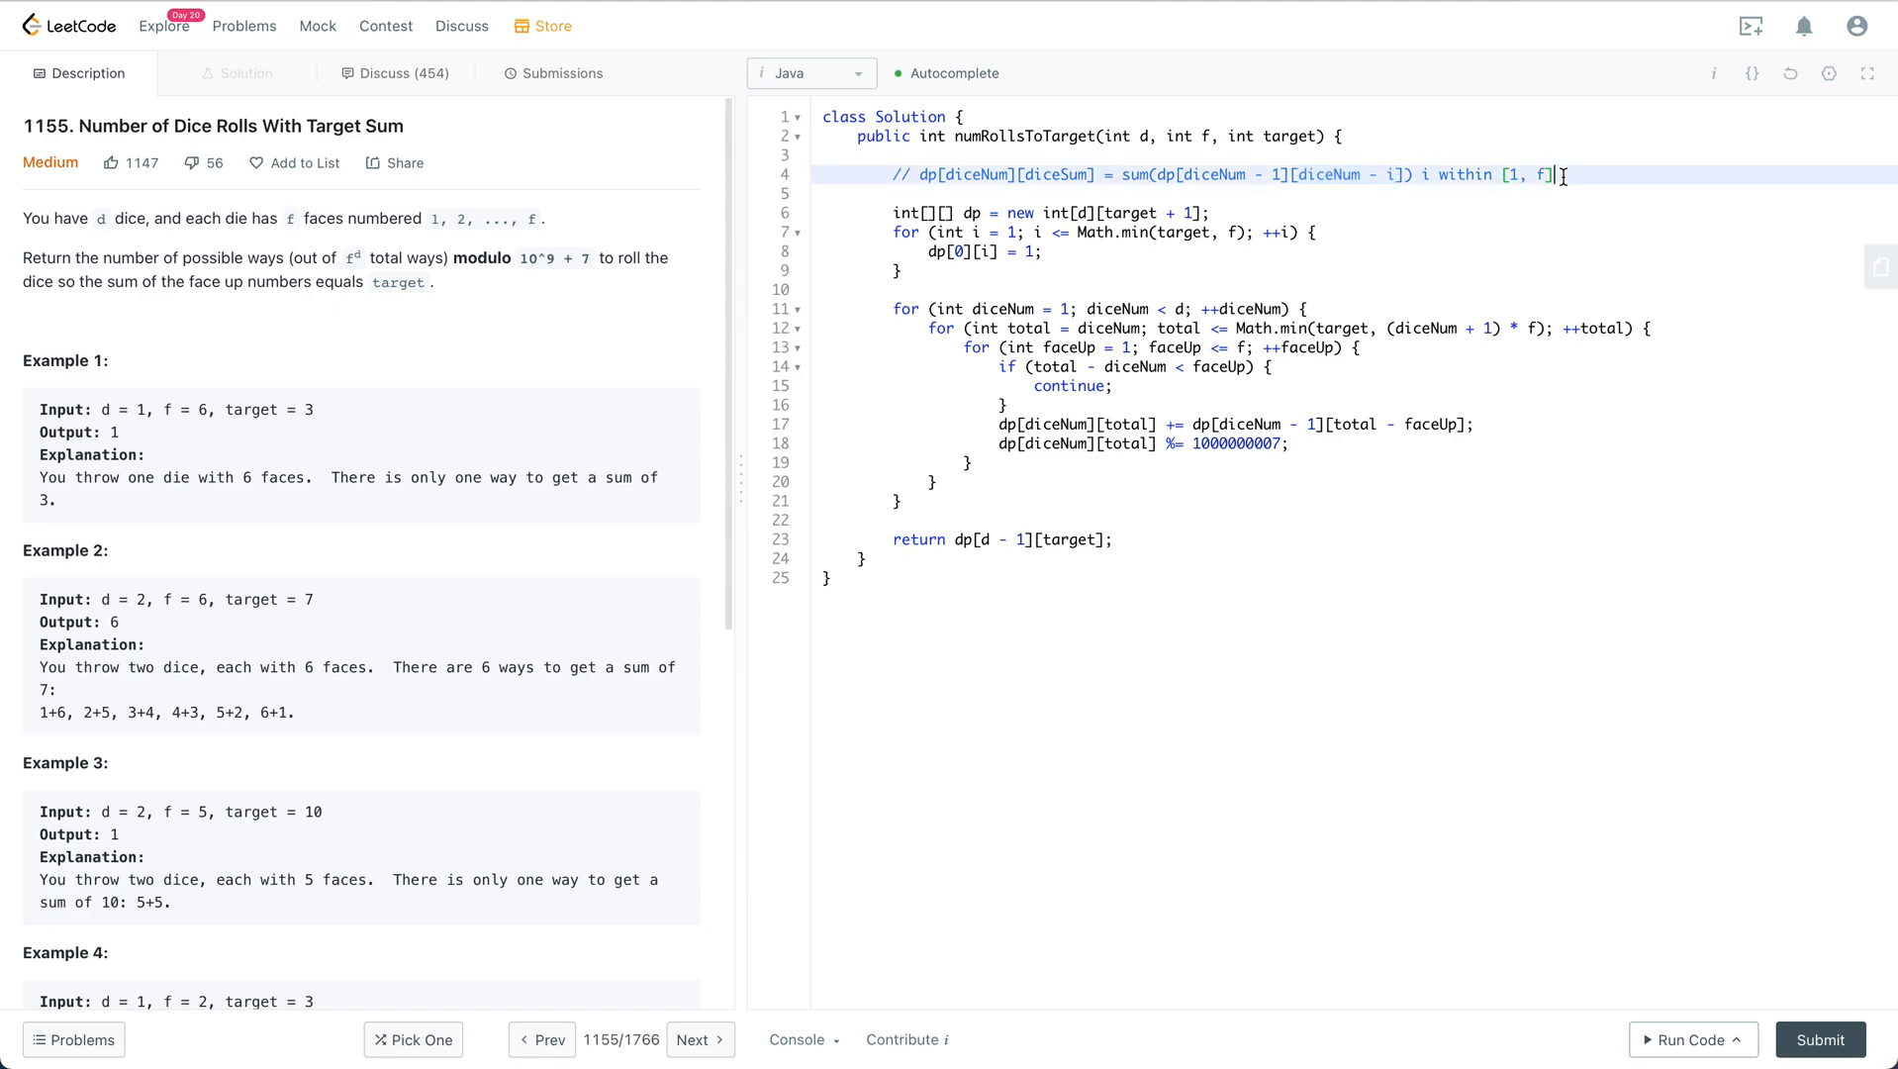
Step: Add the complexity comments // O(d*f*target) time and // O(d*target) space under the recurrence
text(// O())
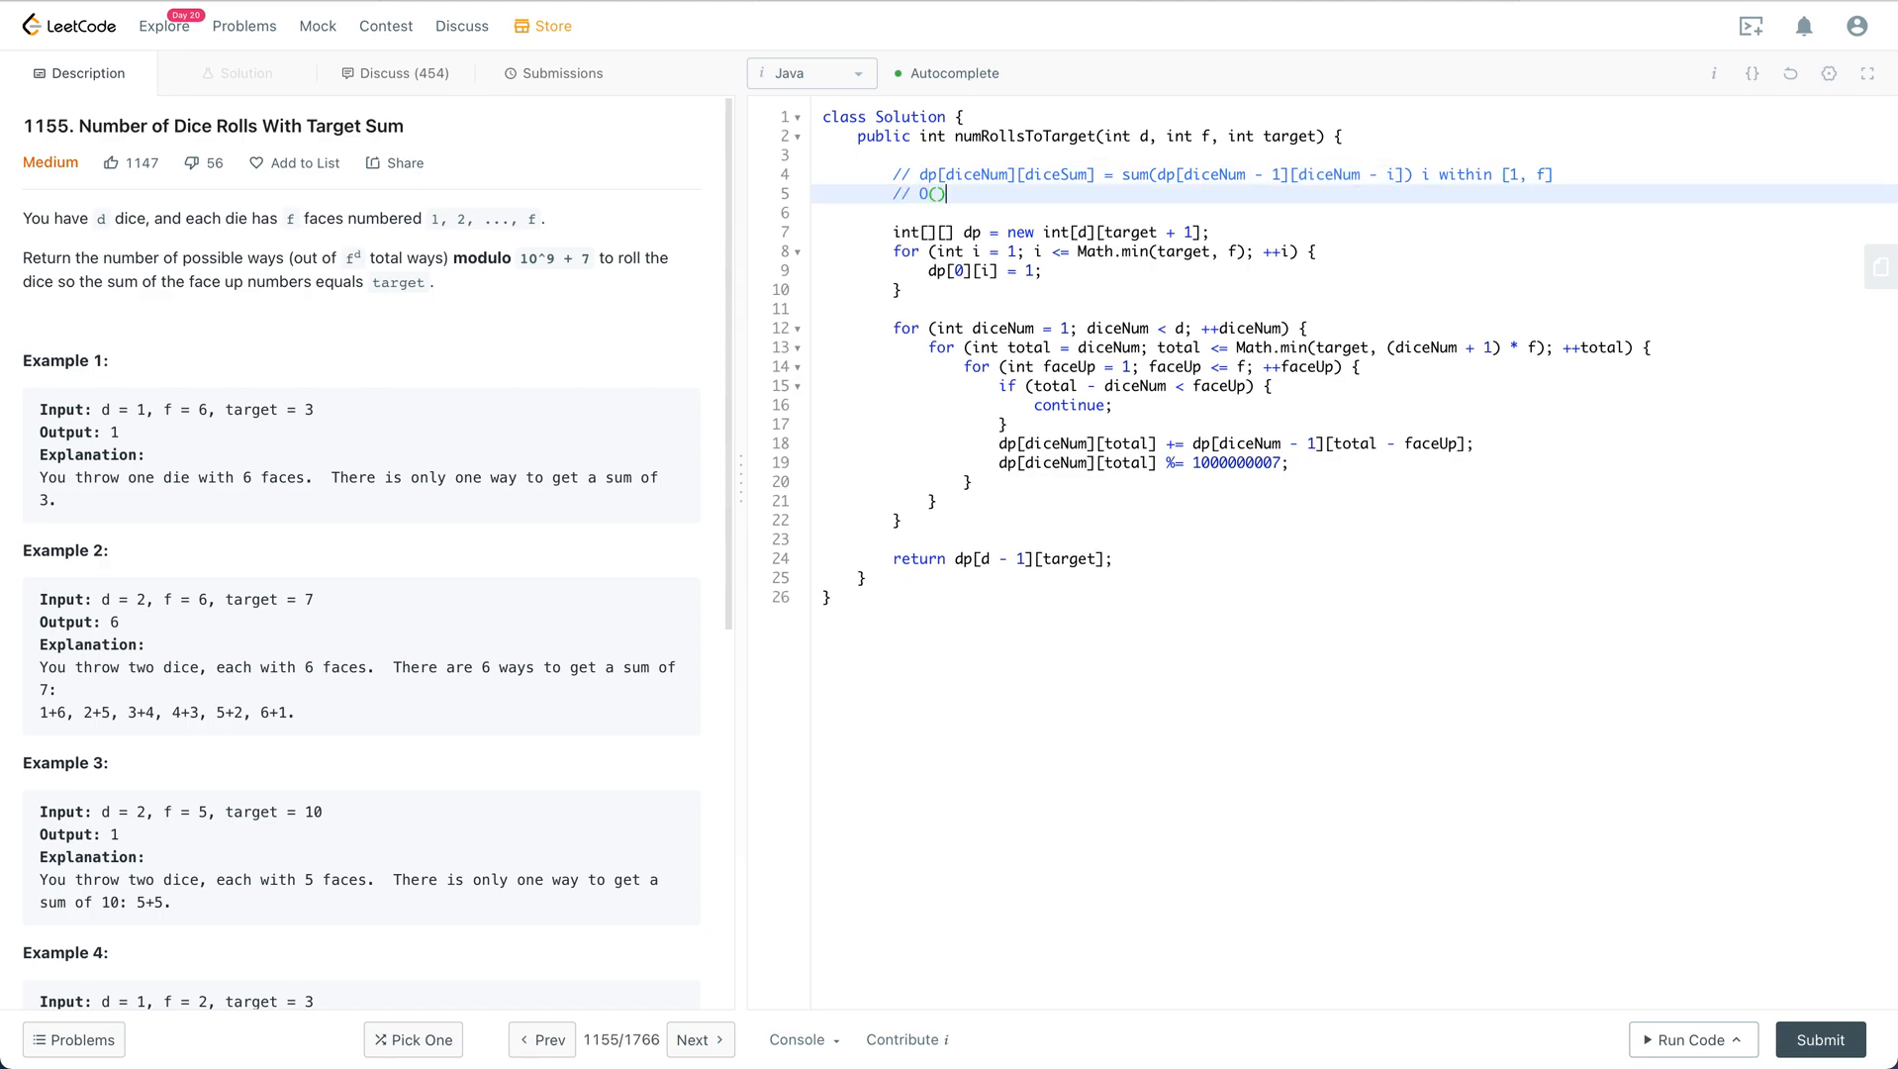
text(dft)
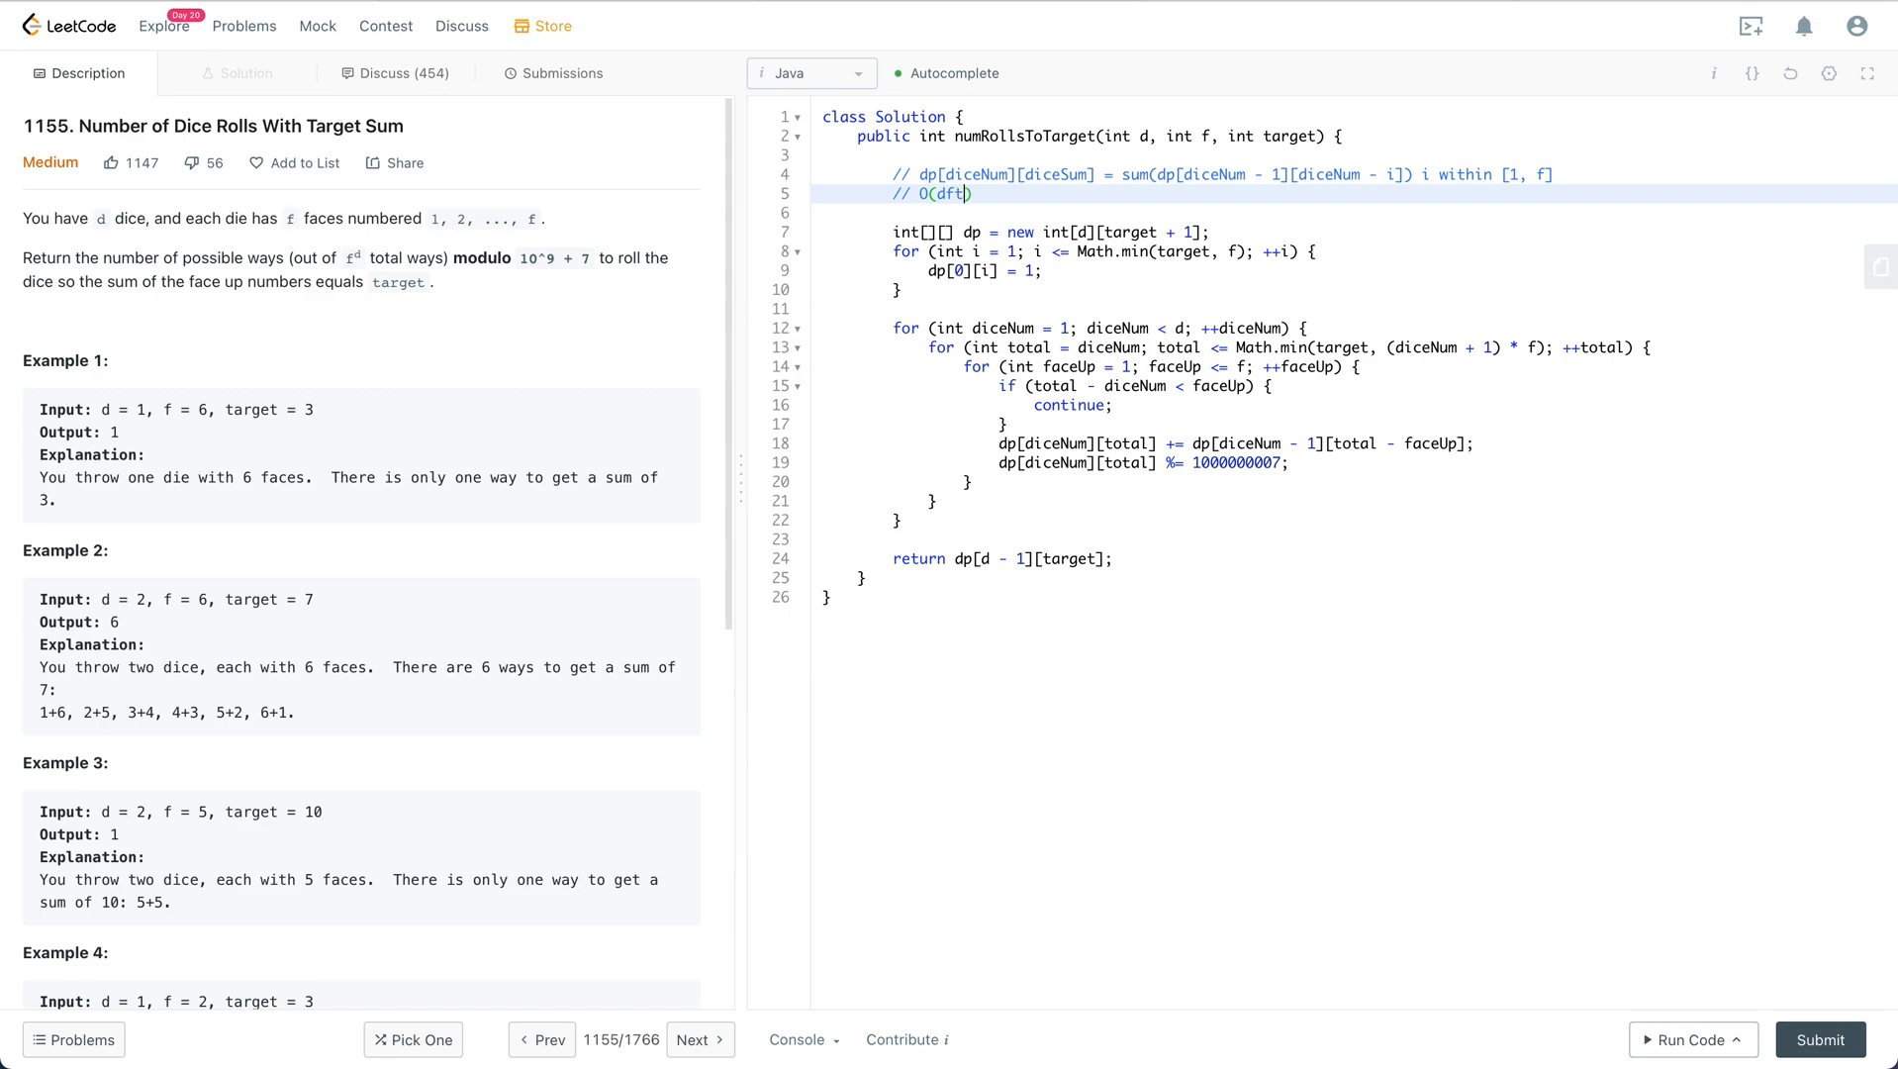
text(target)
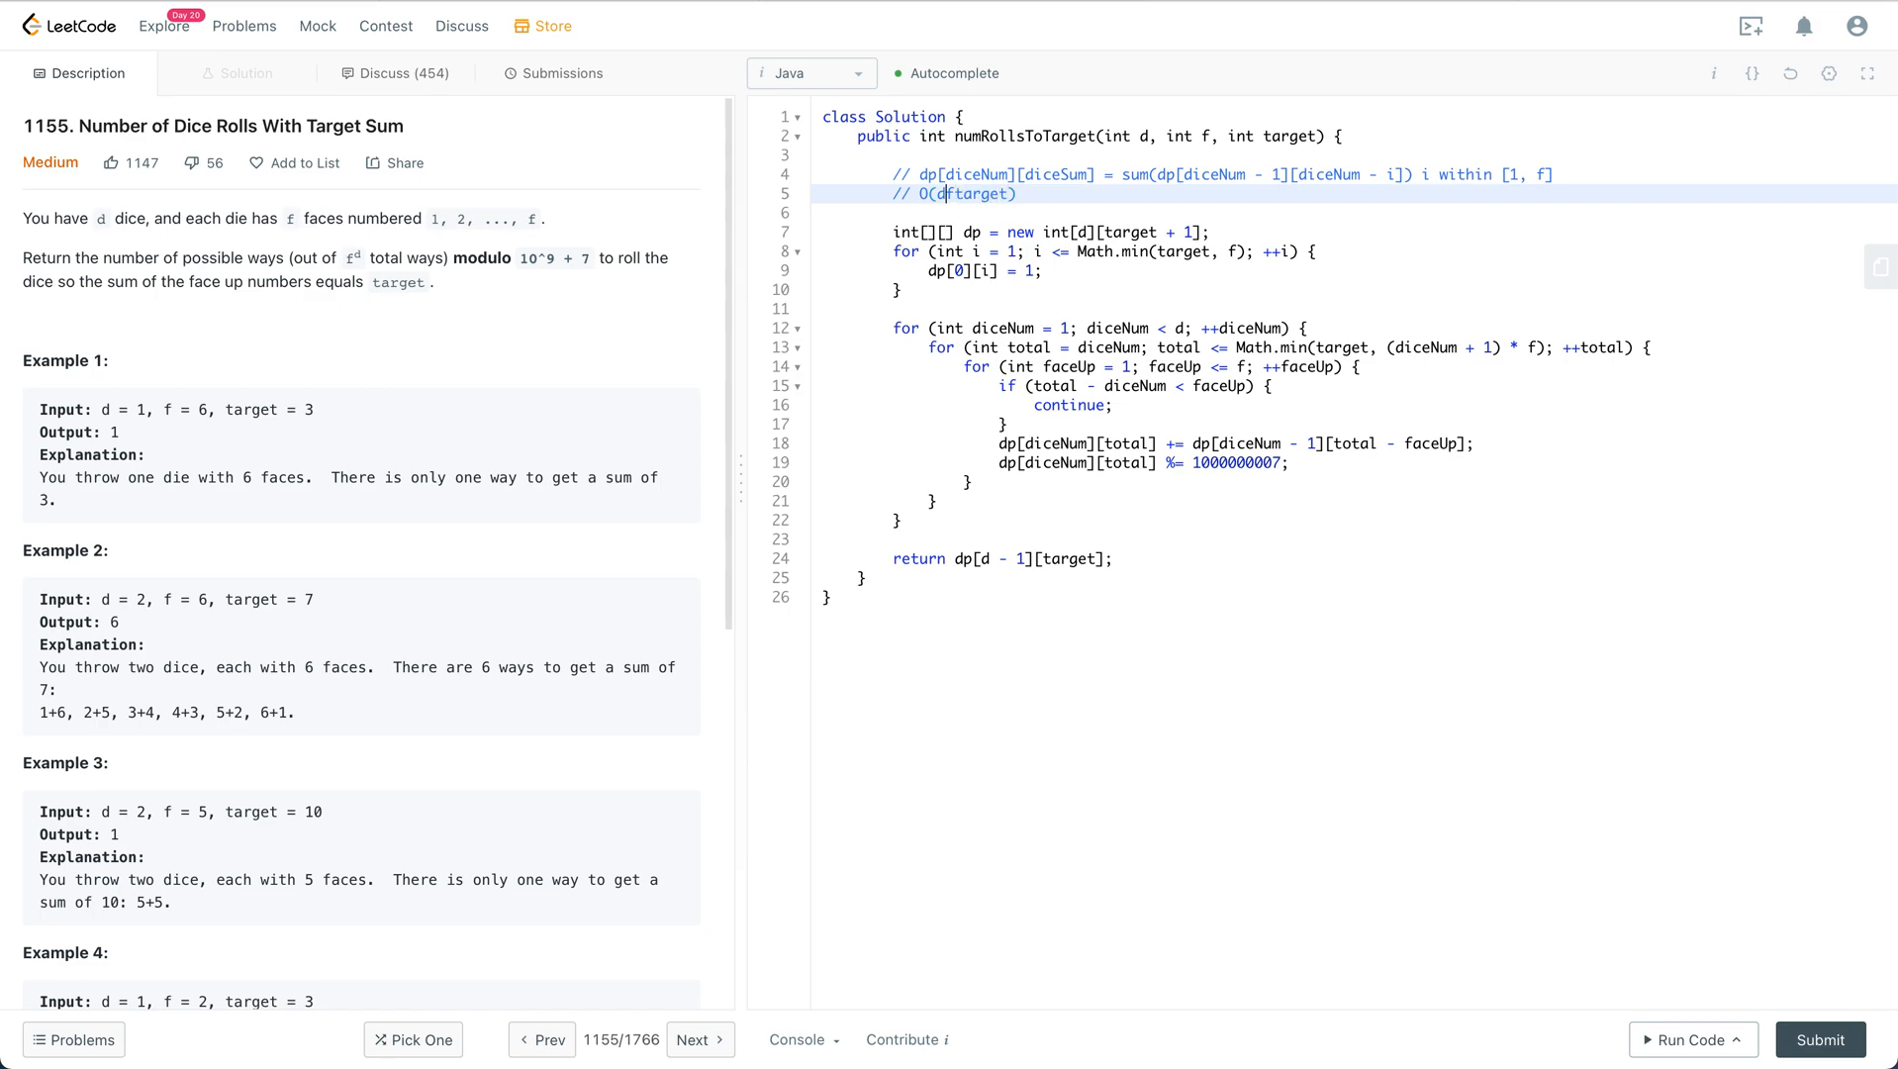
text(f*)
text(//)
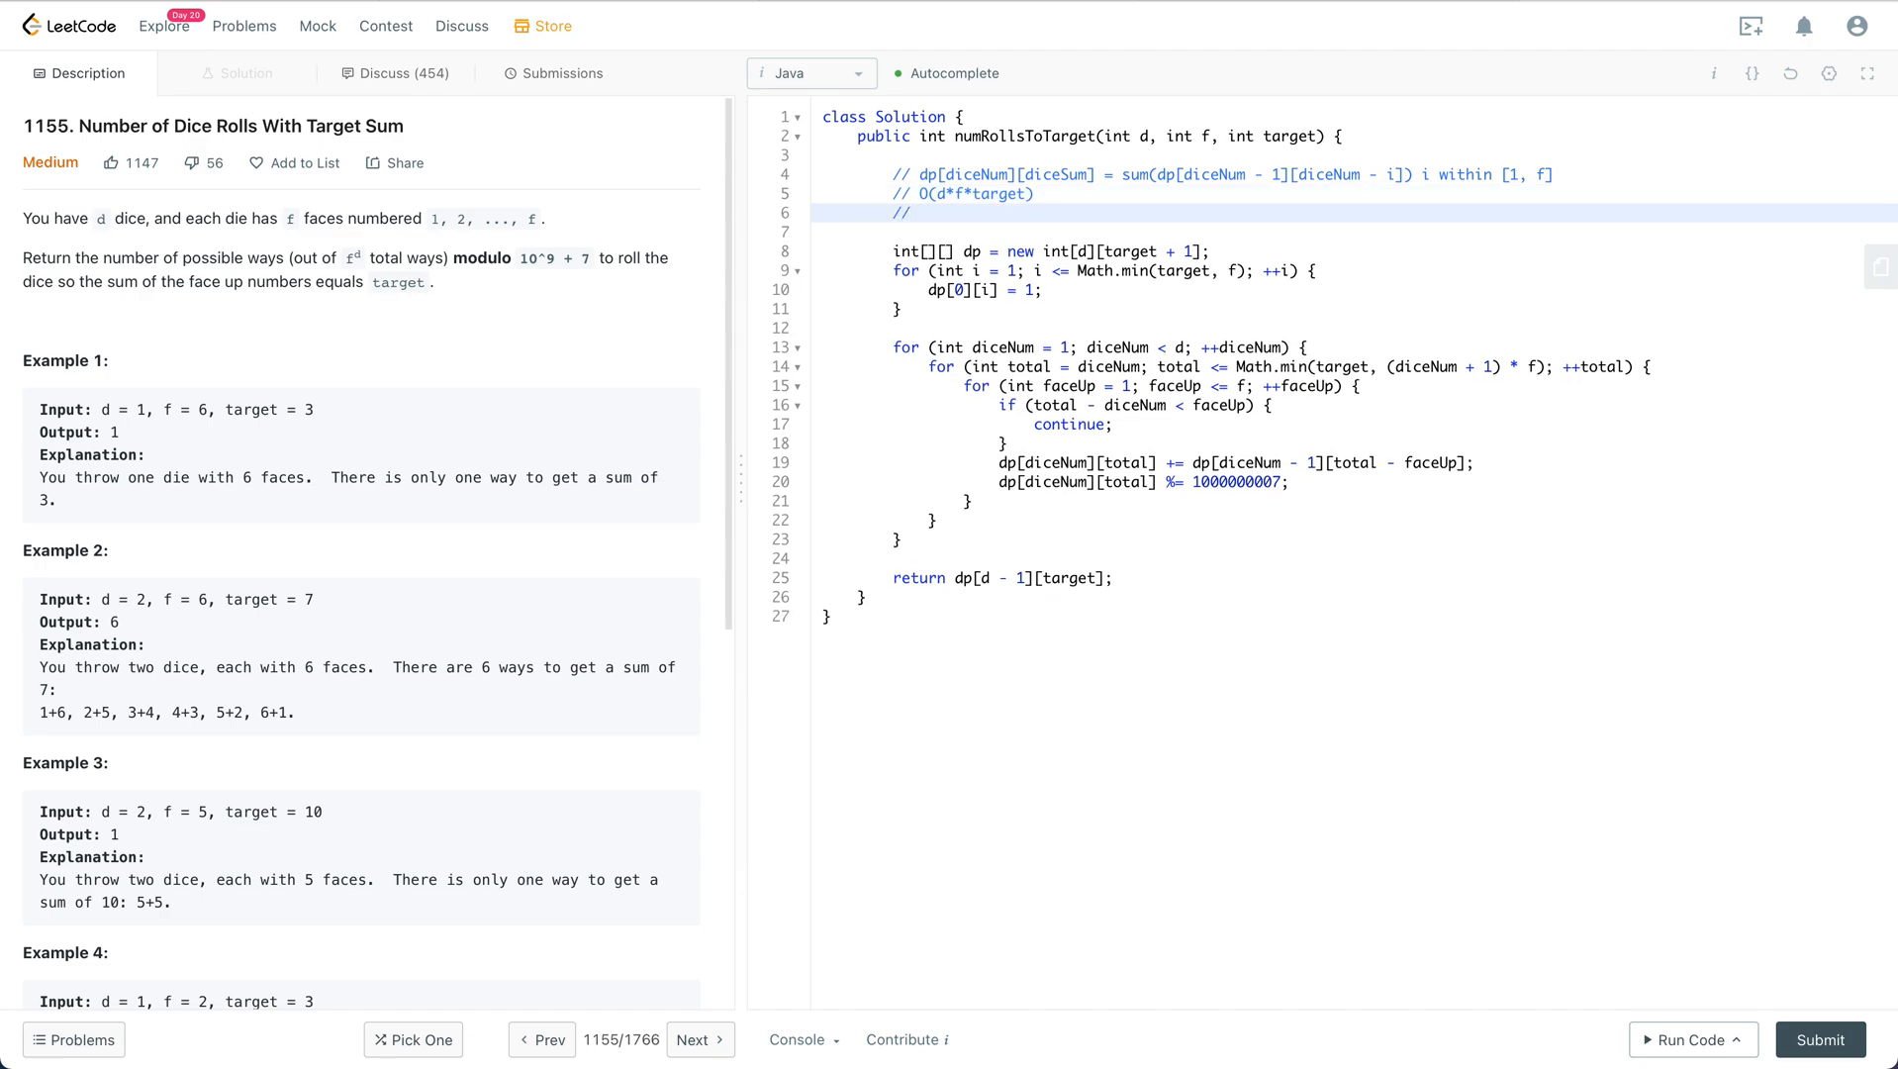
text(O(d*))
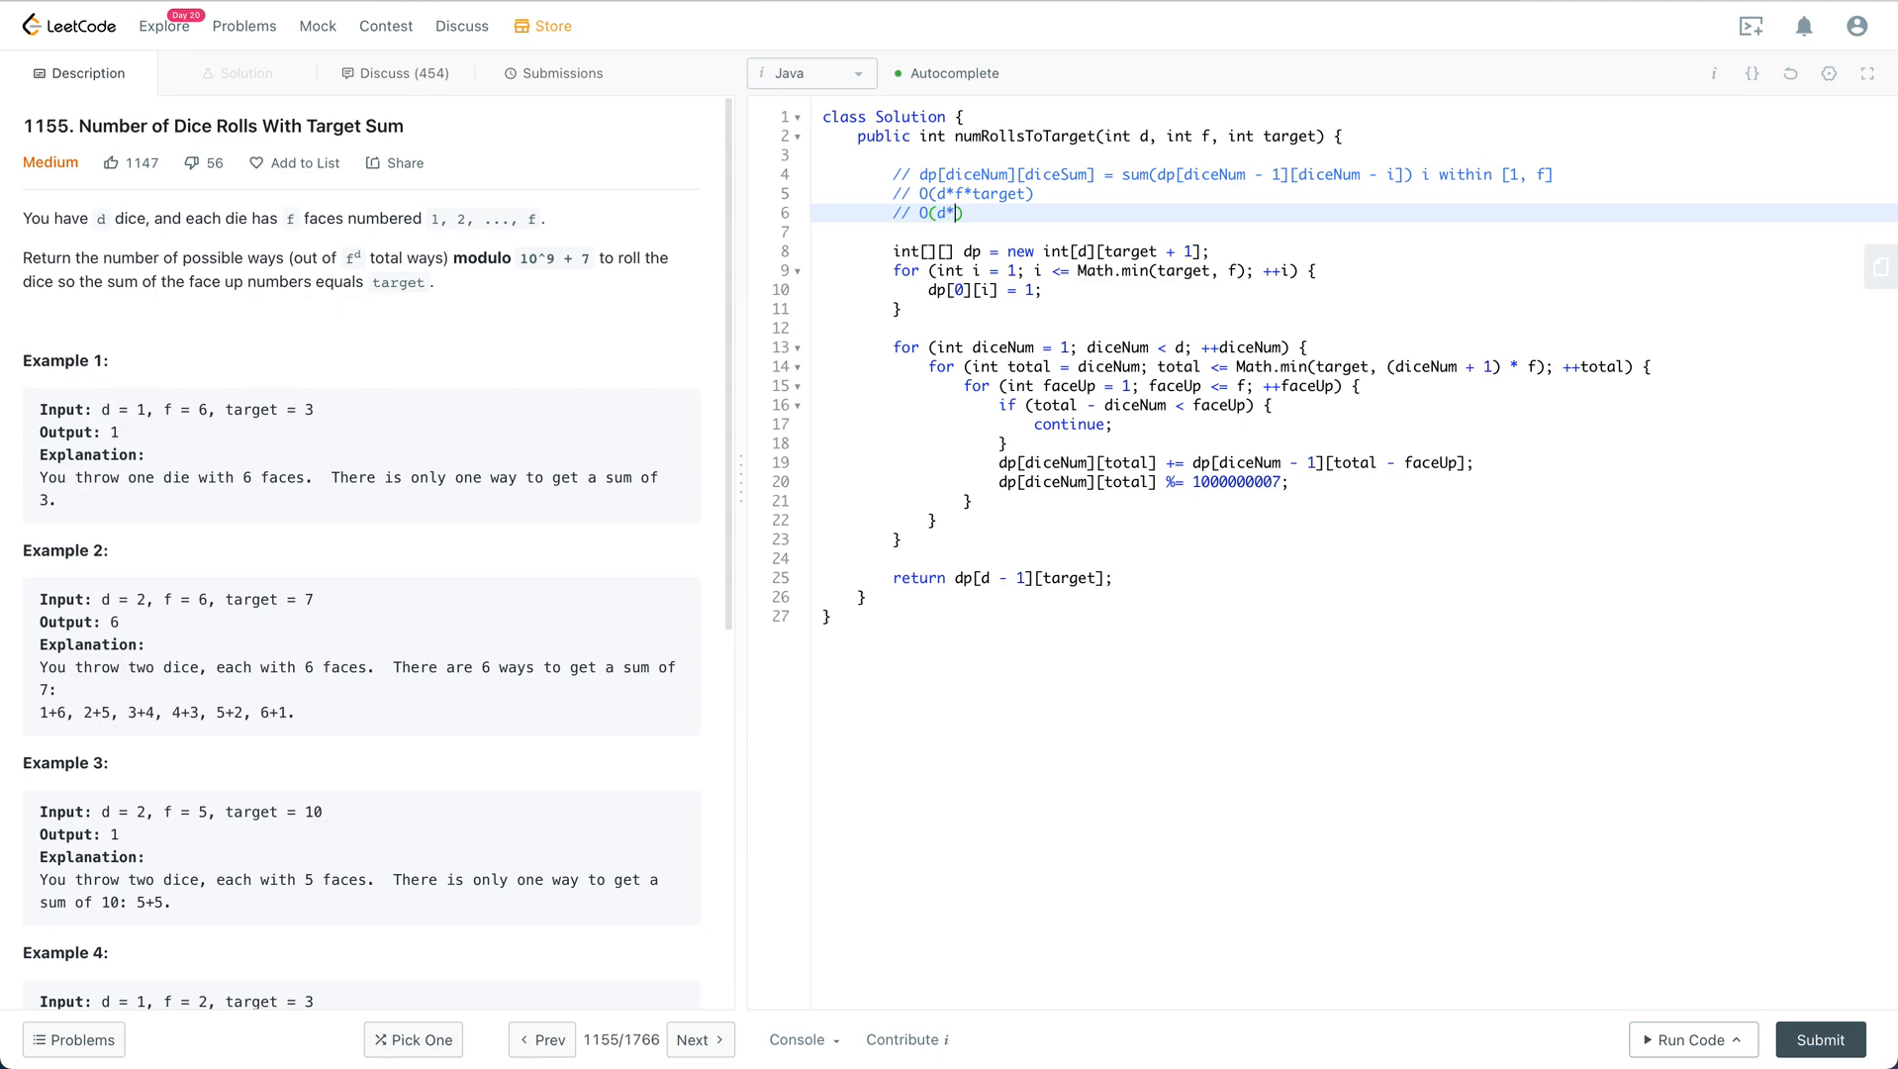
text(target)
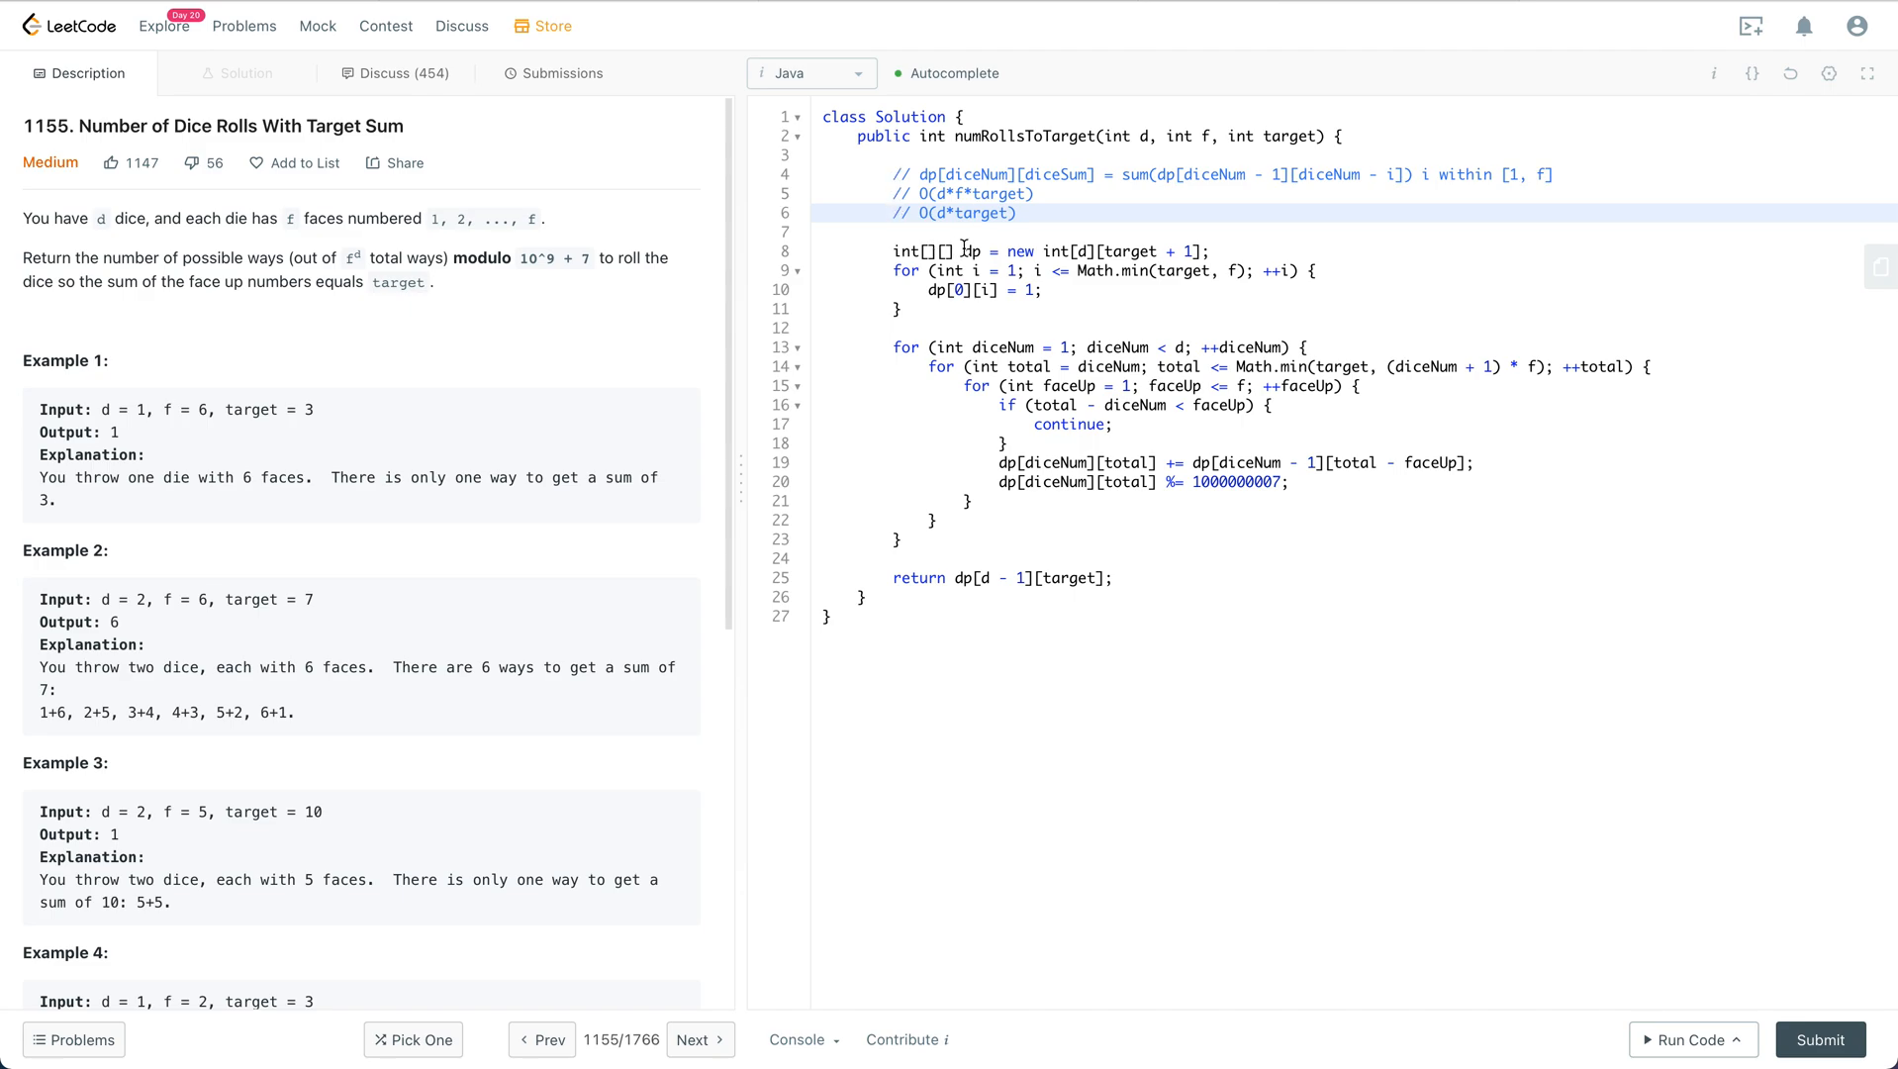
double_click(972, 252)
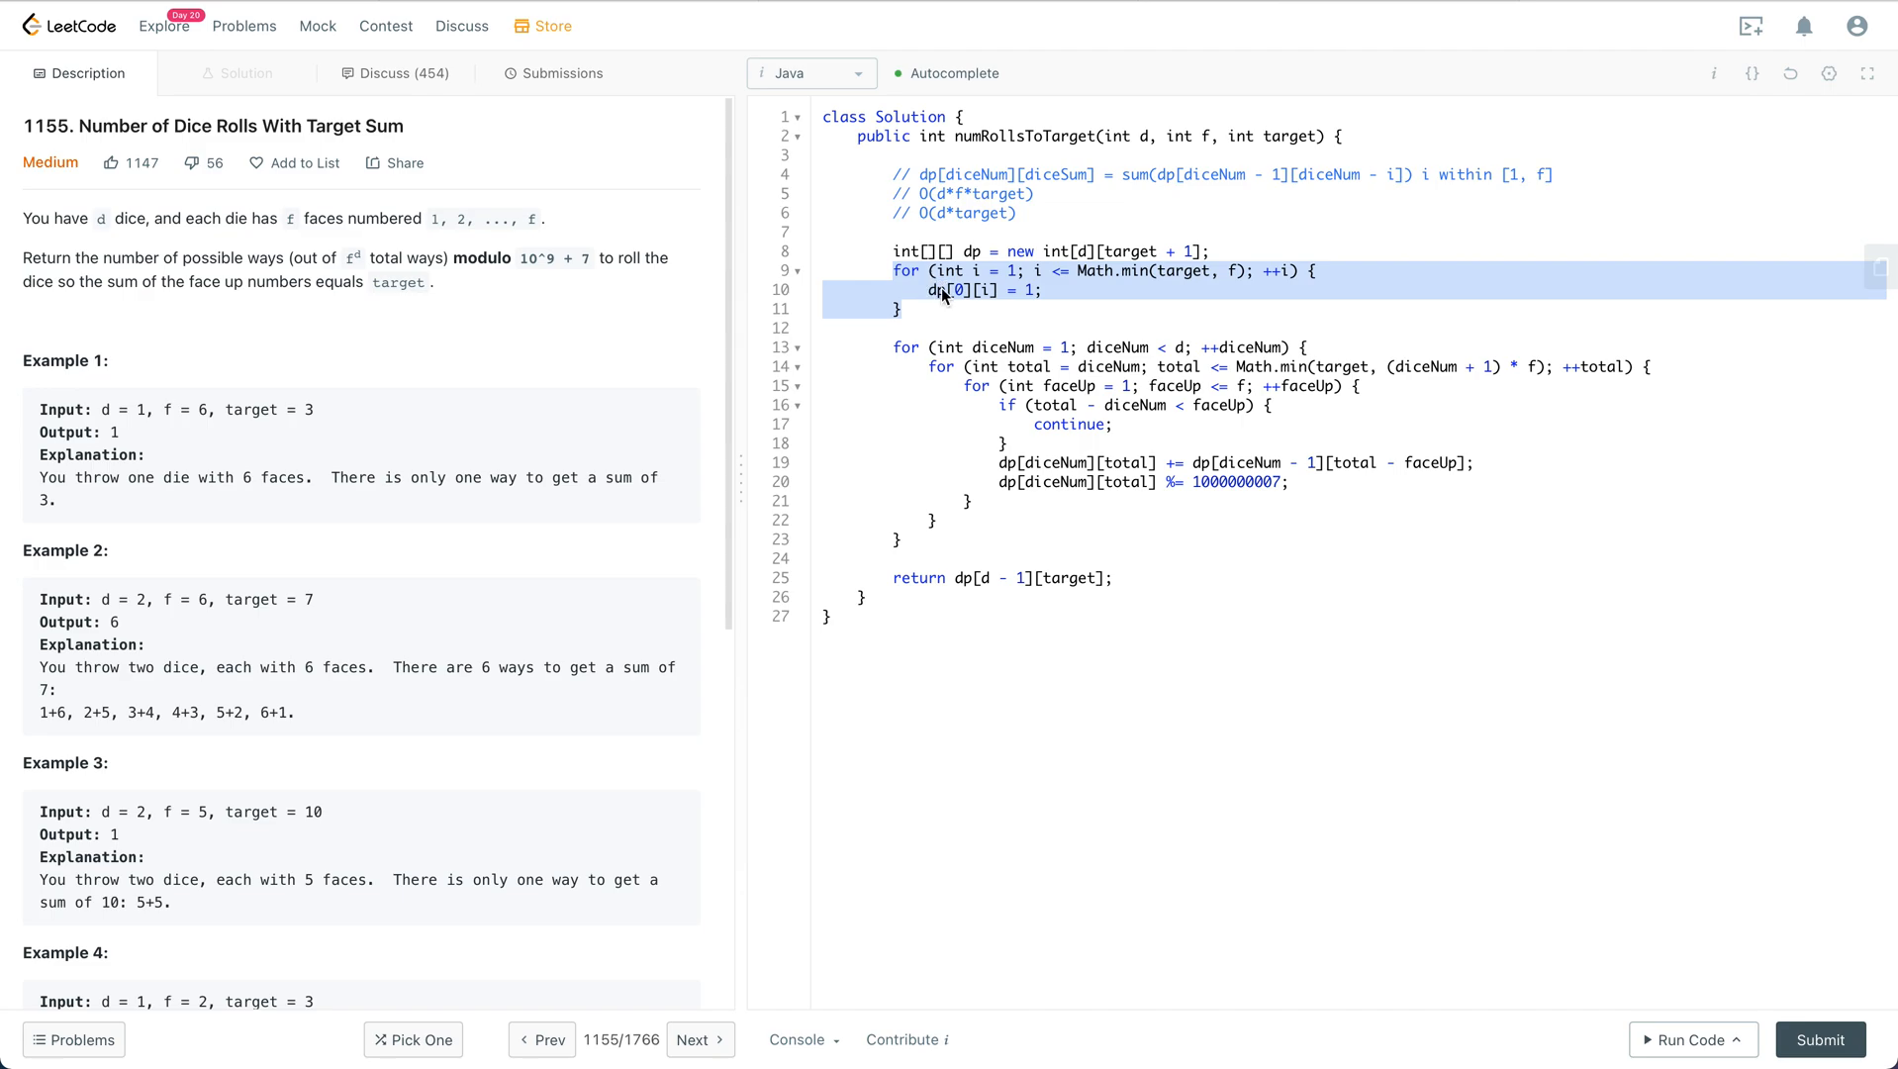
click(962, 348)
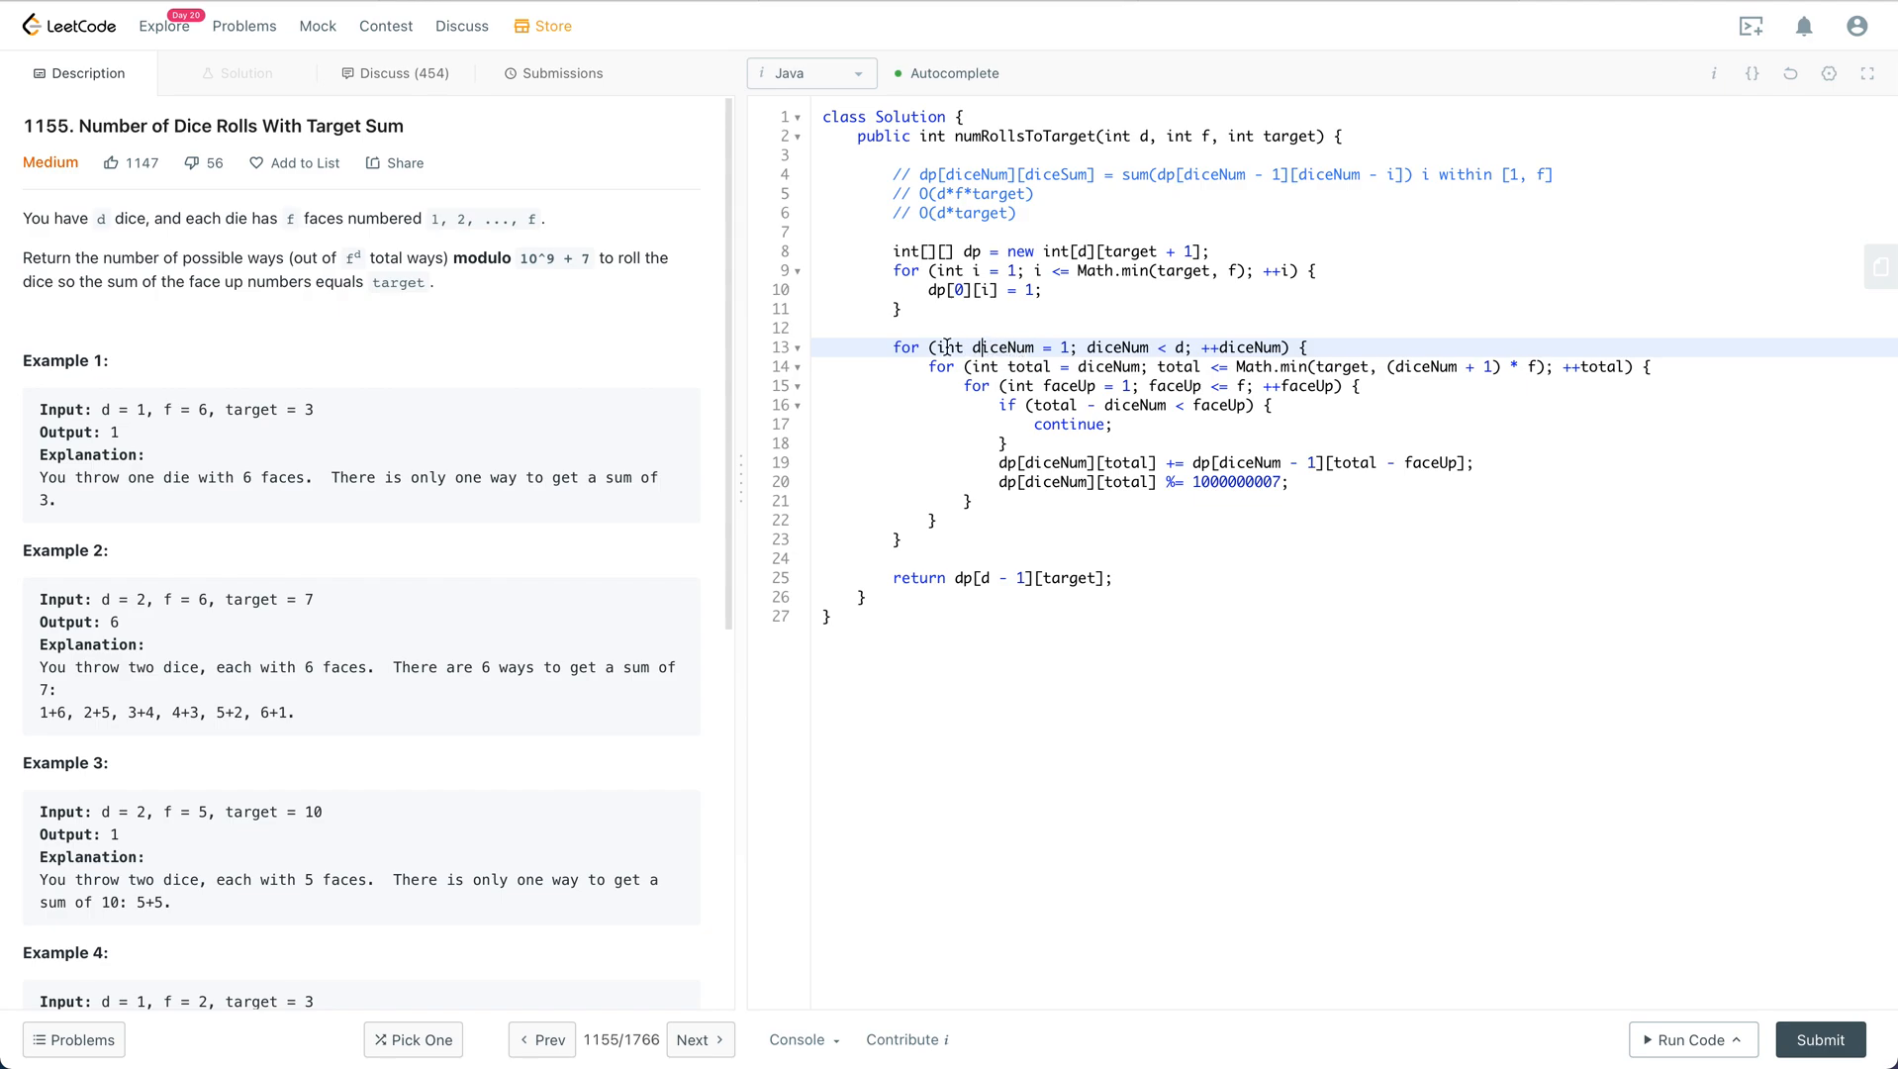
drag(945, 349, 1288, 386)
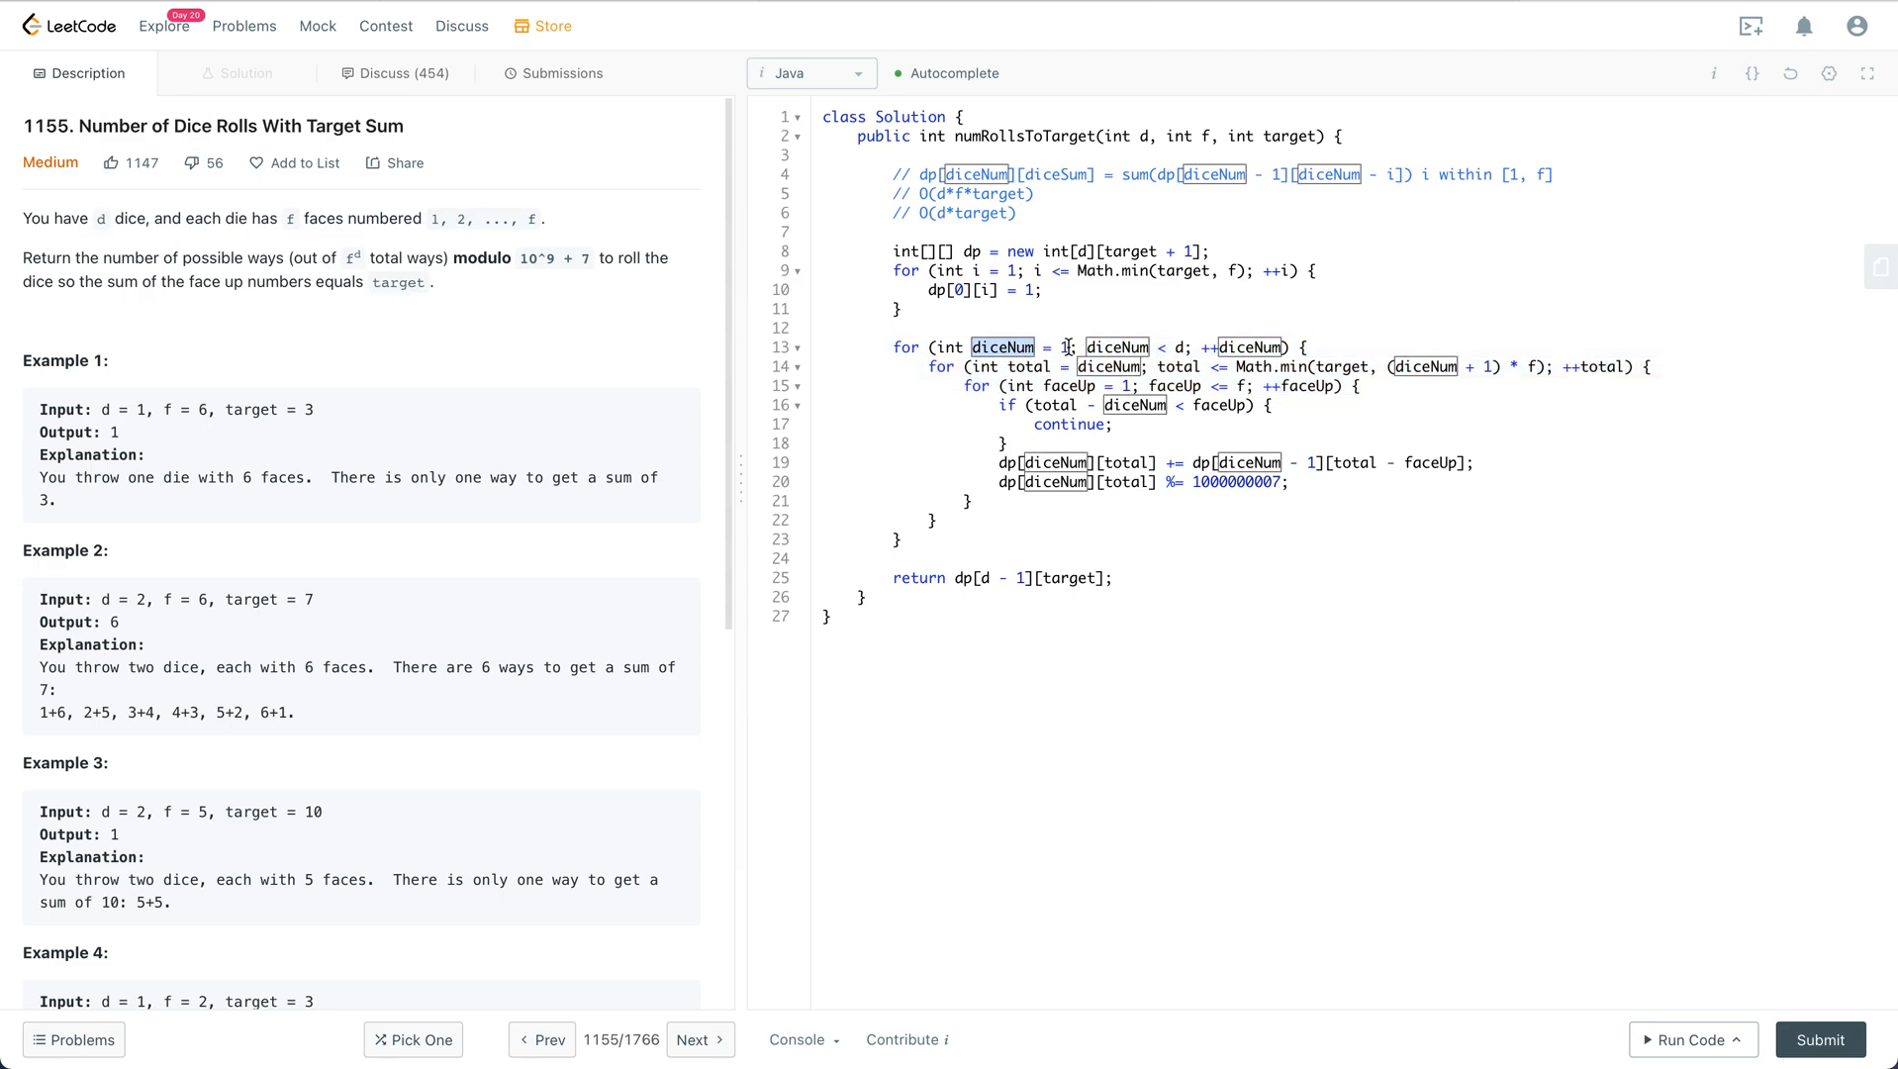
click(1109, 366)
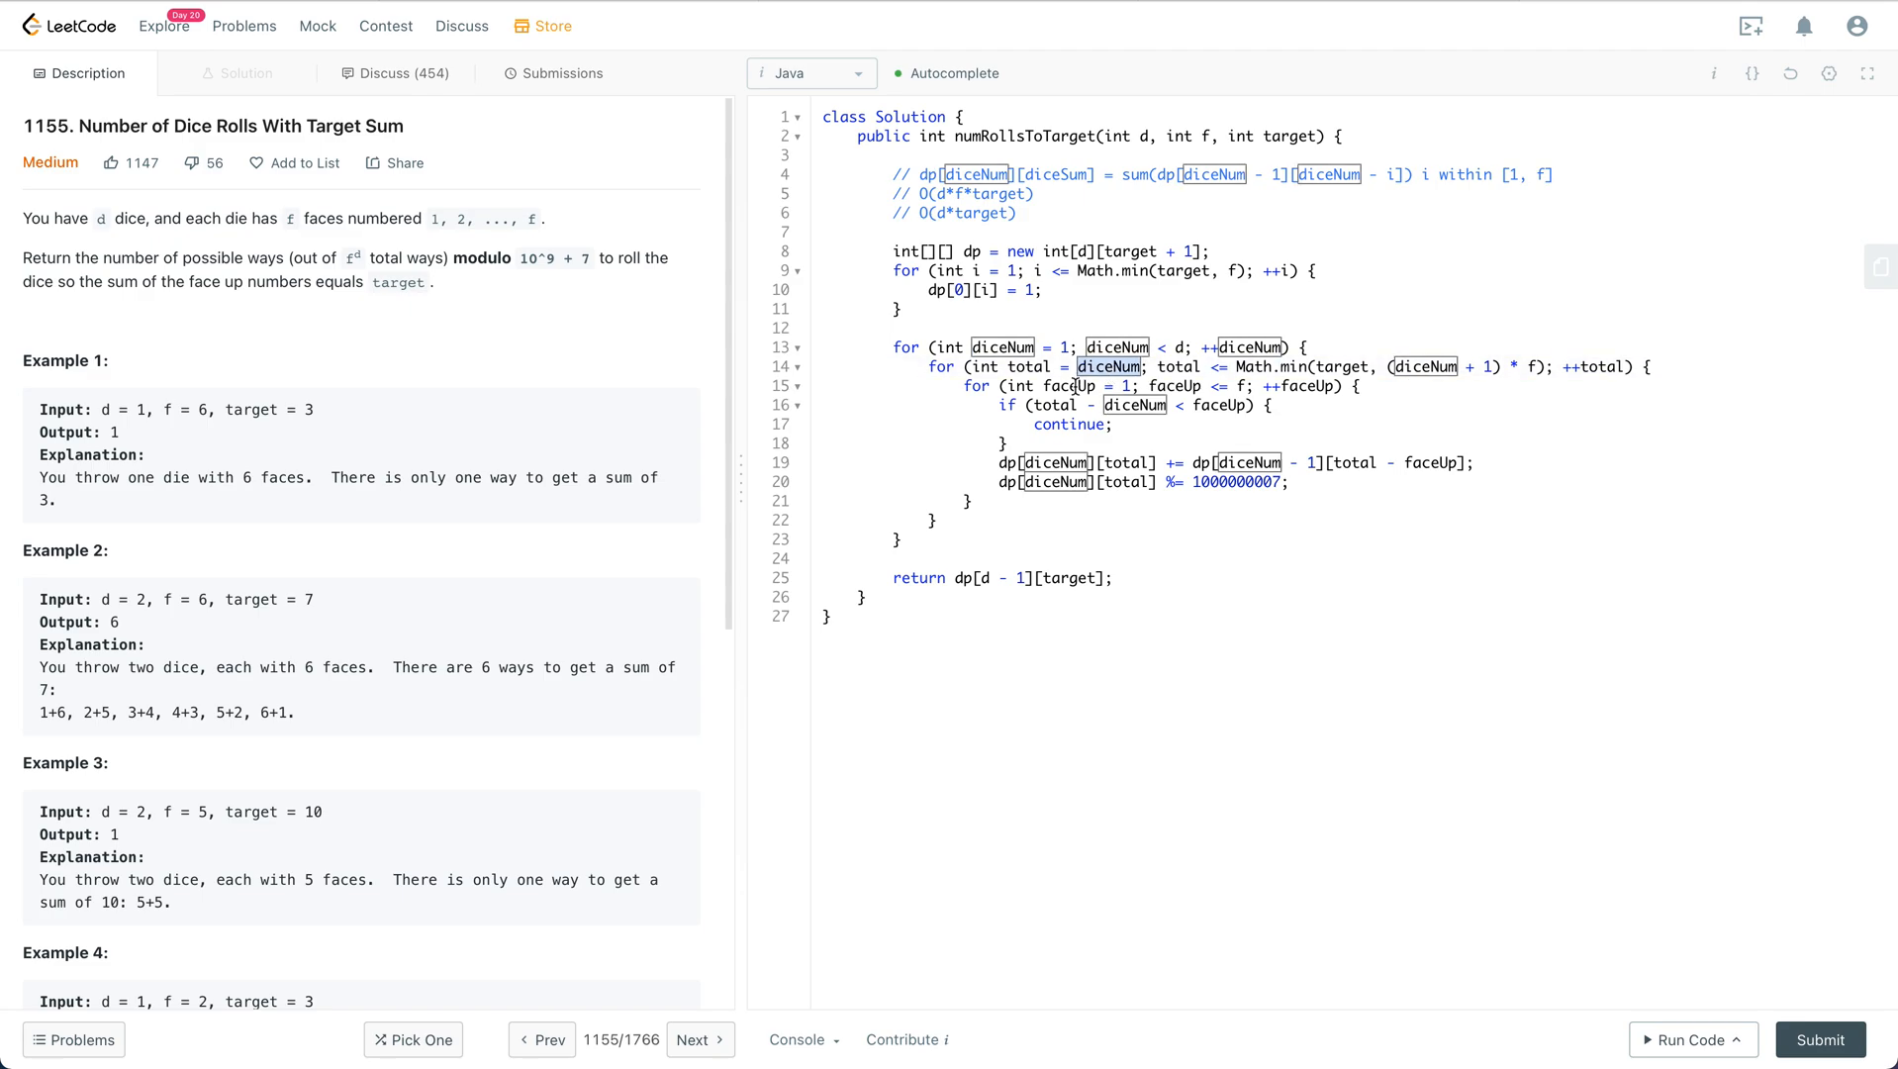
click(1069, 384)
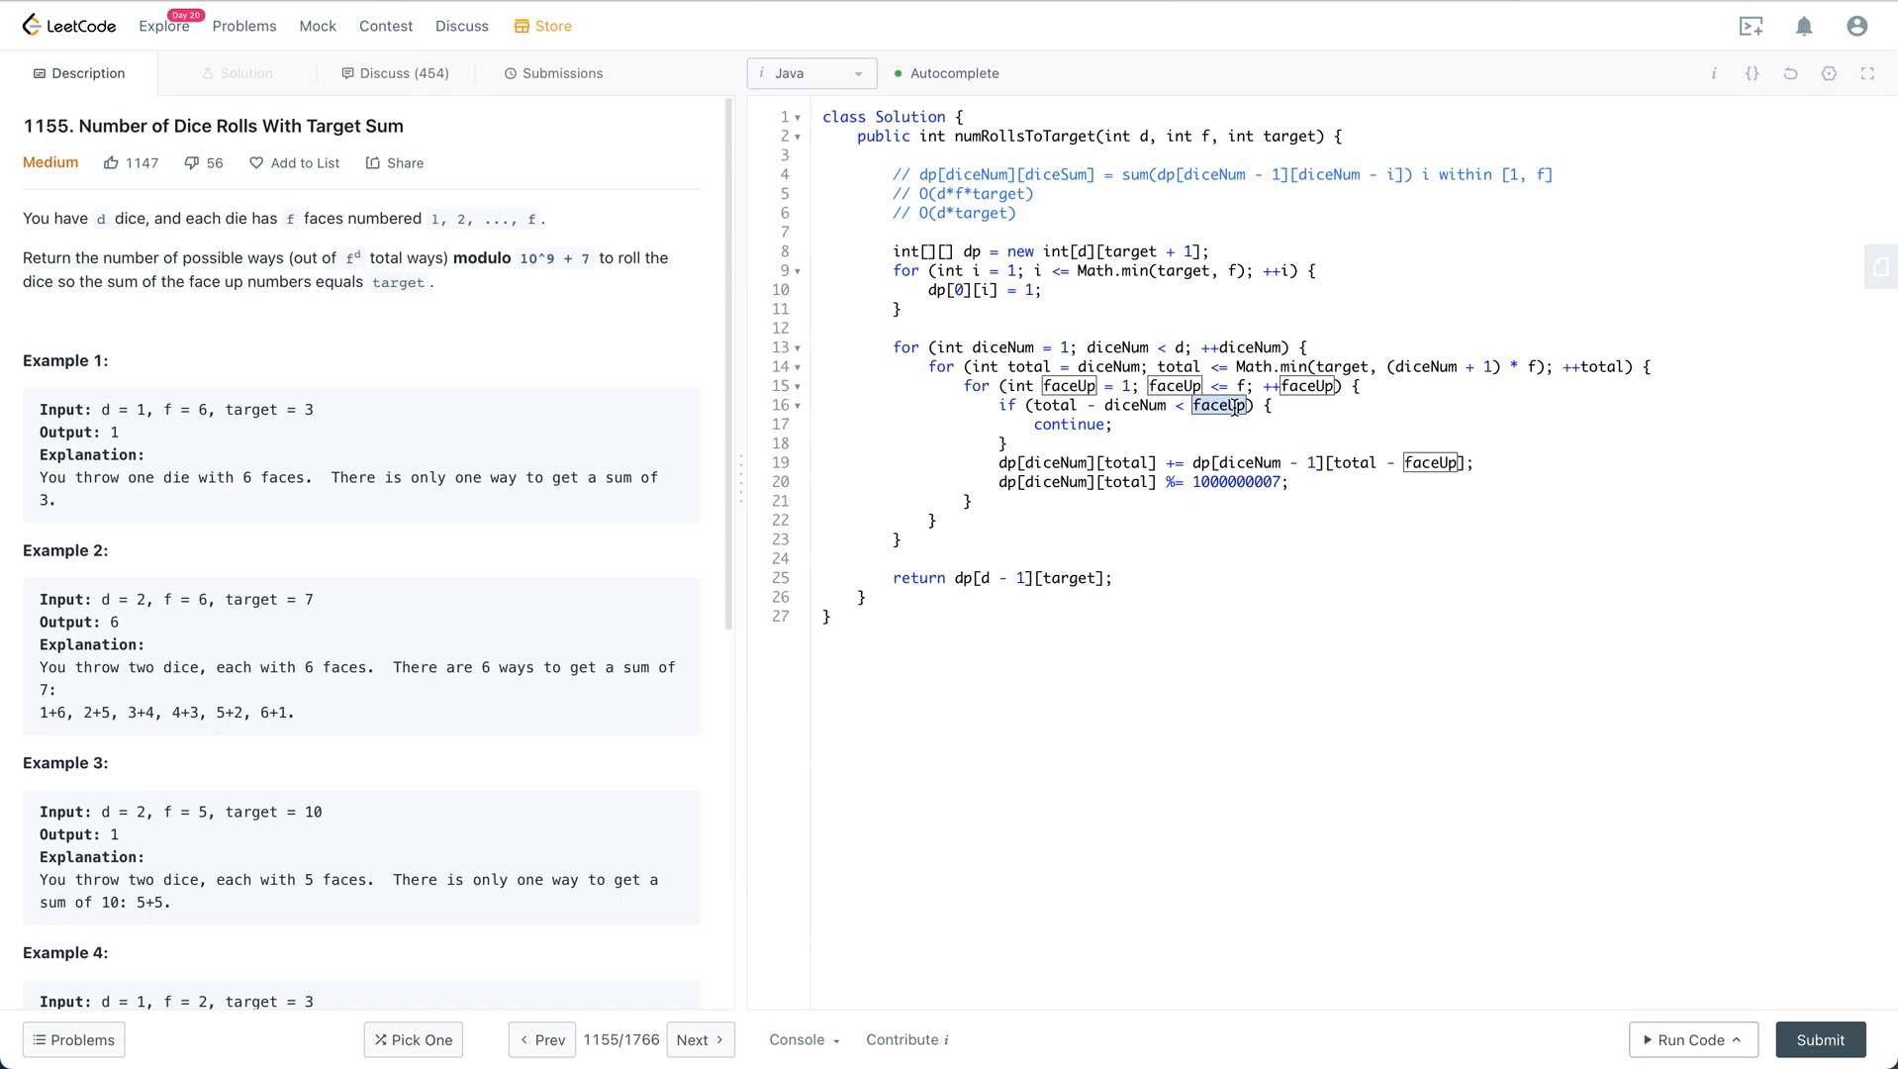
click(1075, 424)
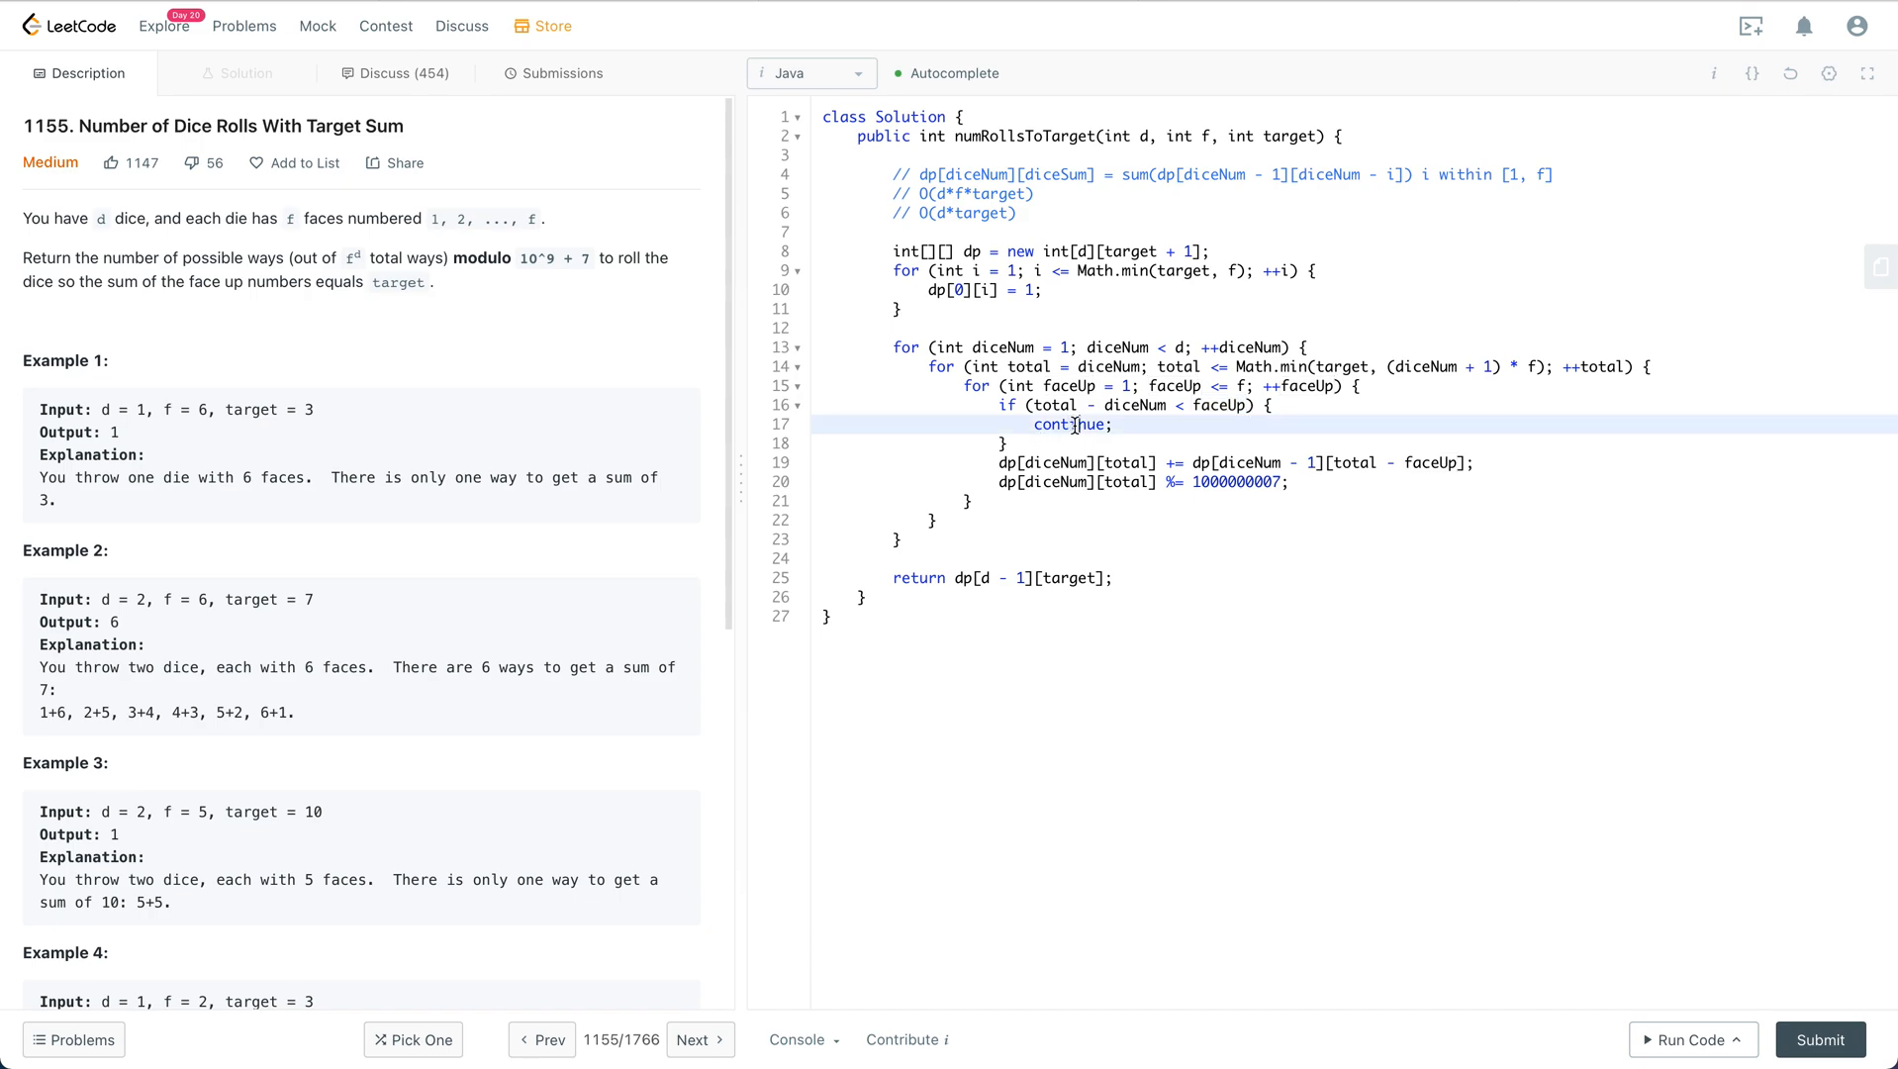
double_click(1067, 423)
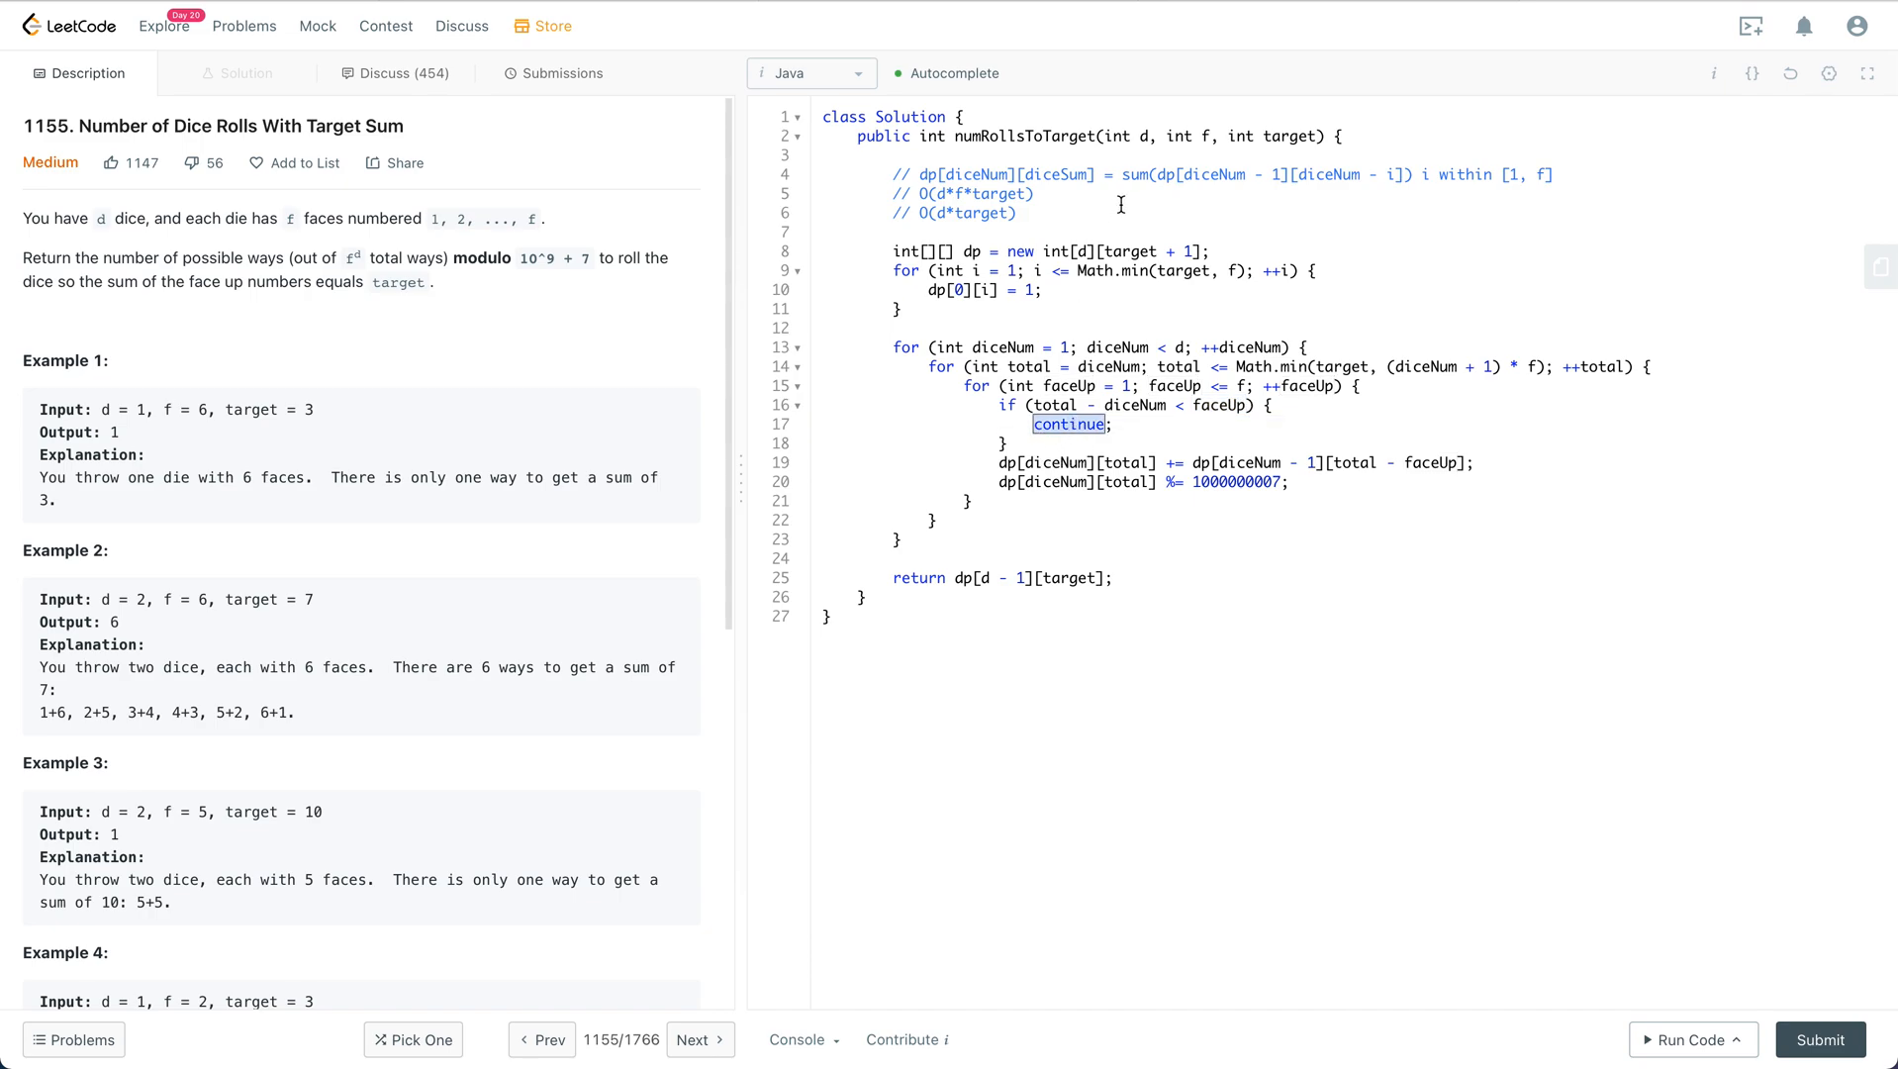